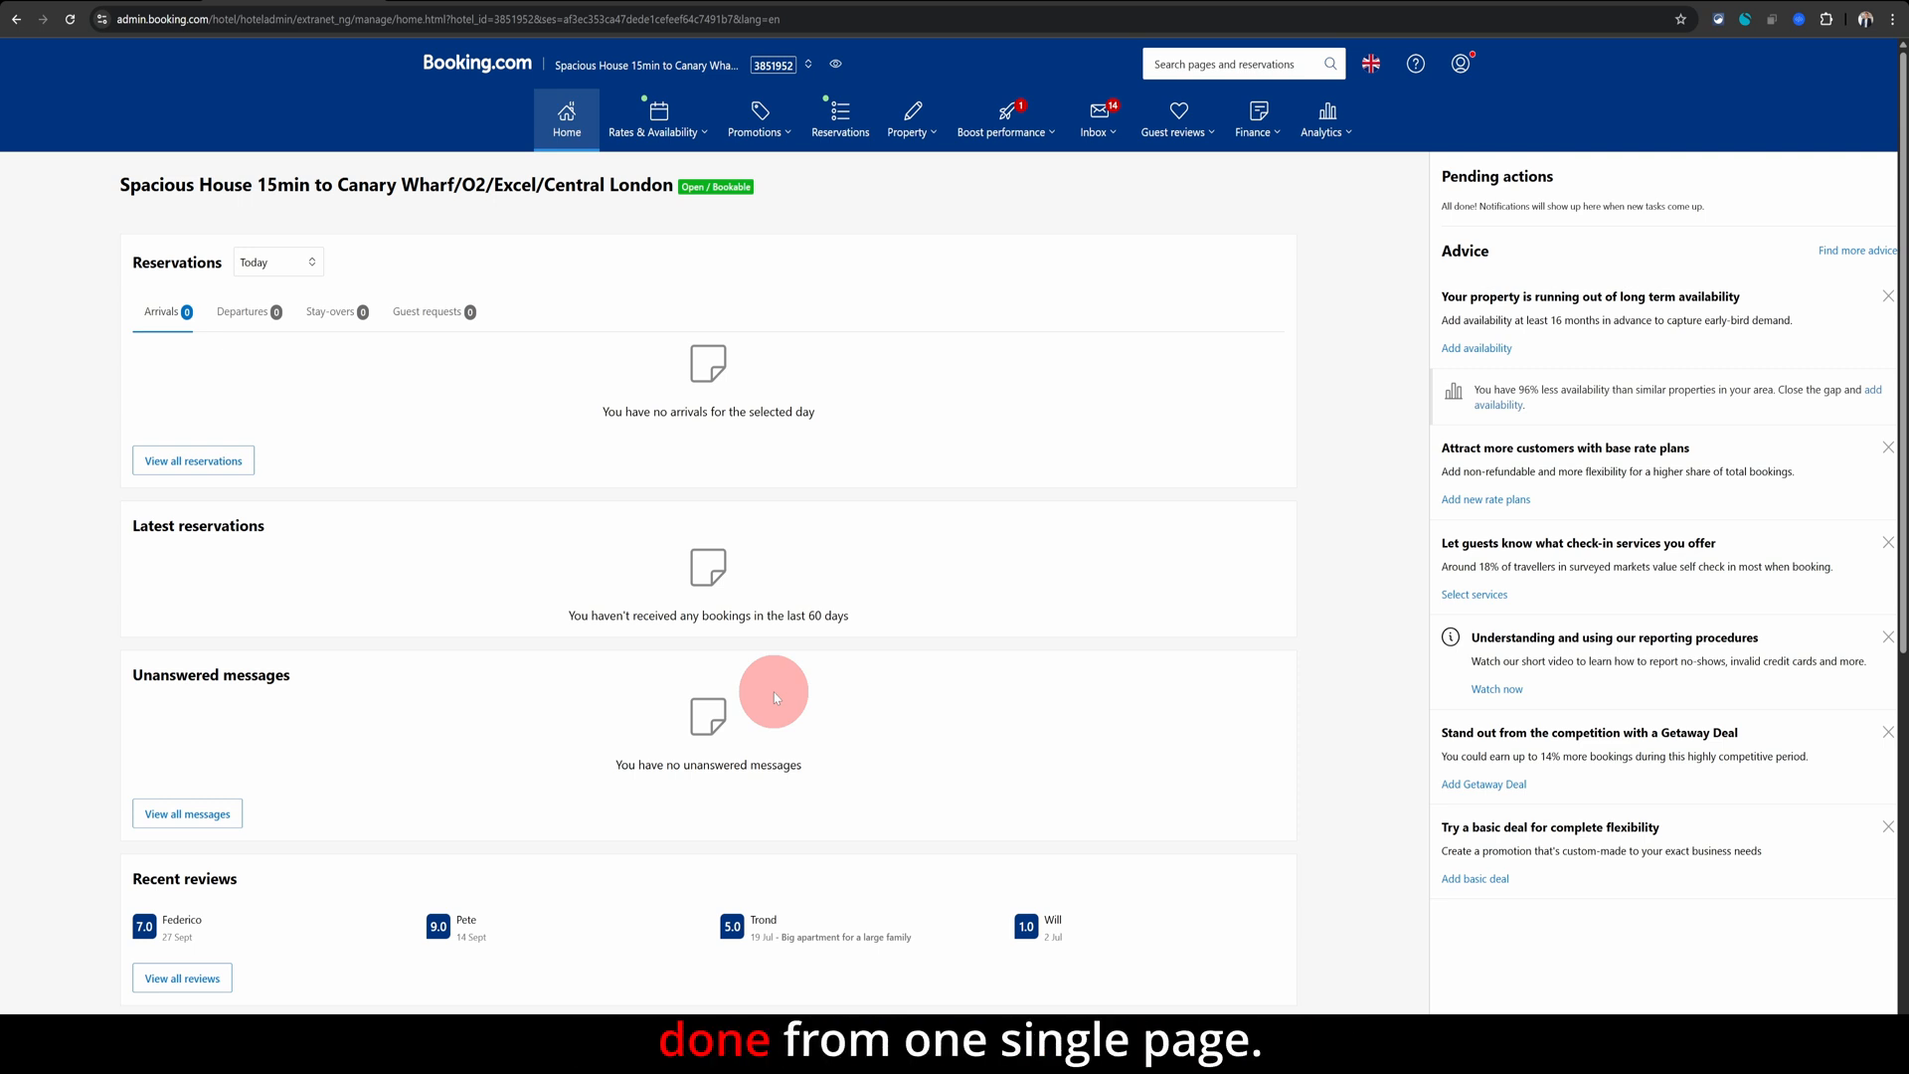
mouse_move(590, 126)
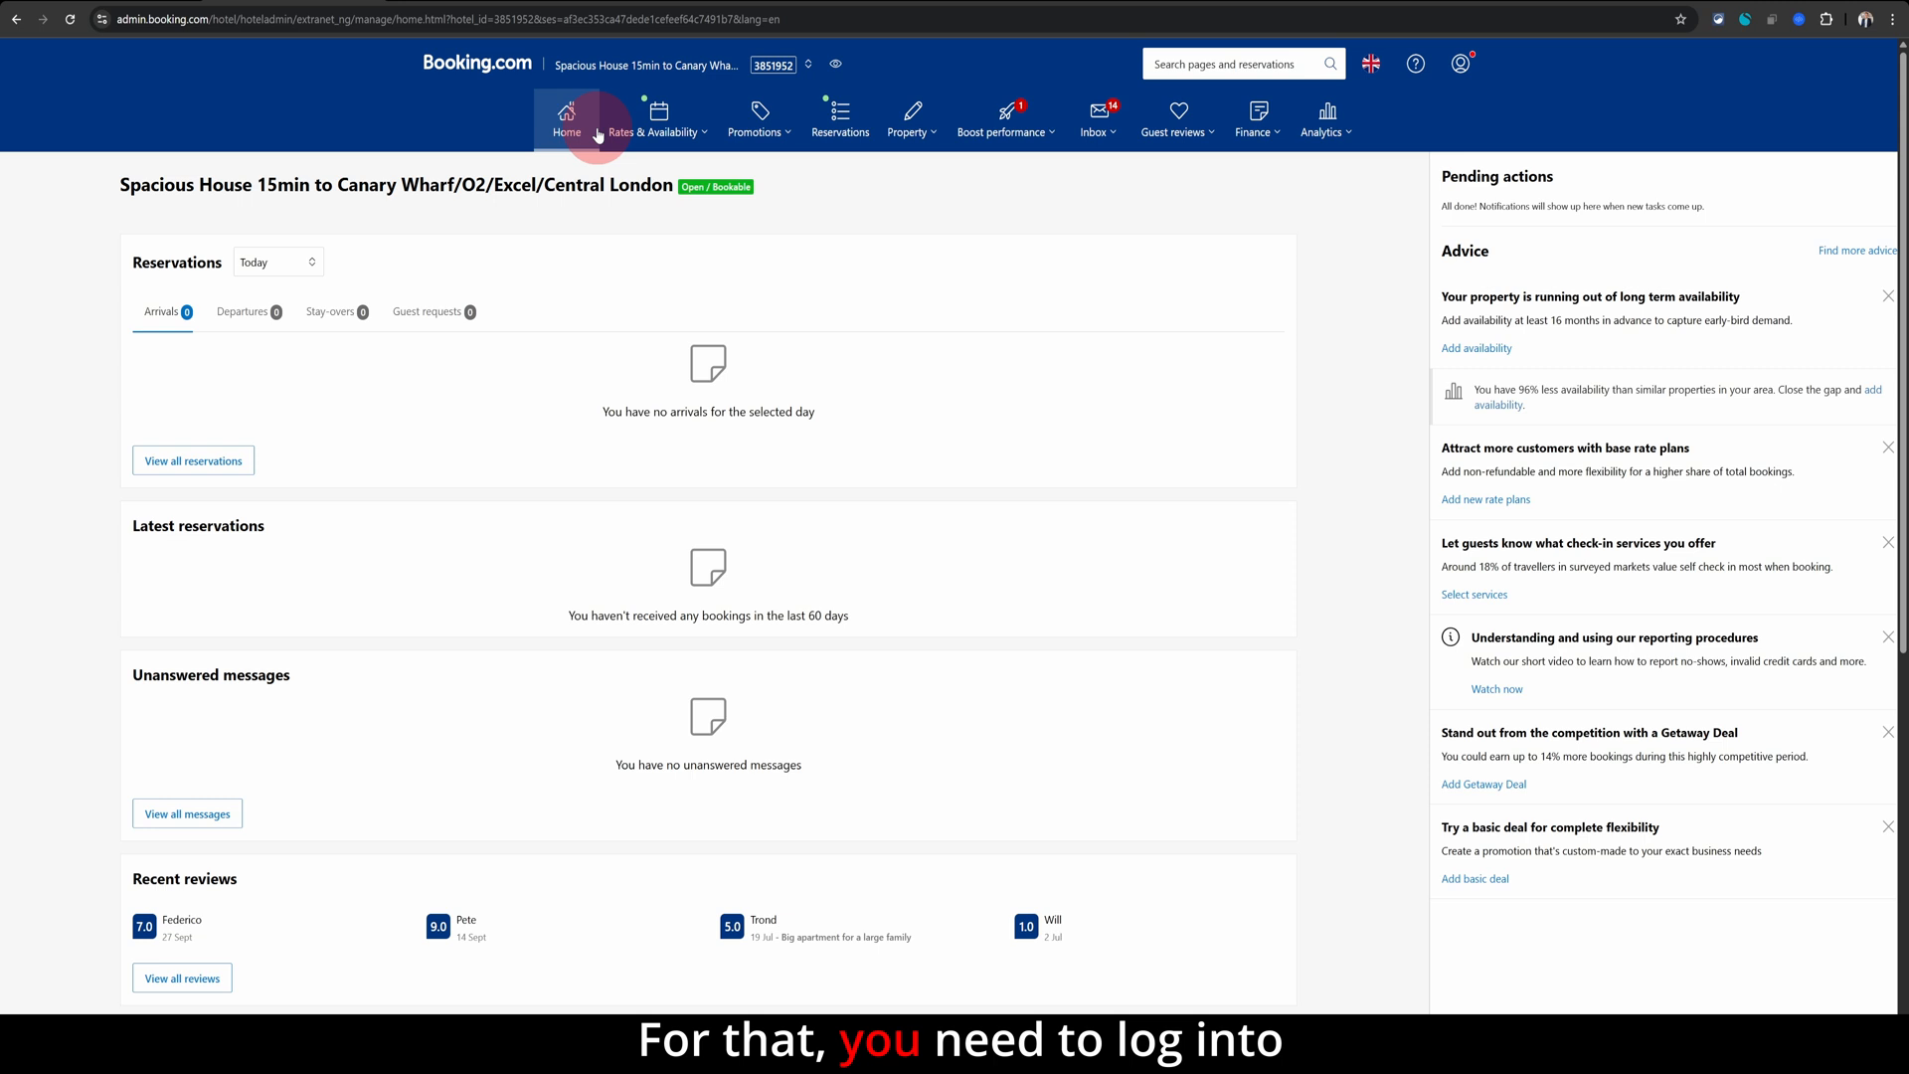
mouse_move(837, 244)
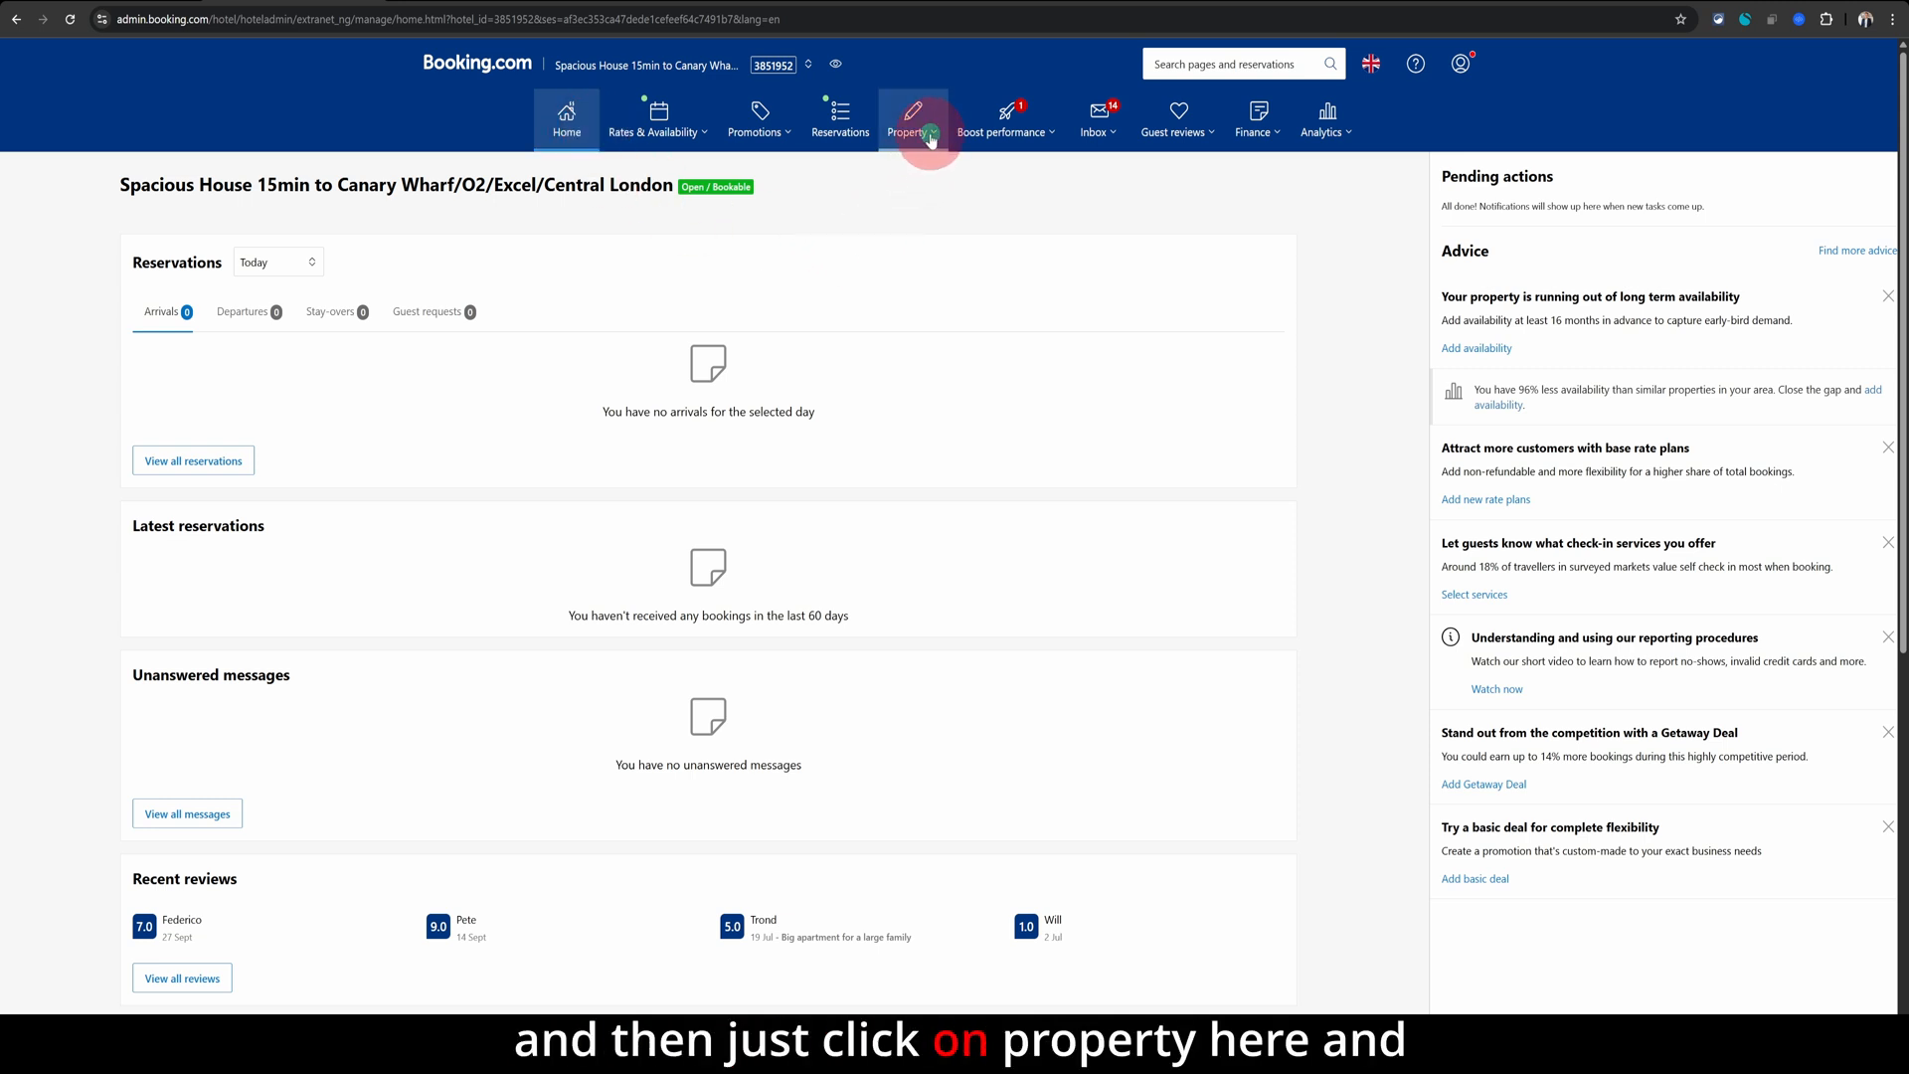
- Open the Property menu in the top navigation bar
click(907, 132)
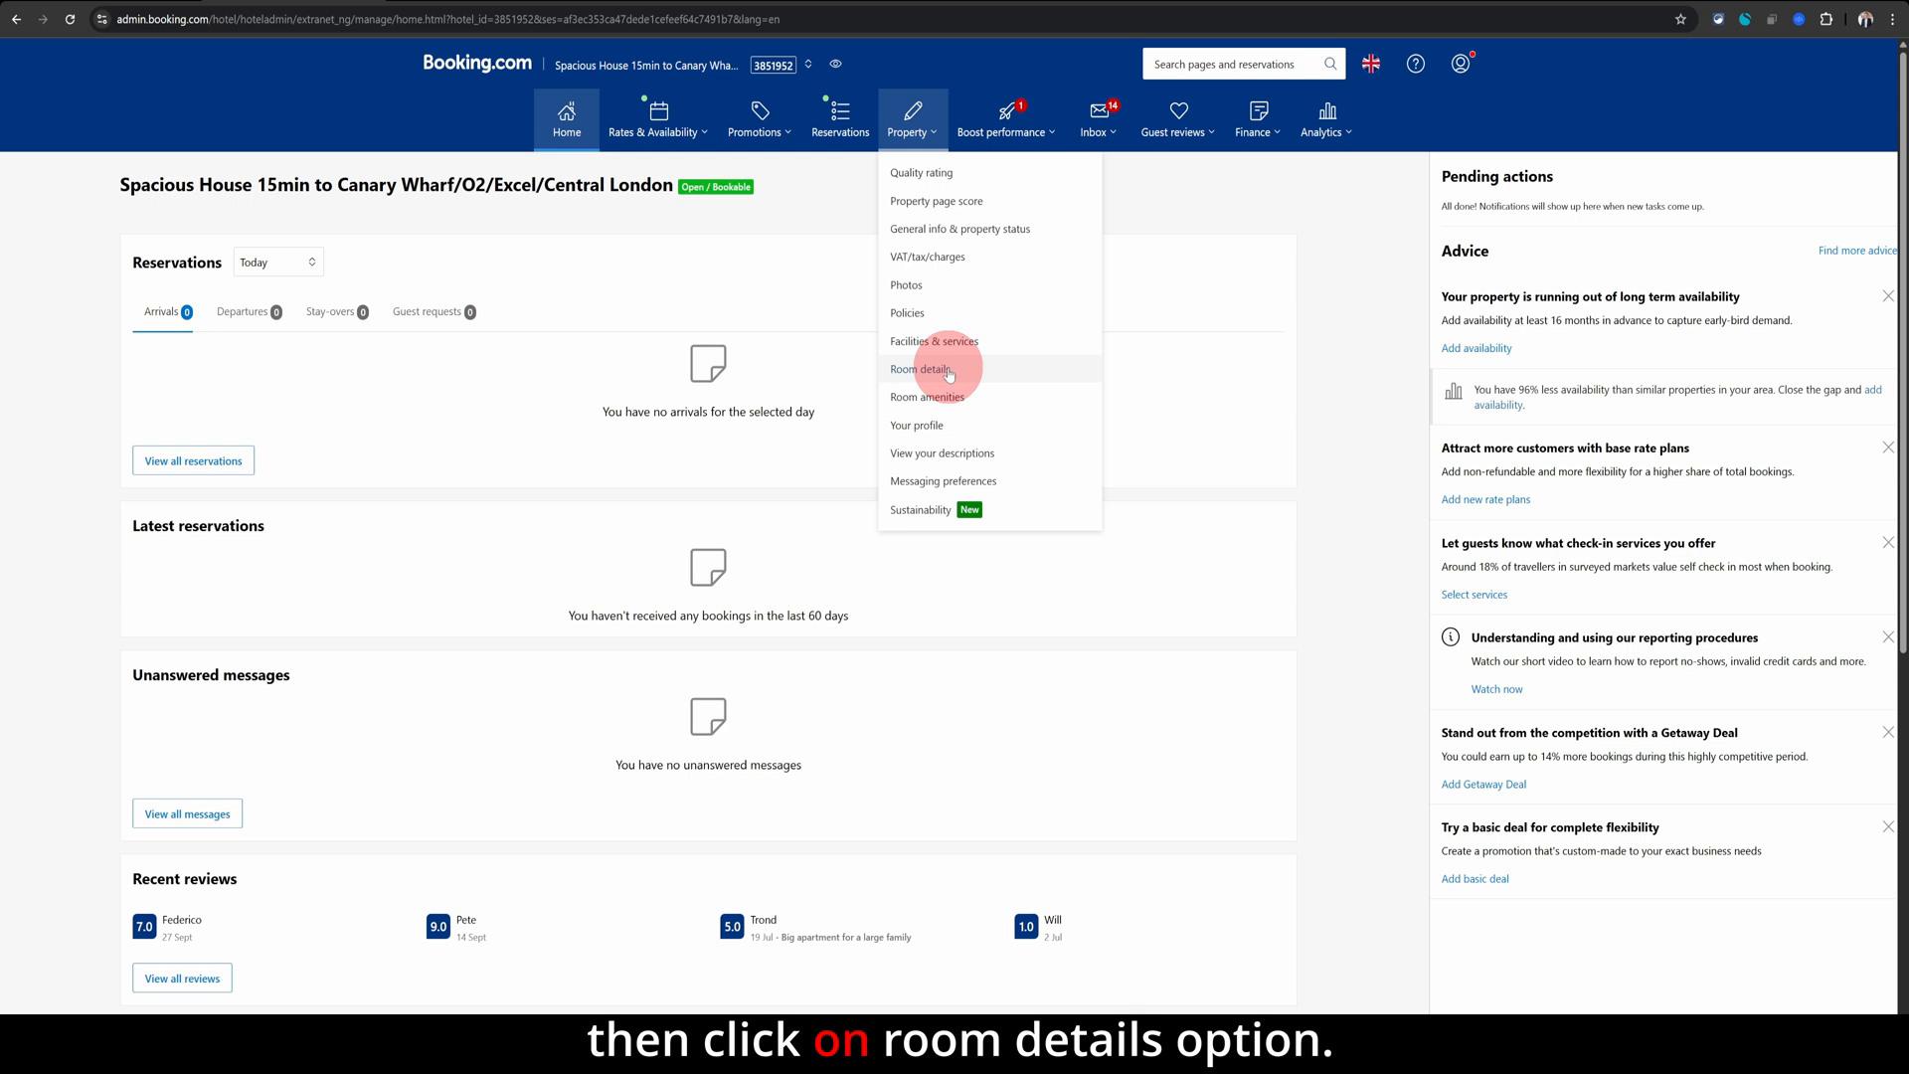
- Choose Room details to reach the Property layout page for the Four-Bedroom House
click(922, 369)
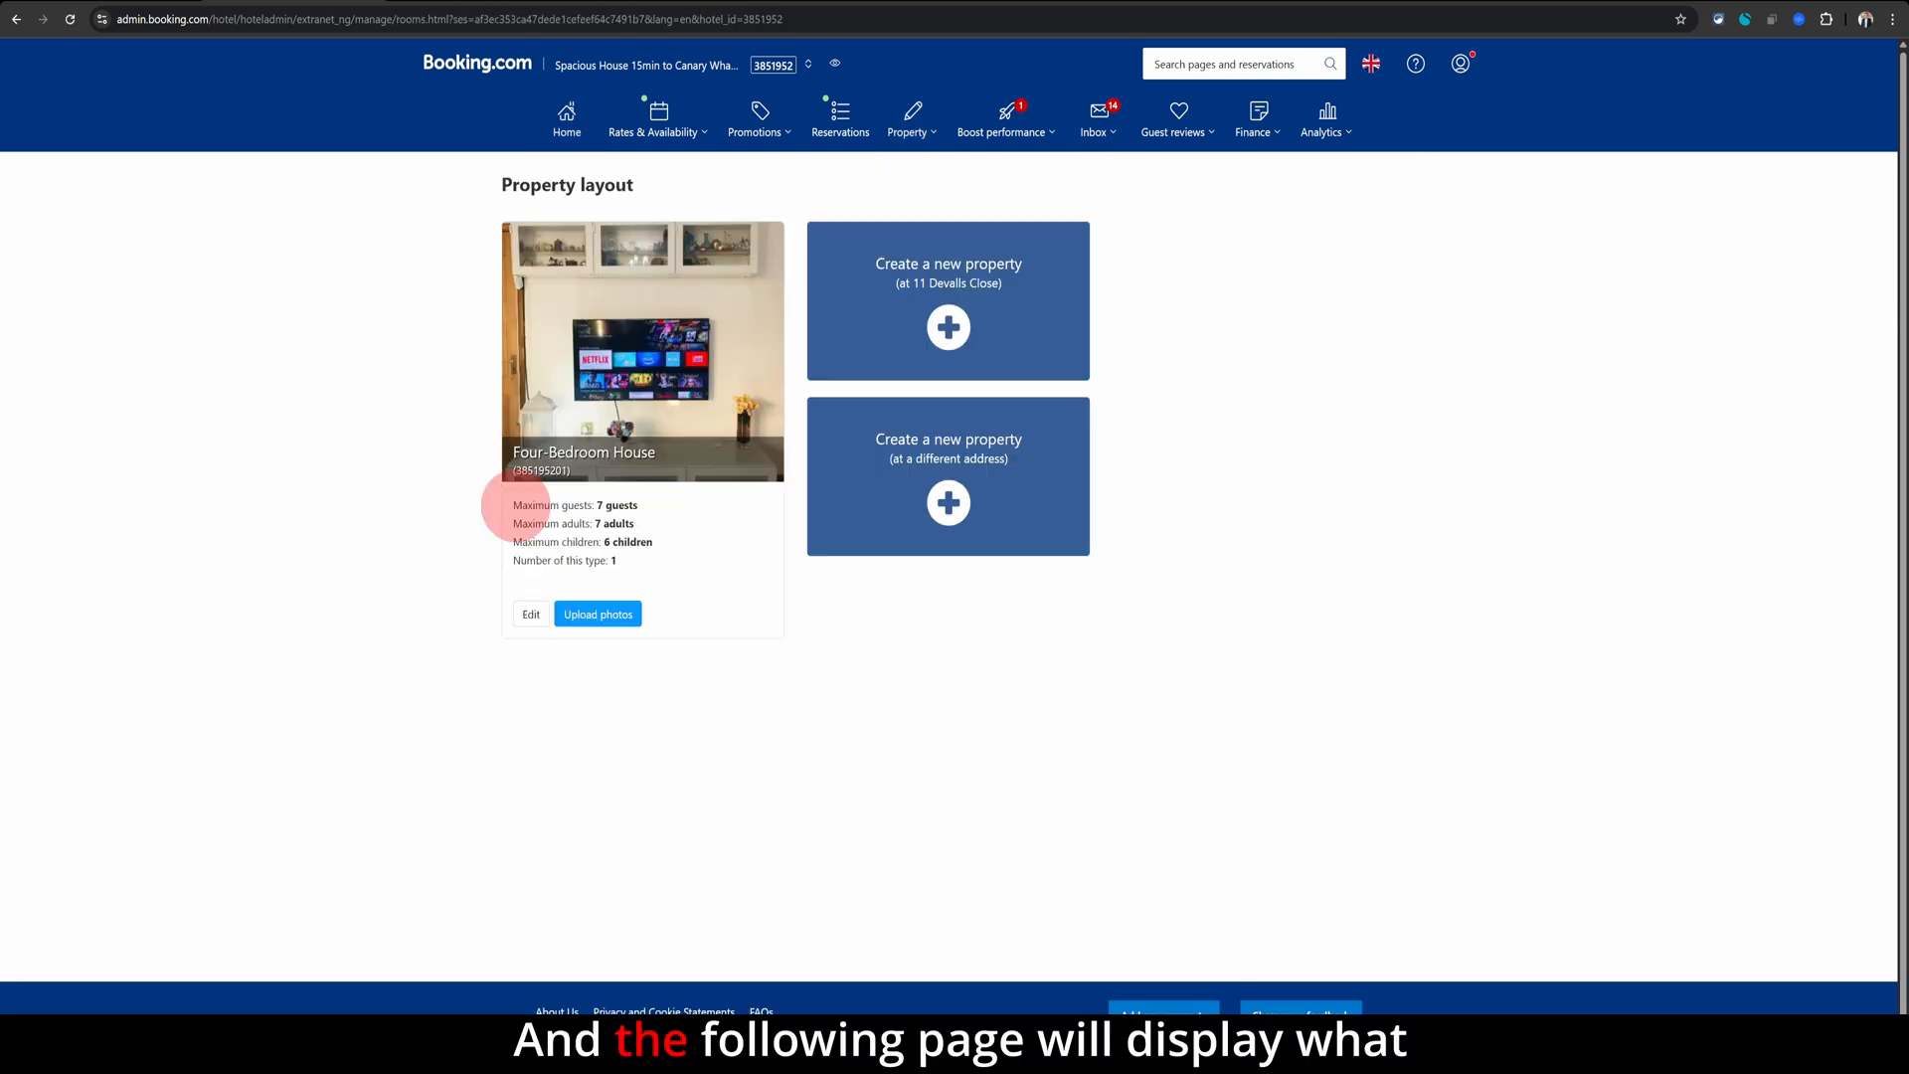
mouse_move(417, 419)
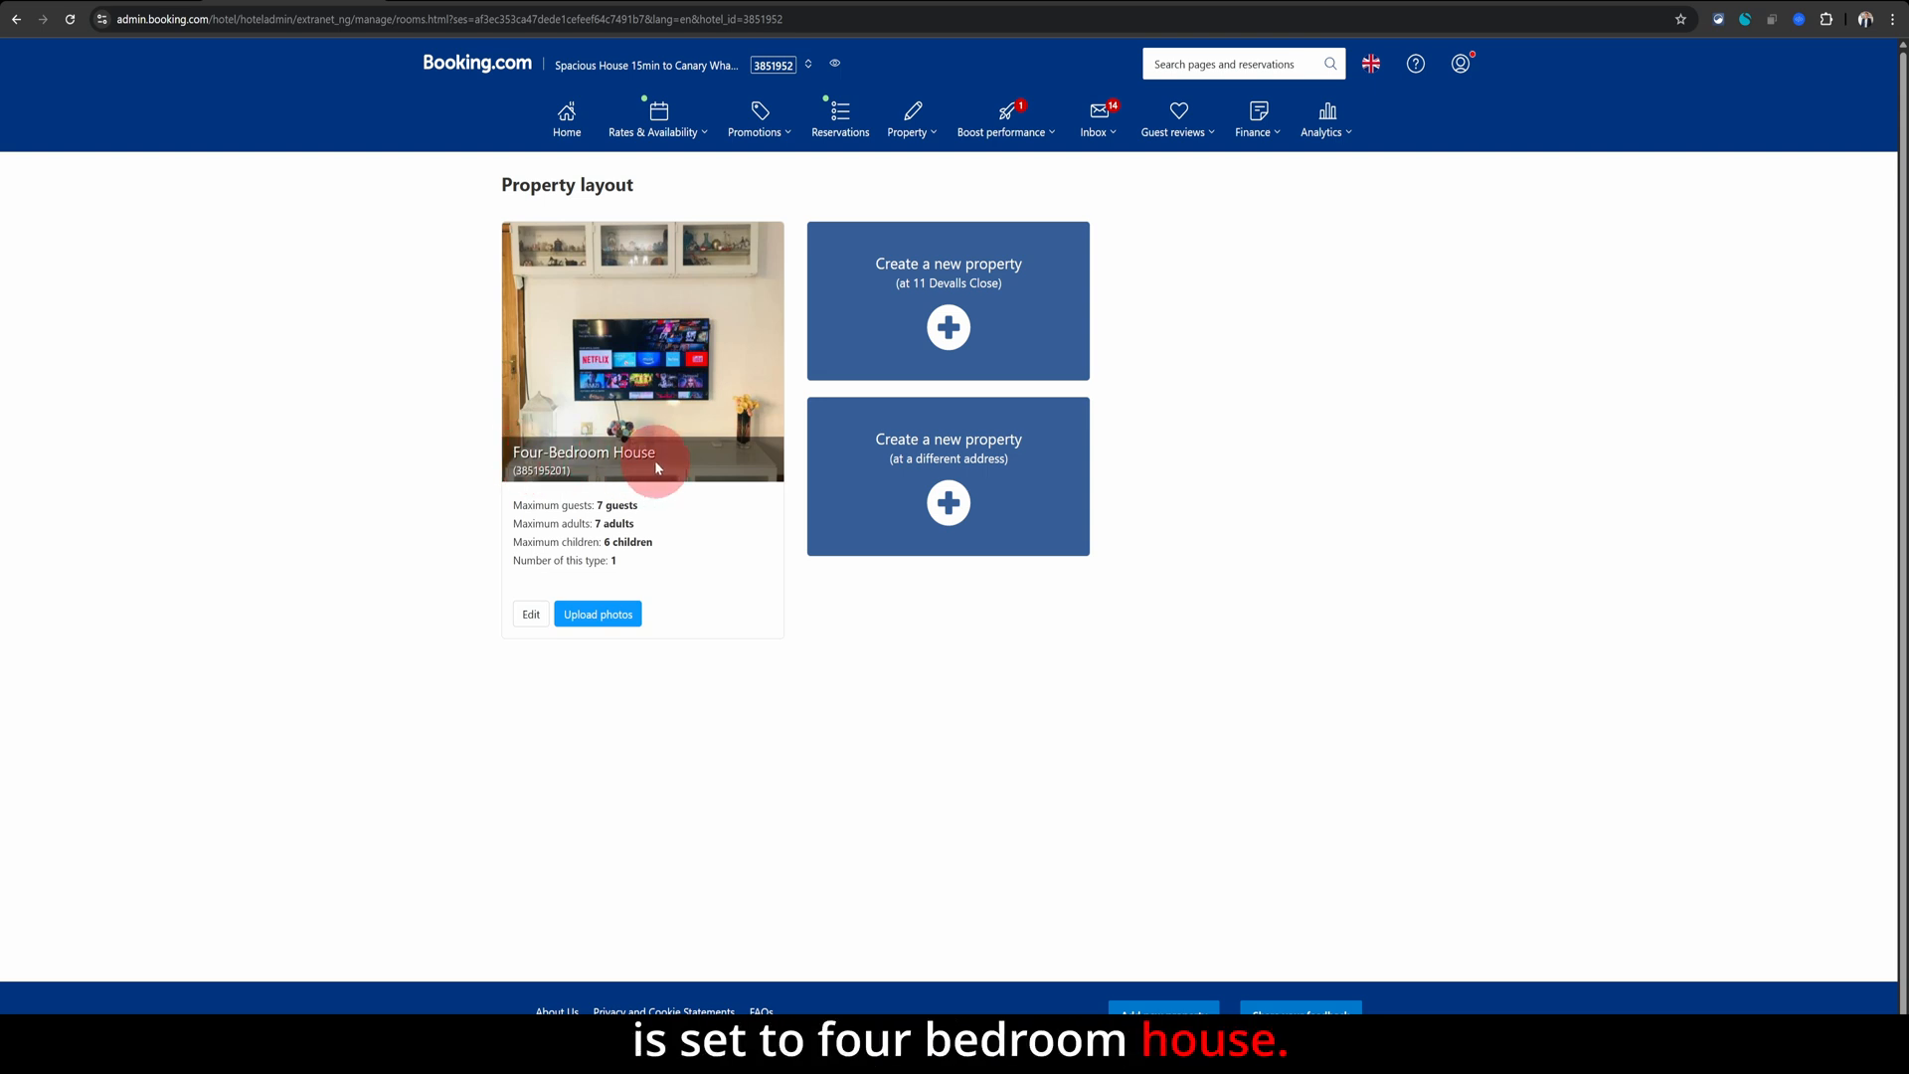
mouse_move(615, 509)
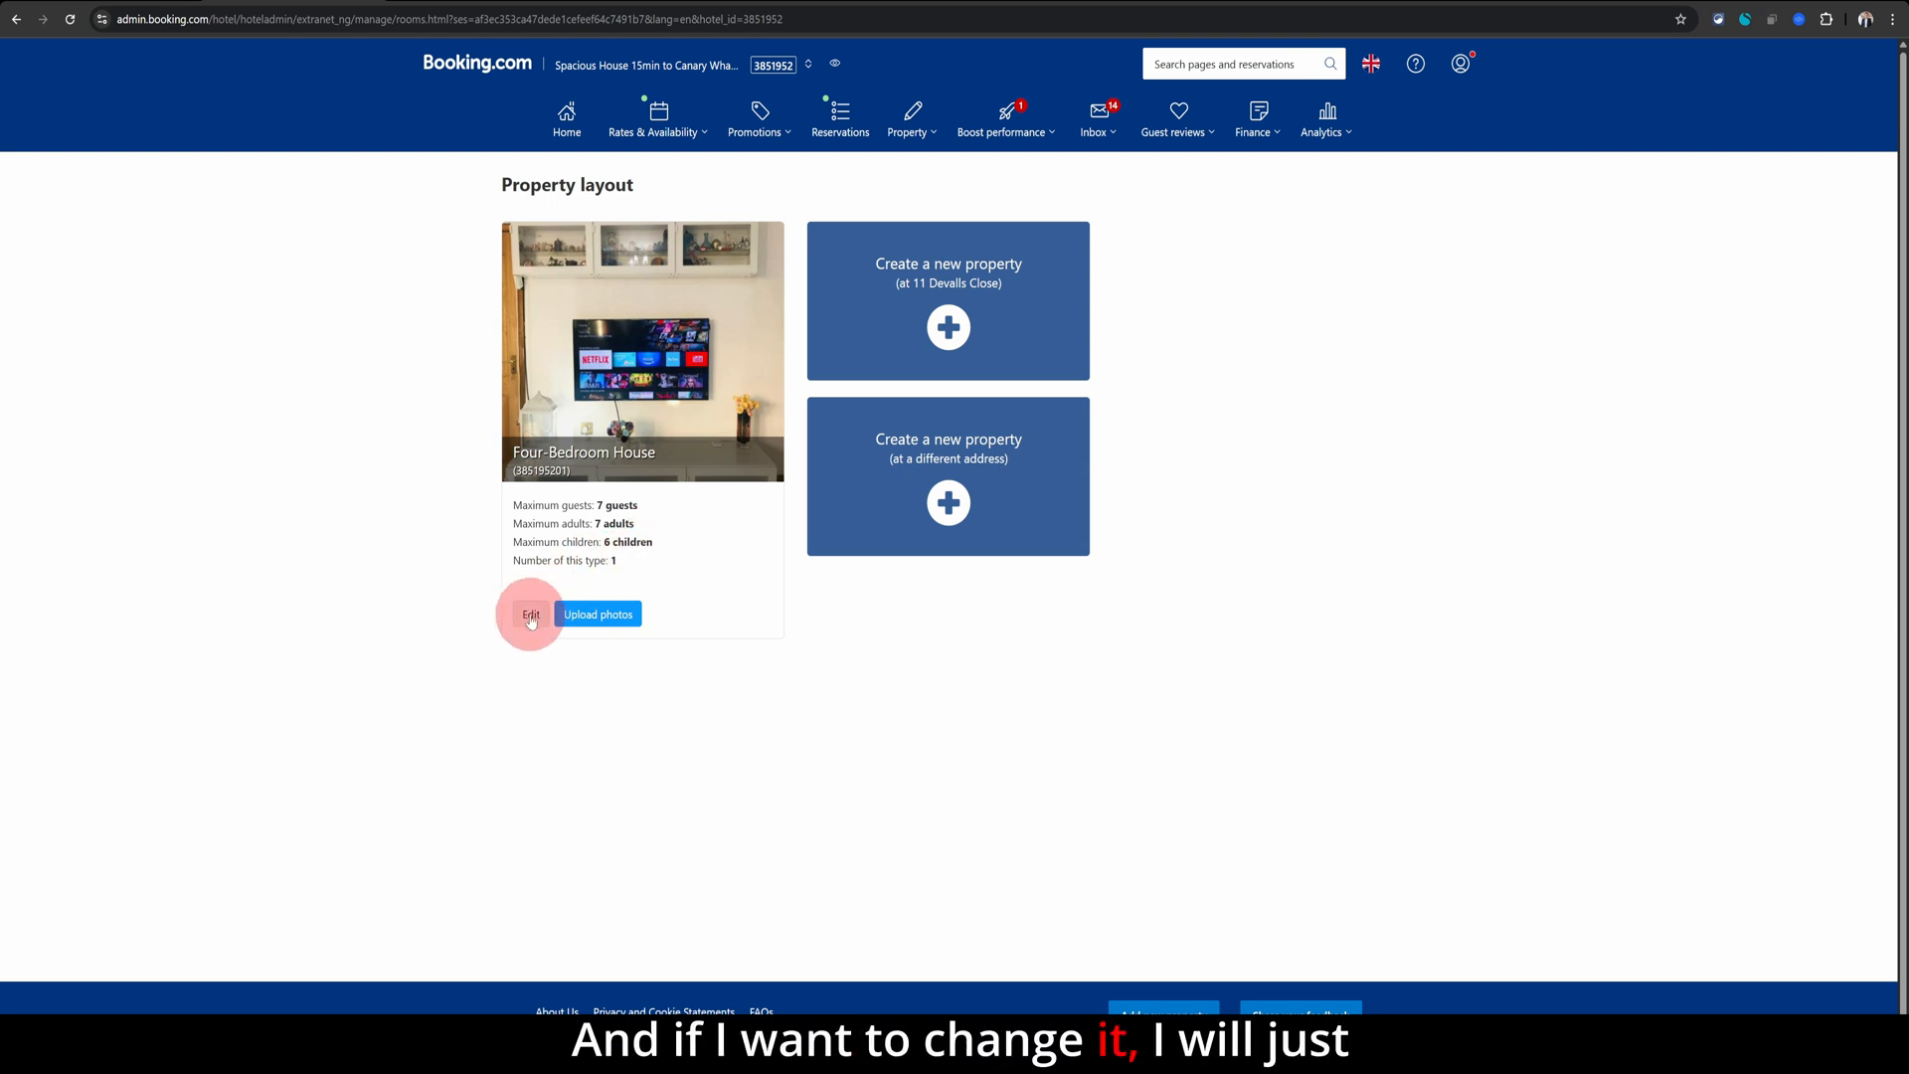
- Edit the Four-Bedroom House, switch its name to Three-Bedroom Home, and review the bed options
click(531, 613)
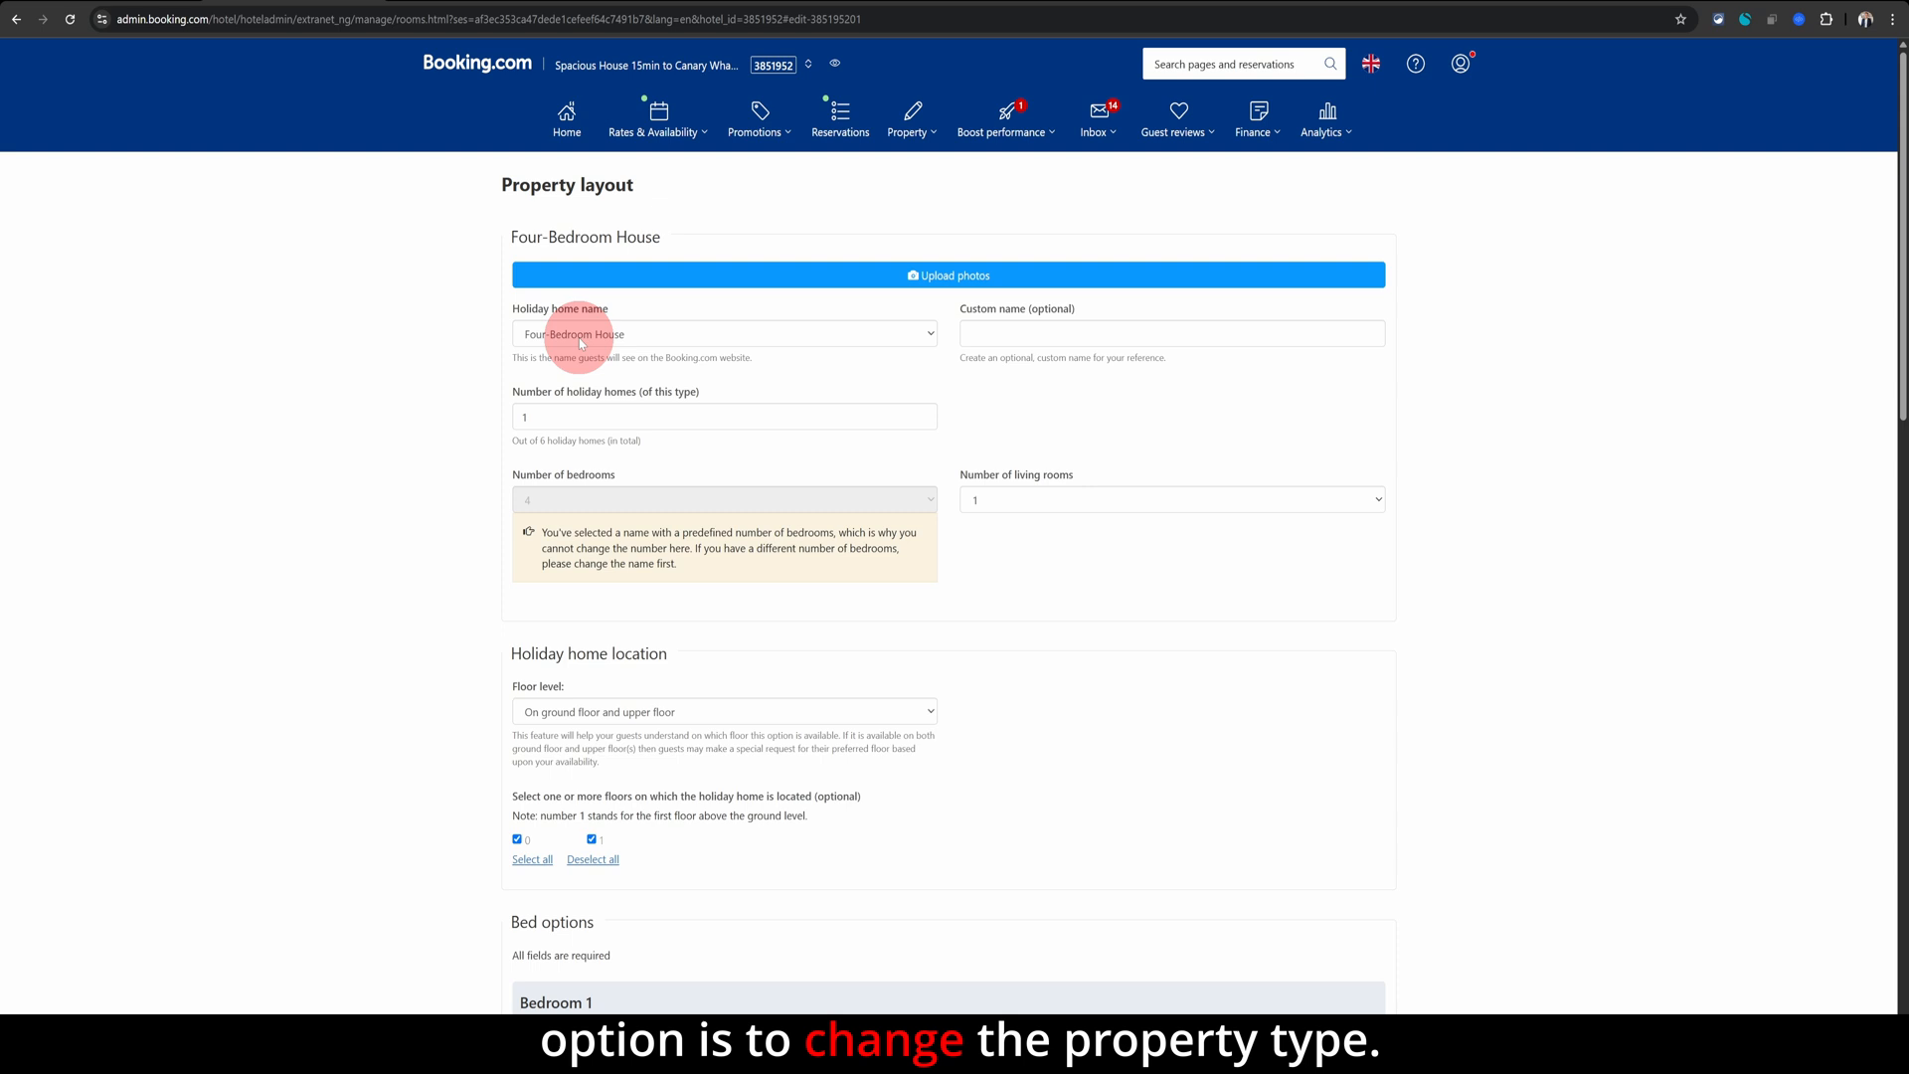
click(723, 332)
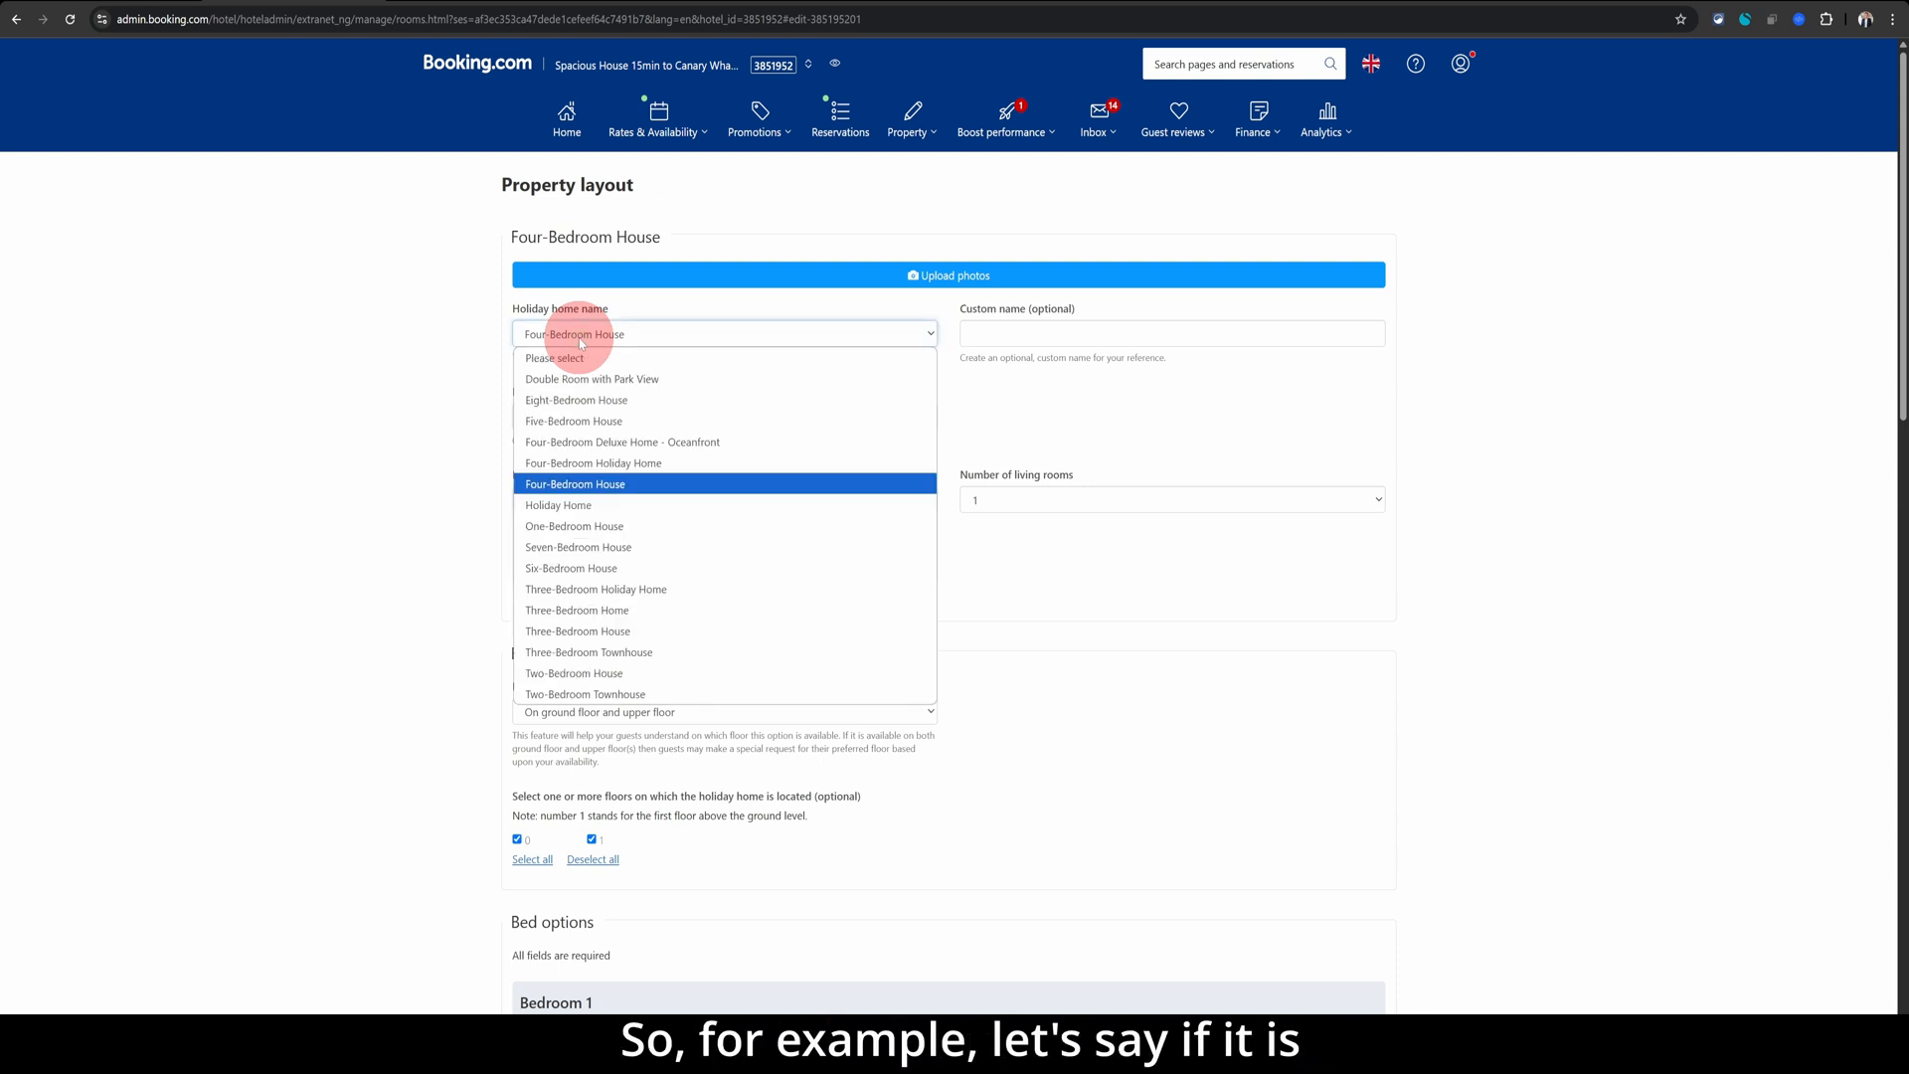
mouse_move(601, 495)
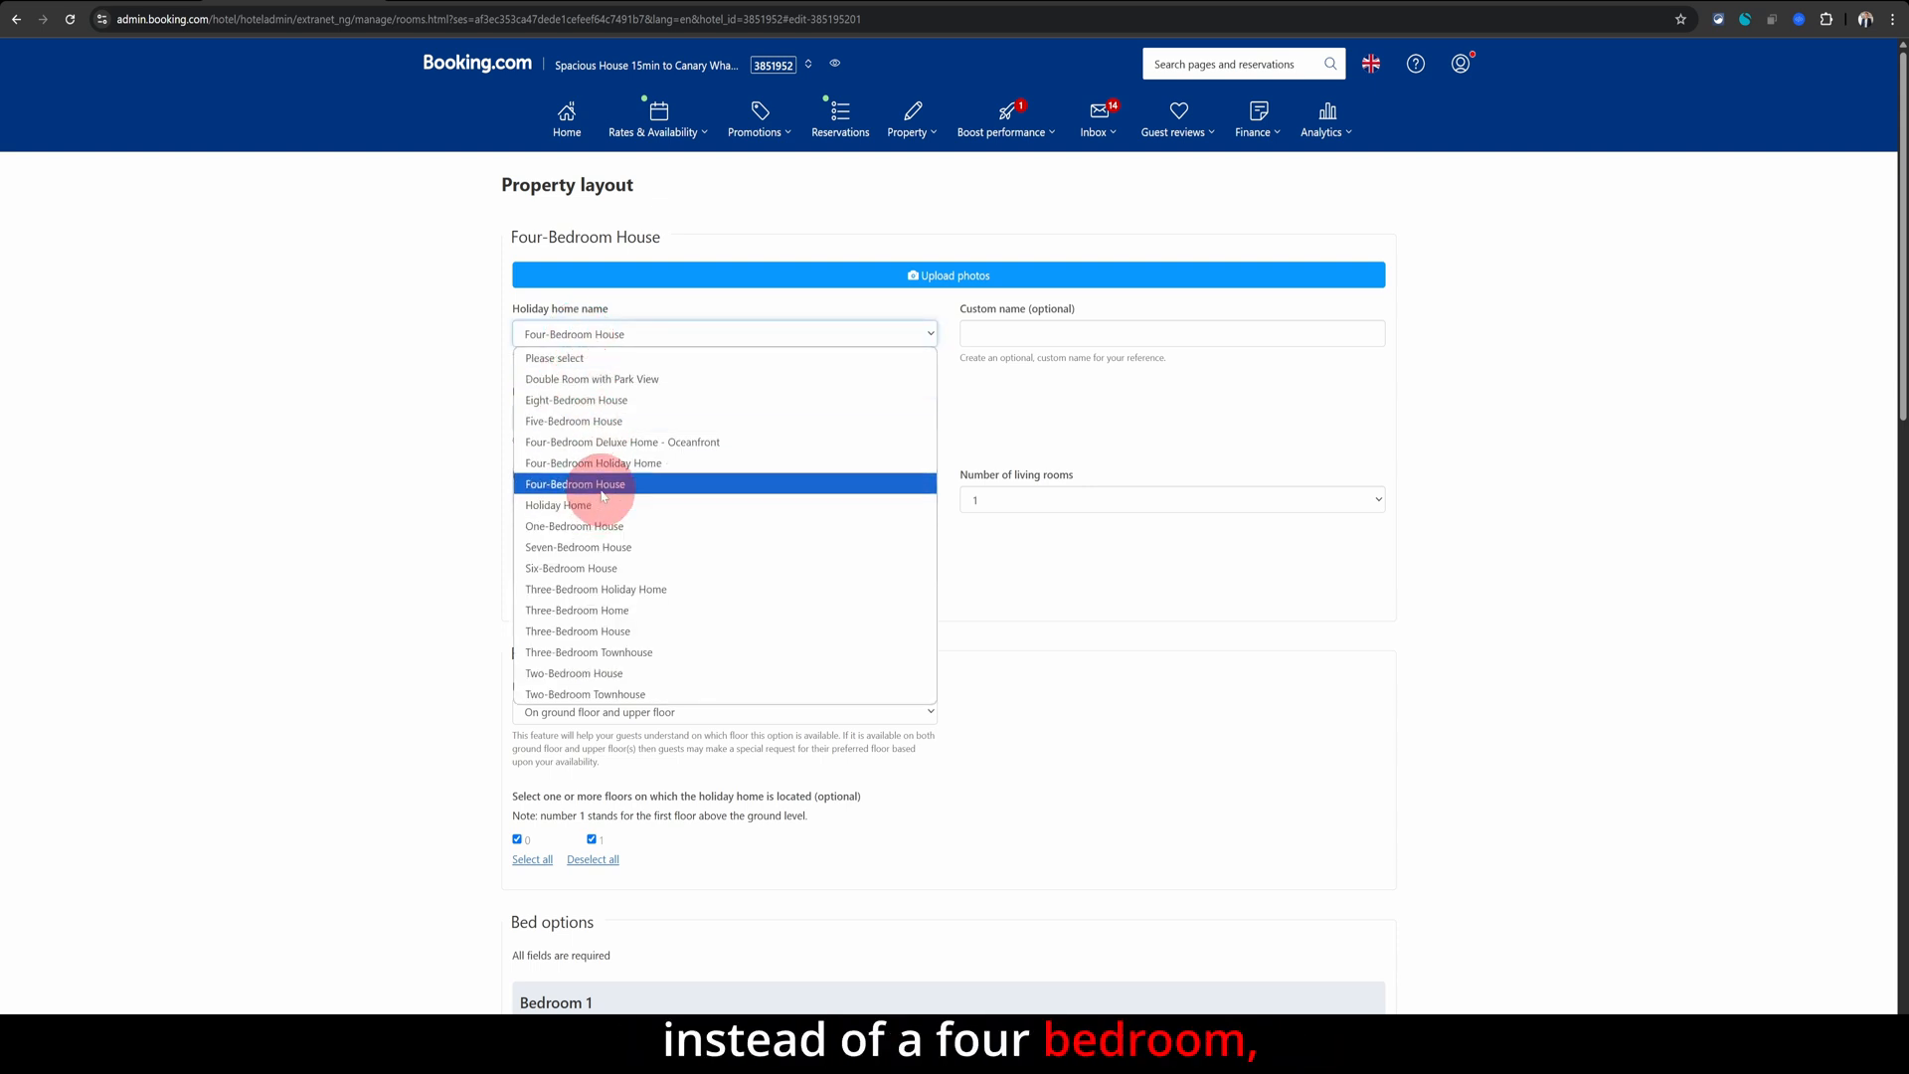
mouse_move(597, 589)
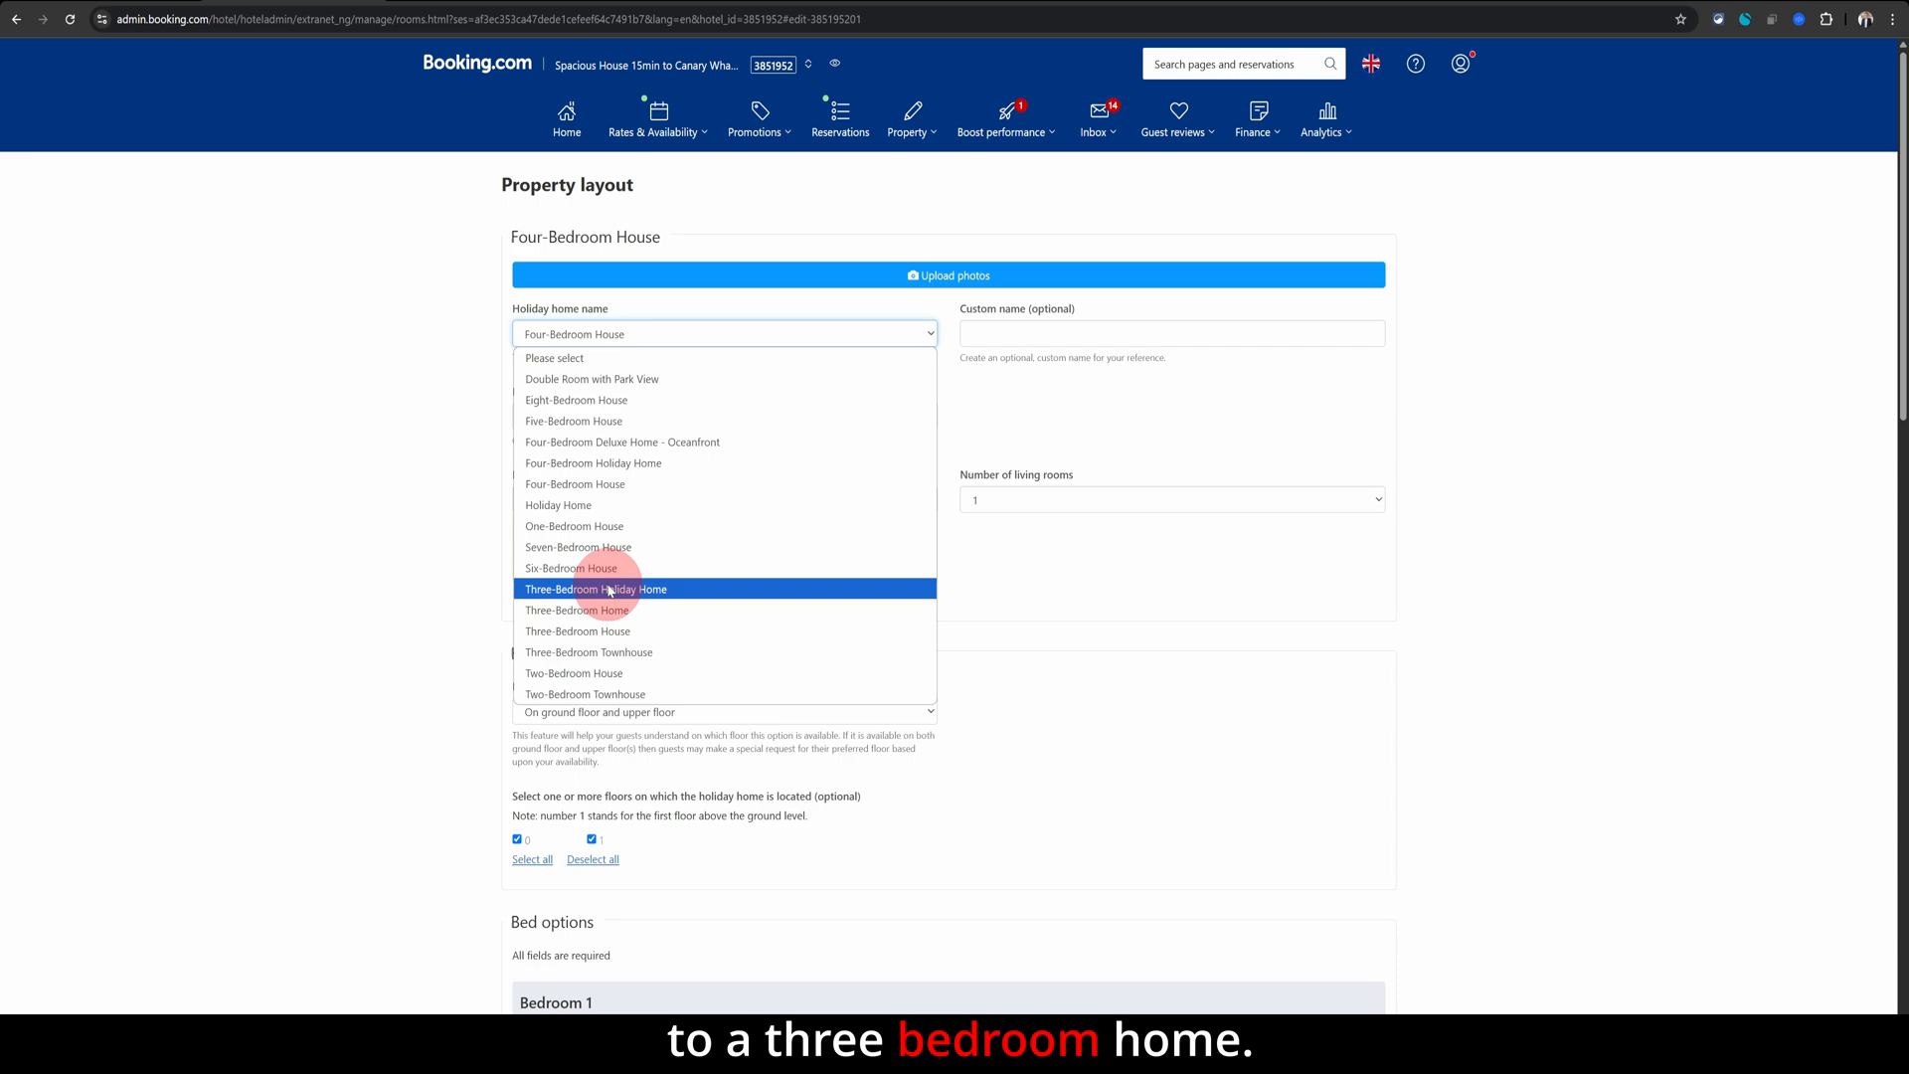
click(596, 610)
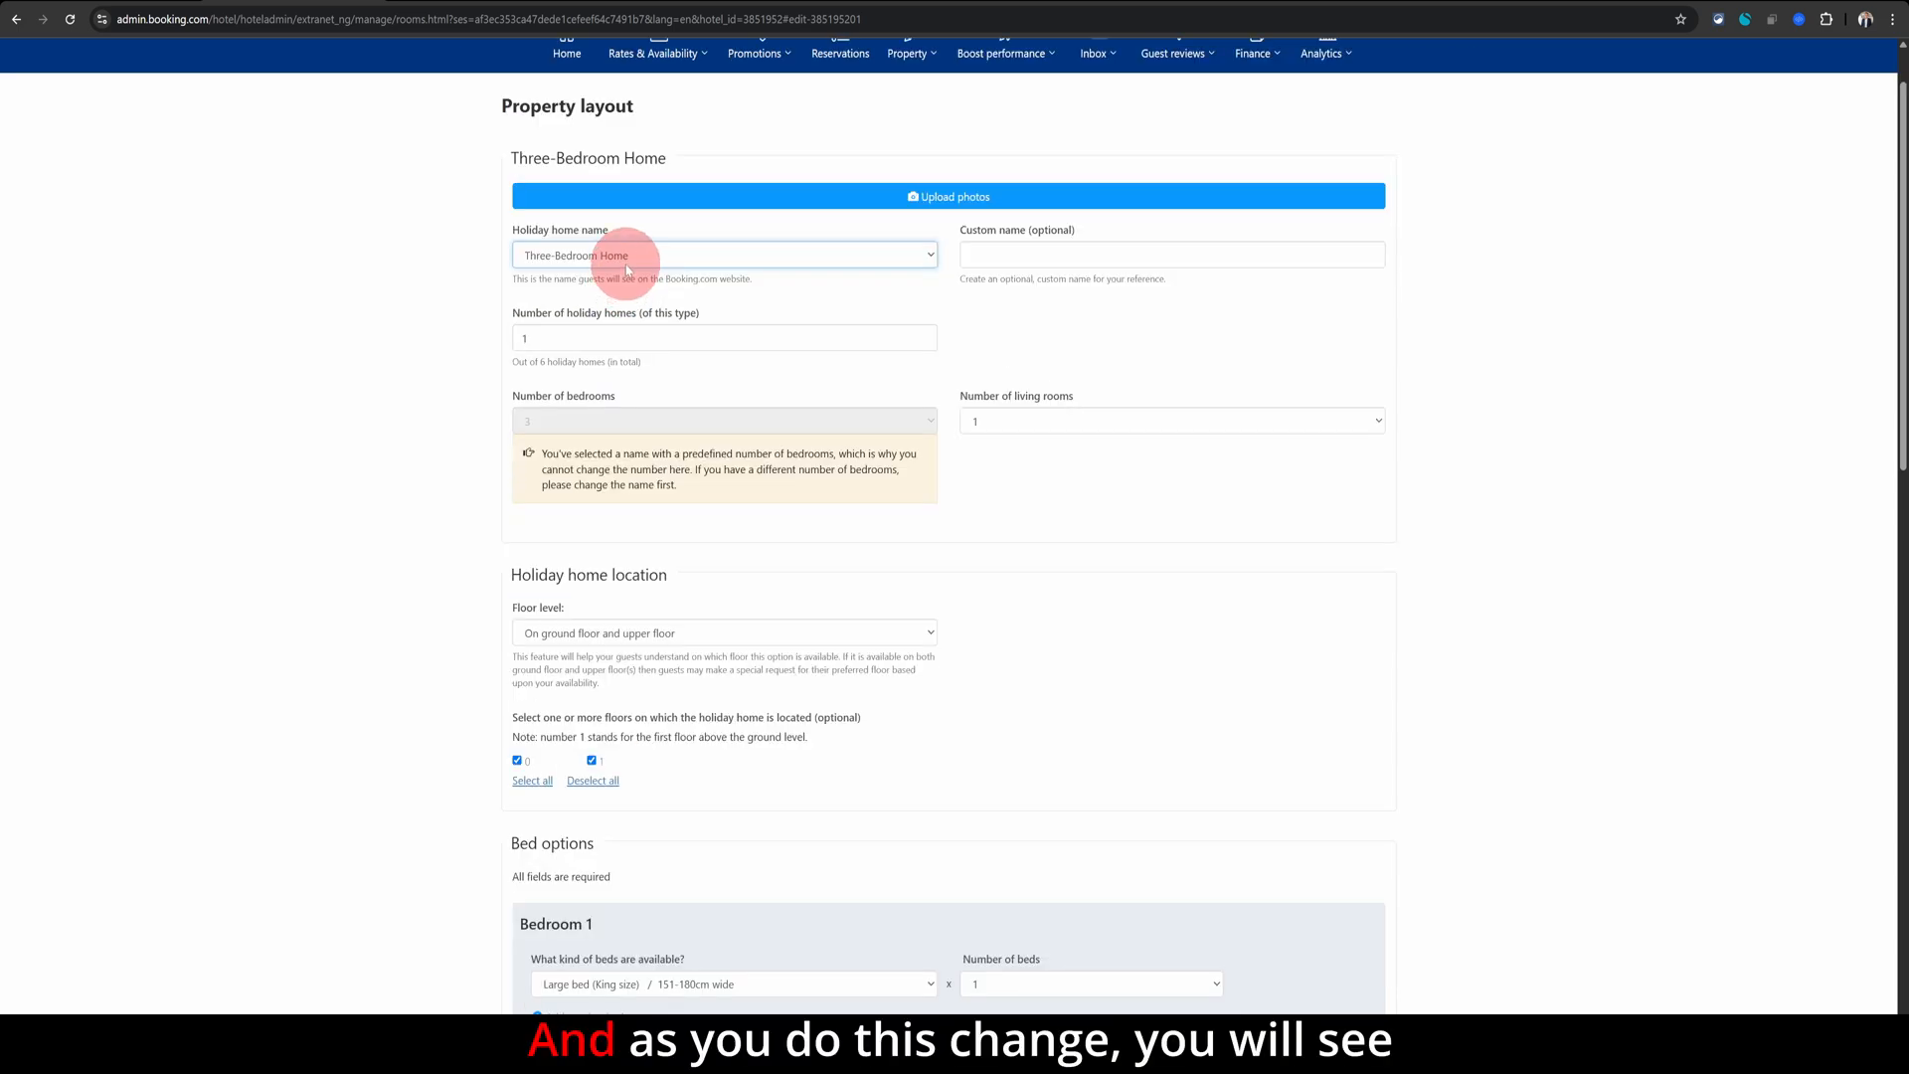
scroll(down, 3)
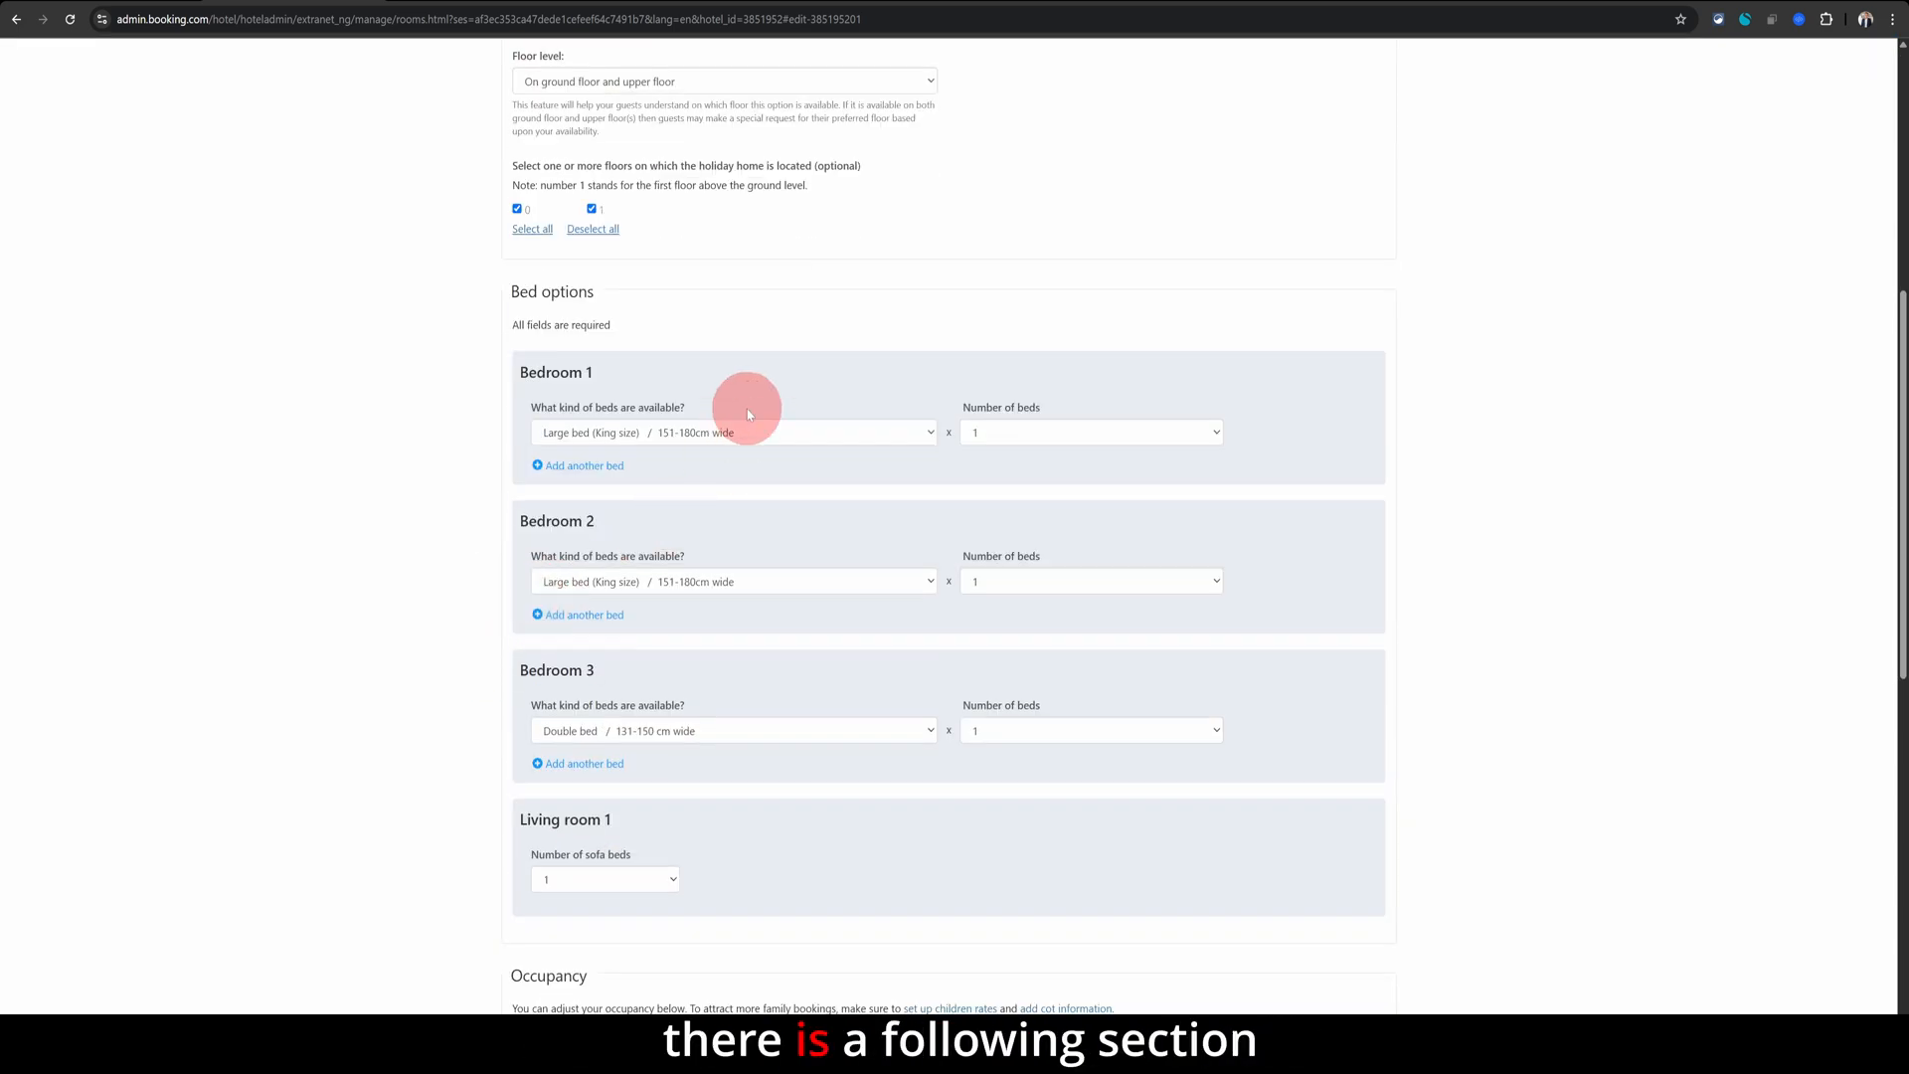
mouse_move(620, 379)
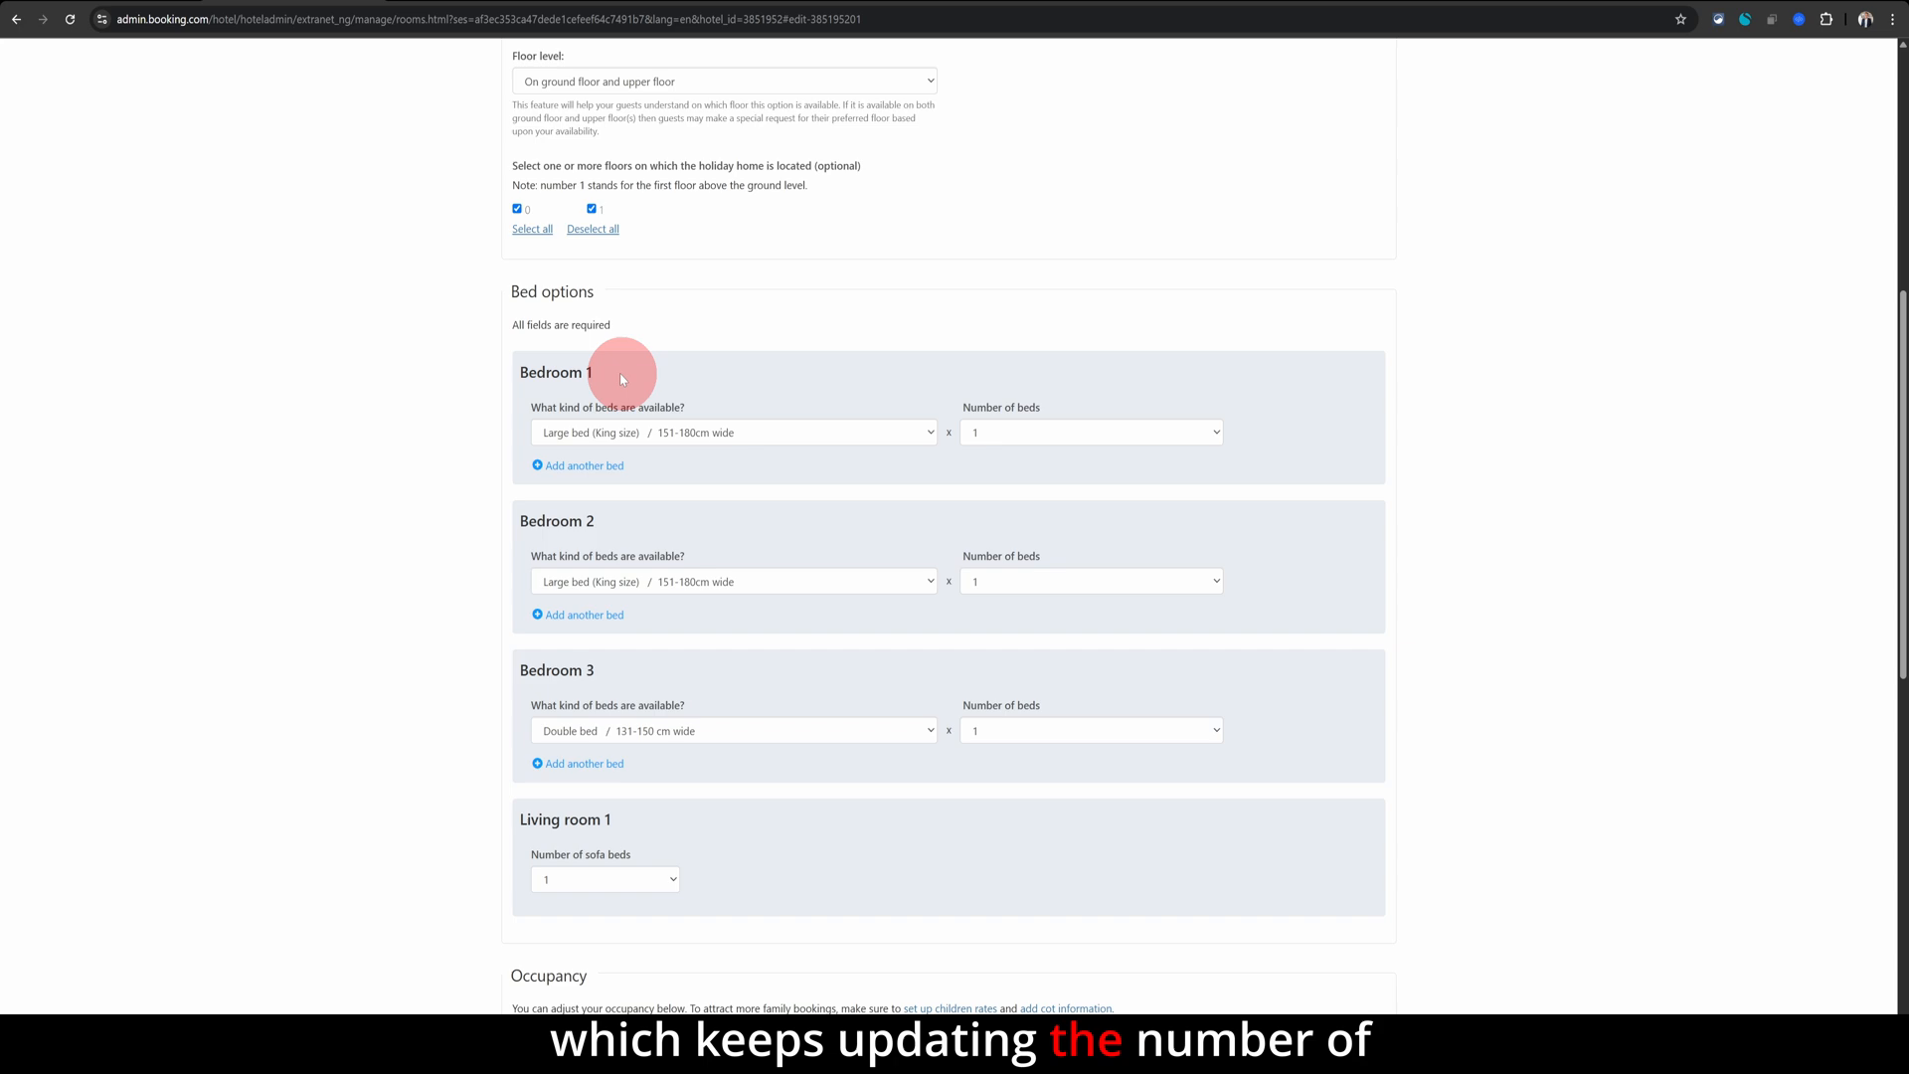
mouse_move(764, 859)
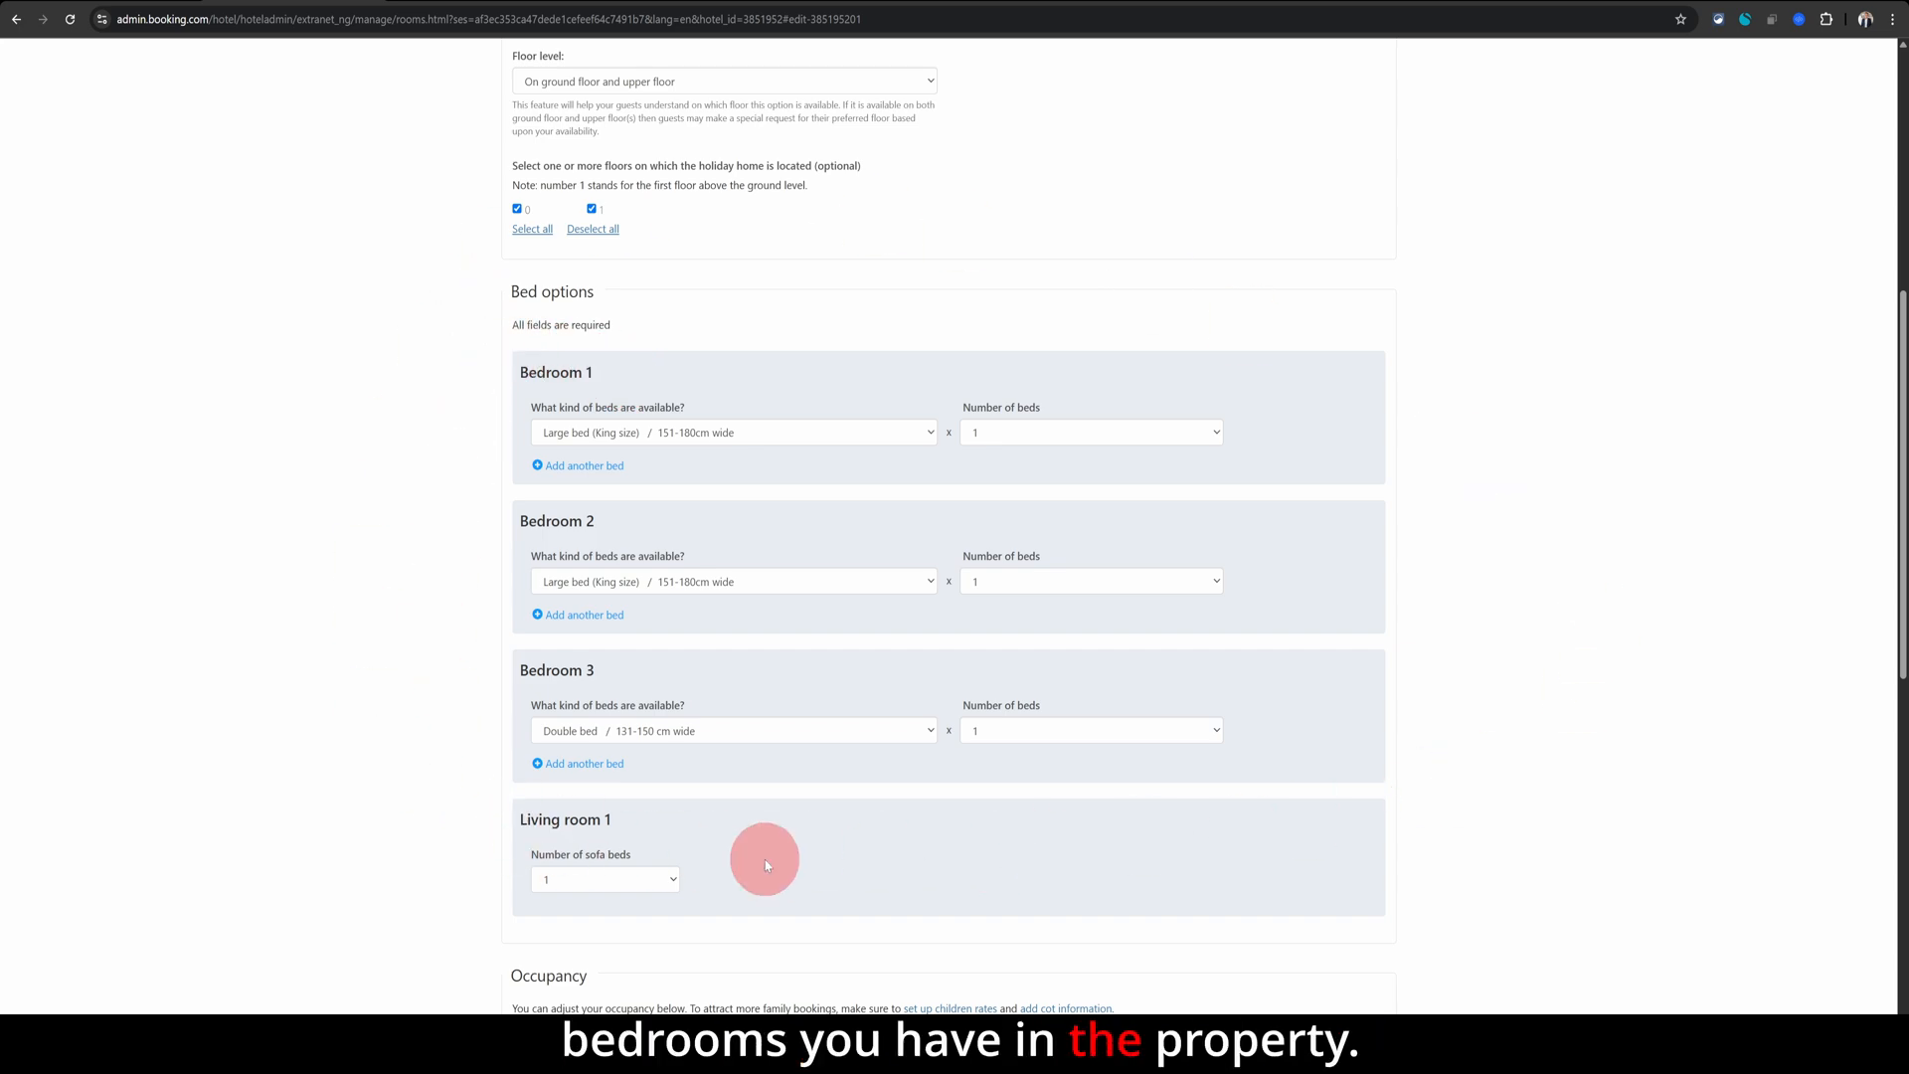
scroll(up, 3)
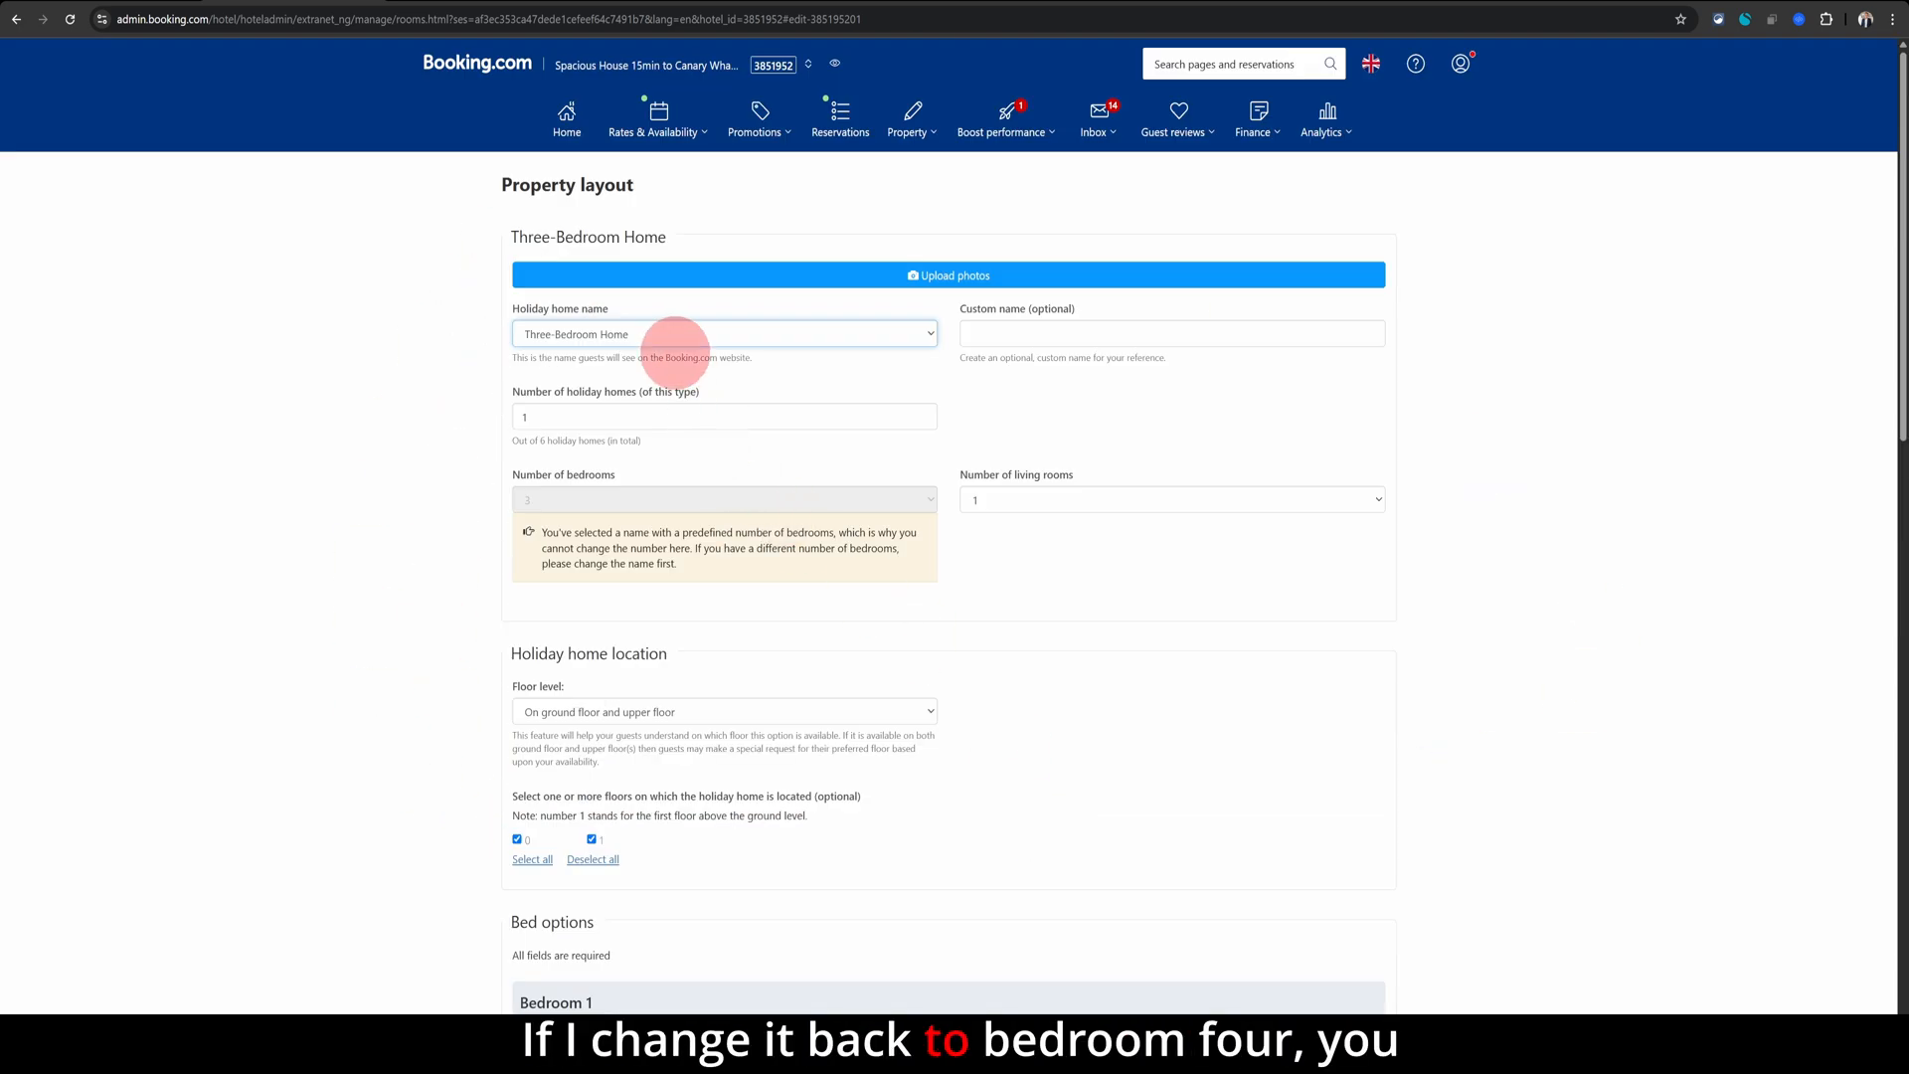
scroll(down, 3)
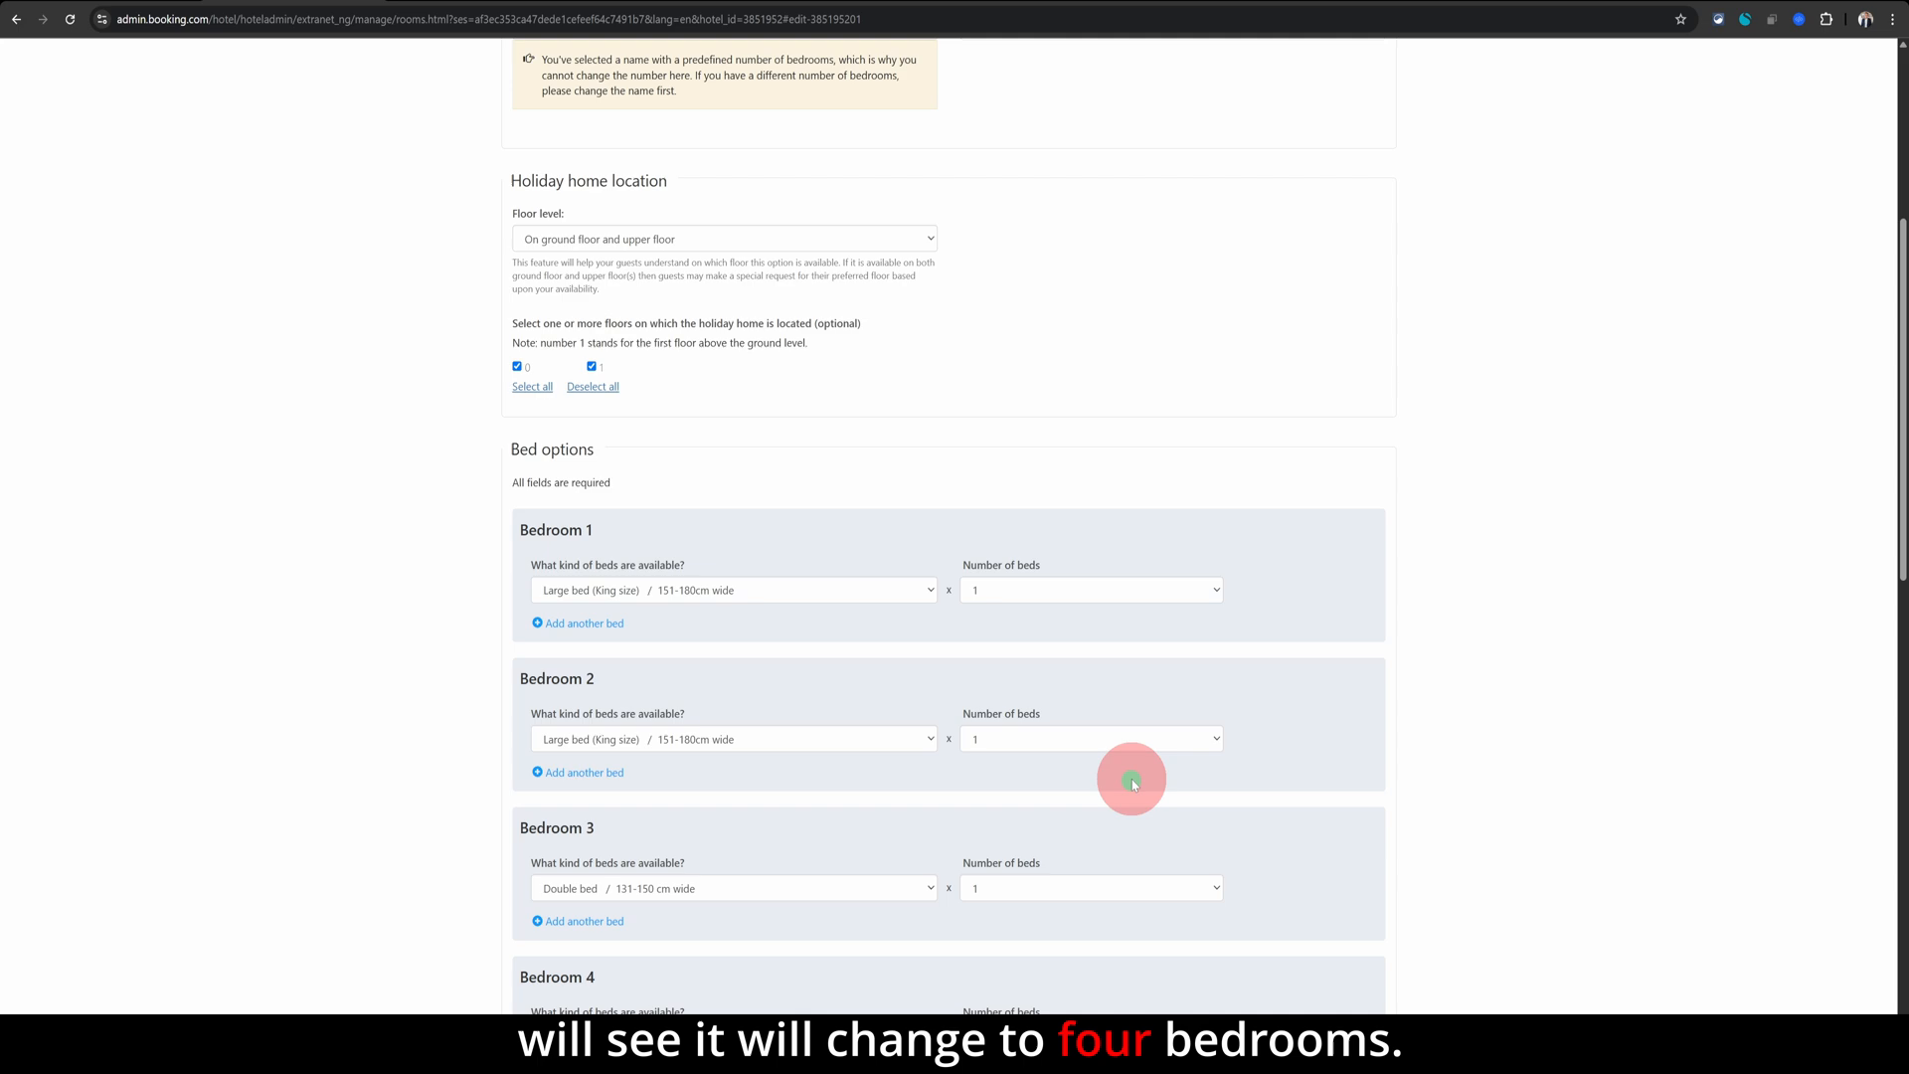
scroll(up, 3)
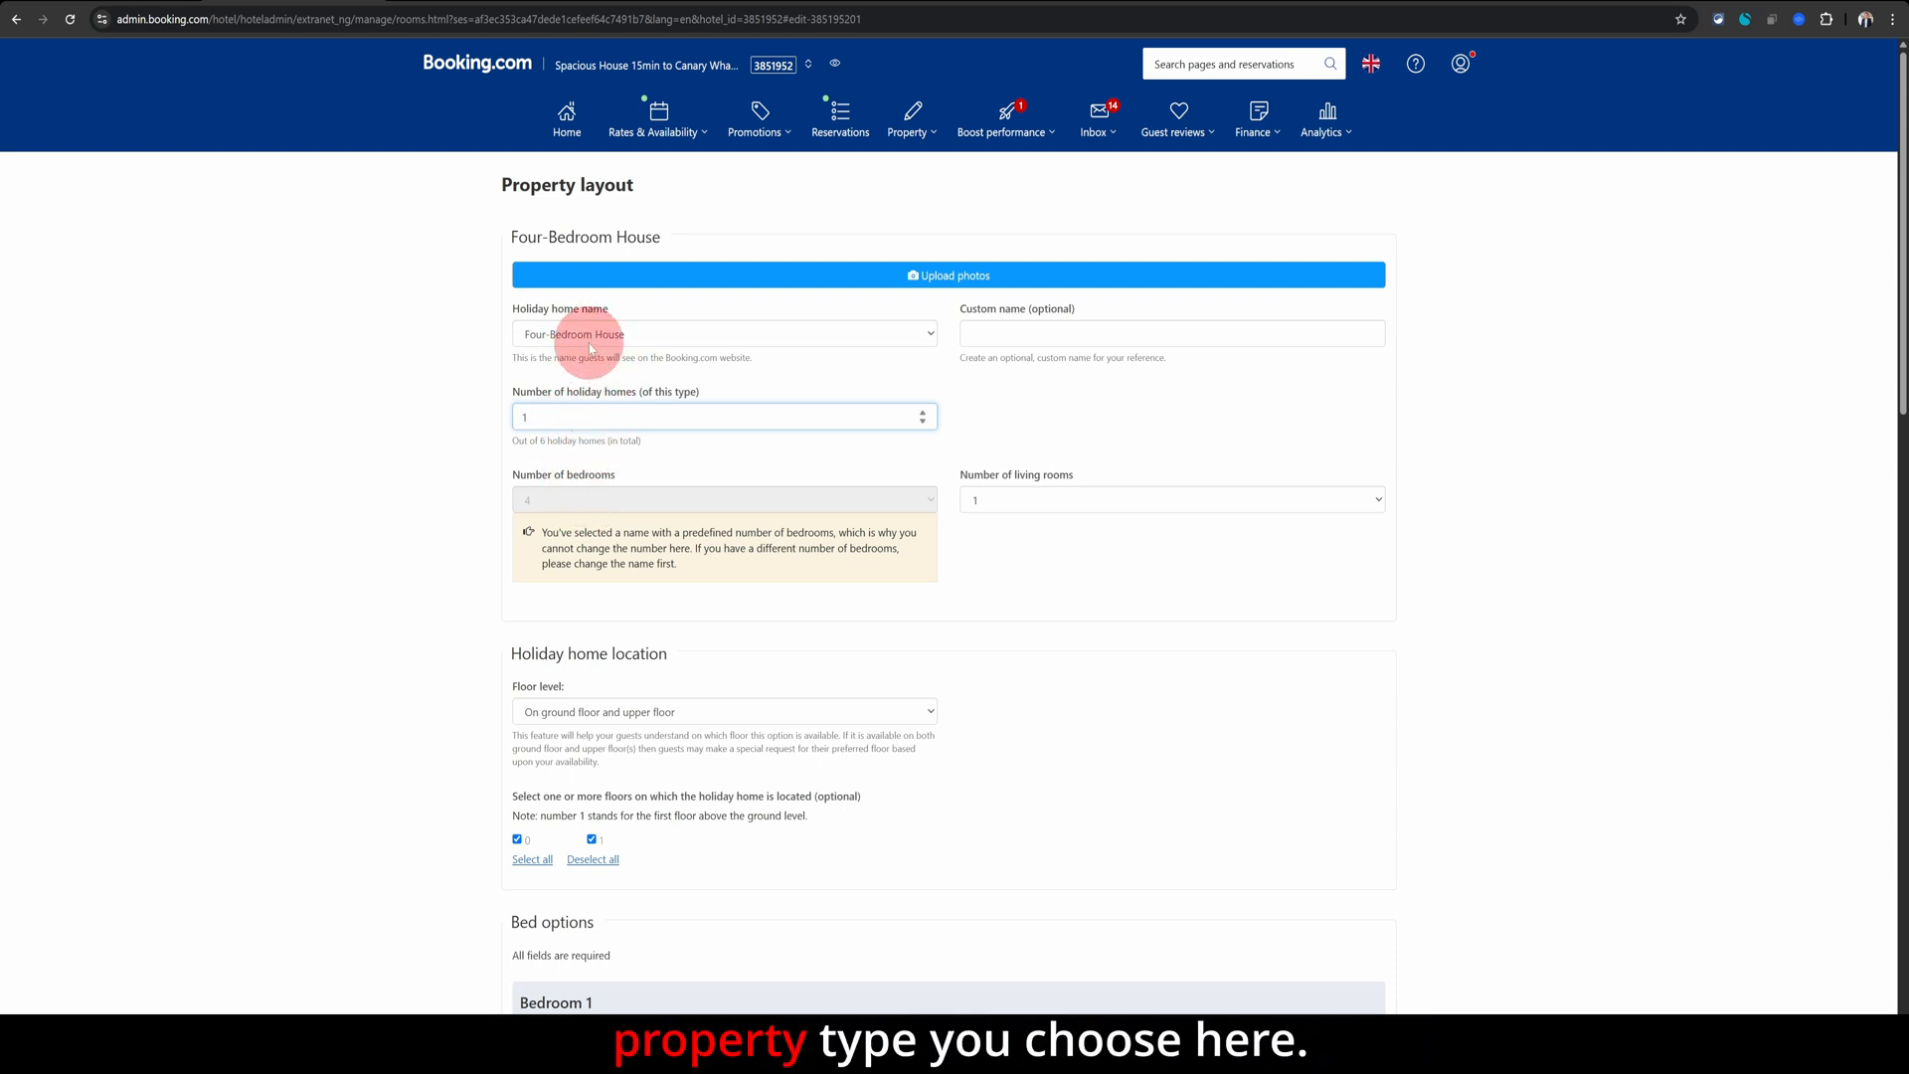
mouse_move(1099, 509)
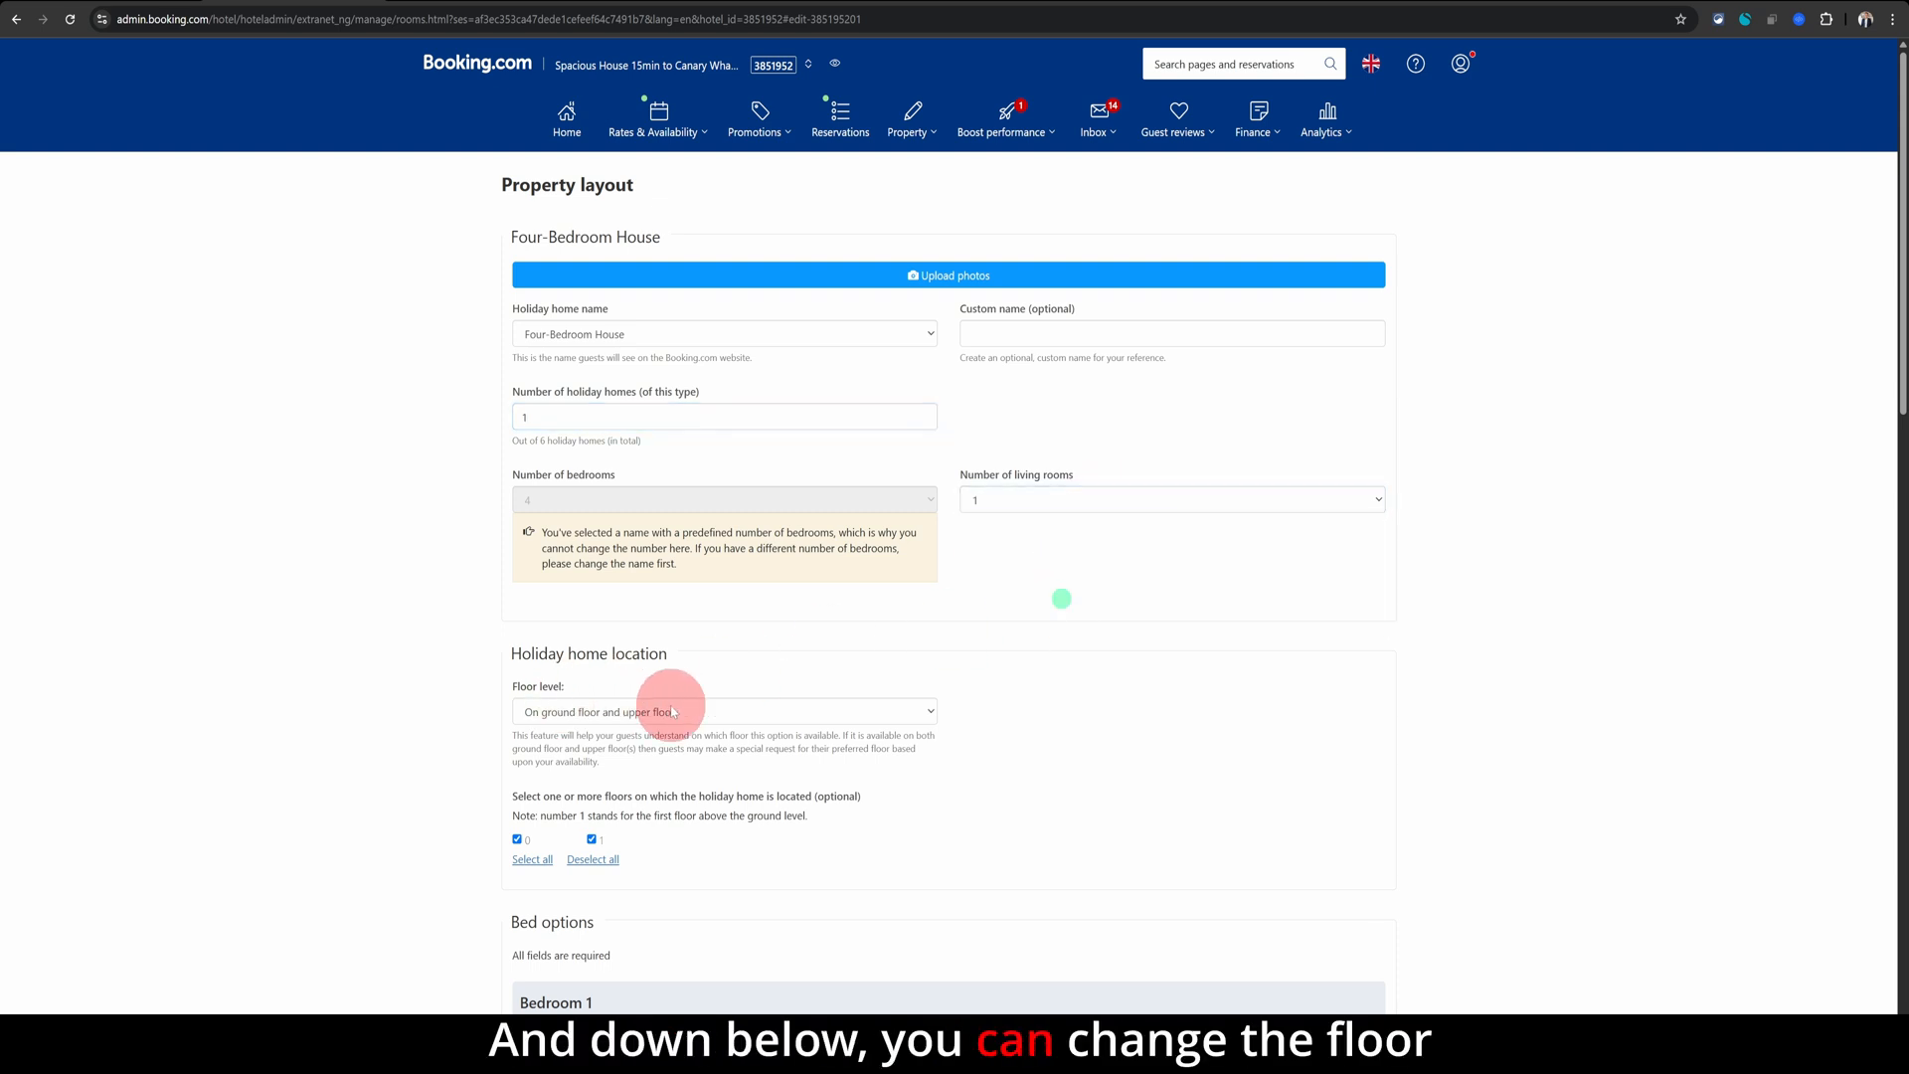
scroll(down, 3)
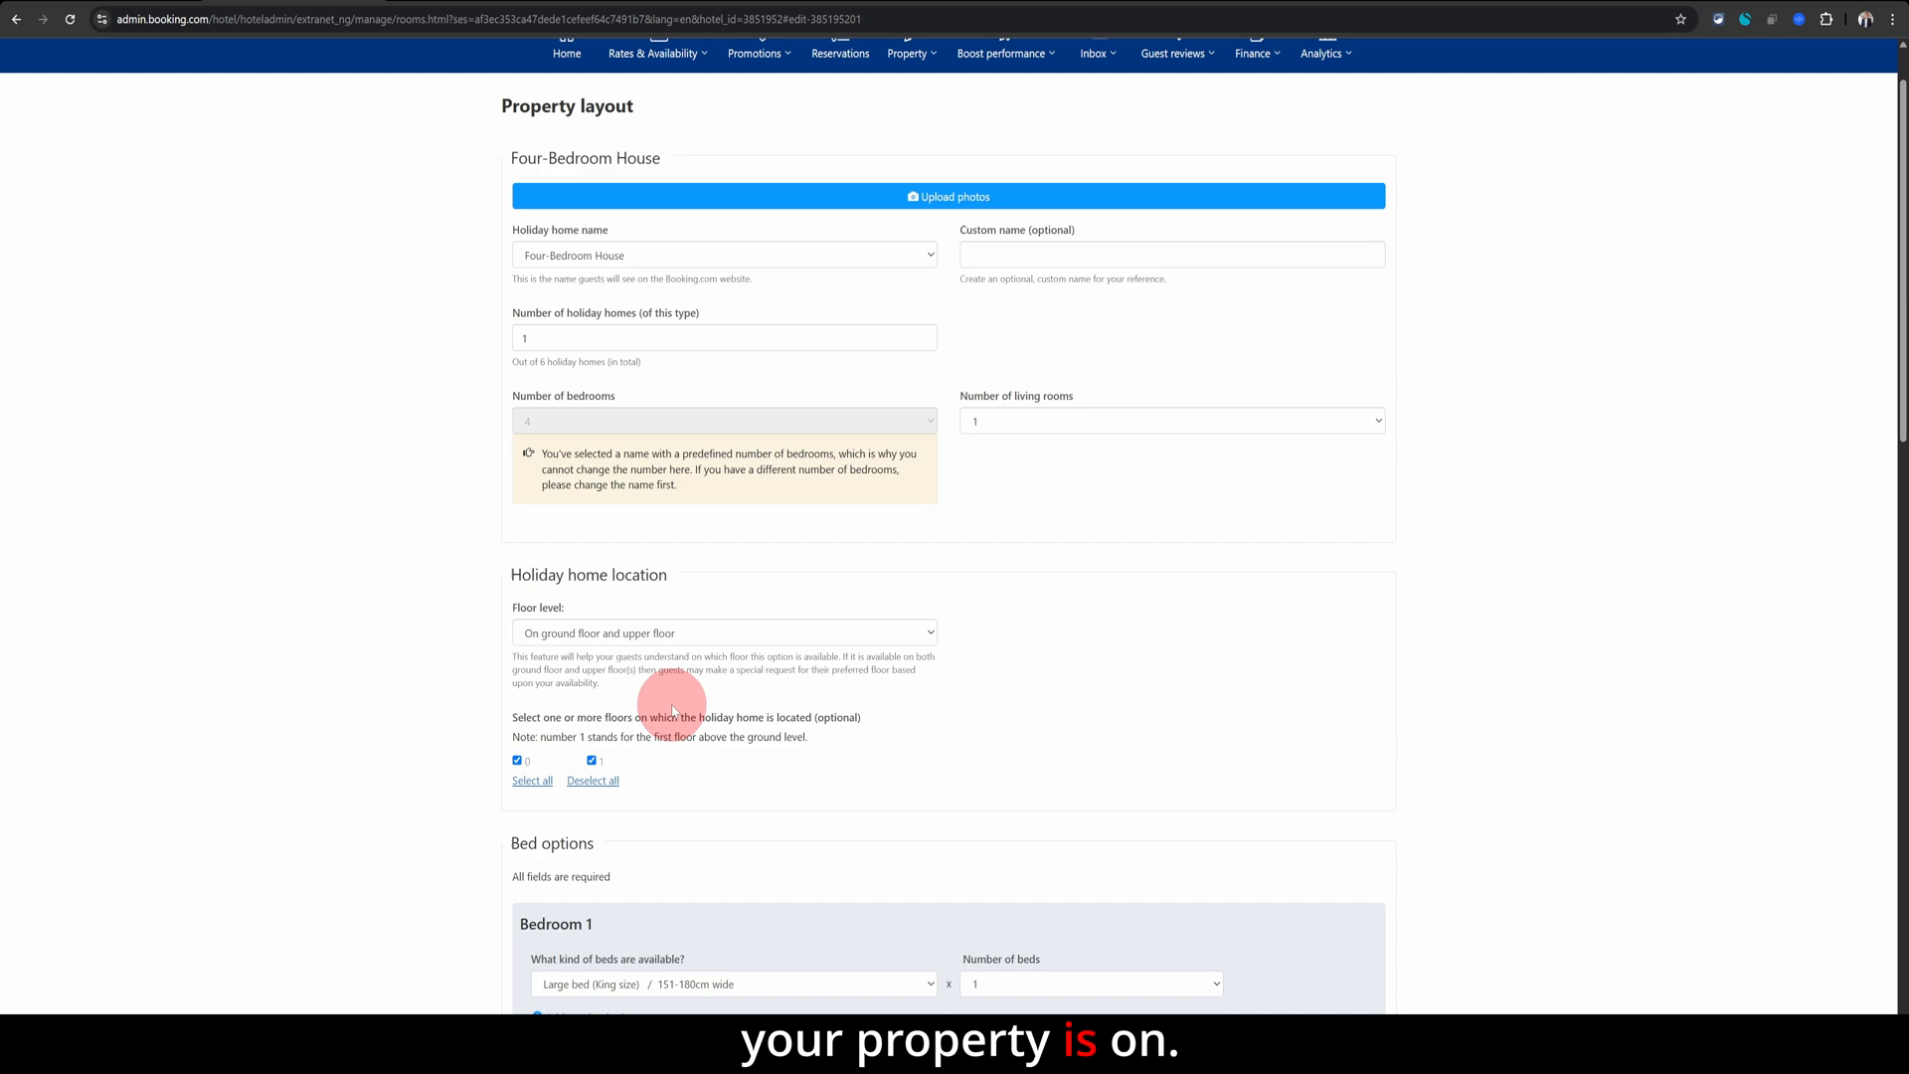
click(723, 632)
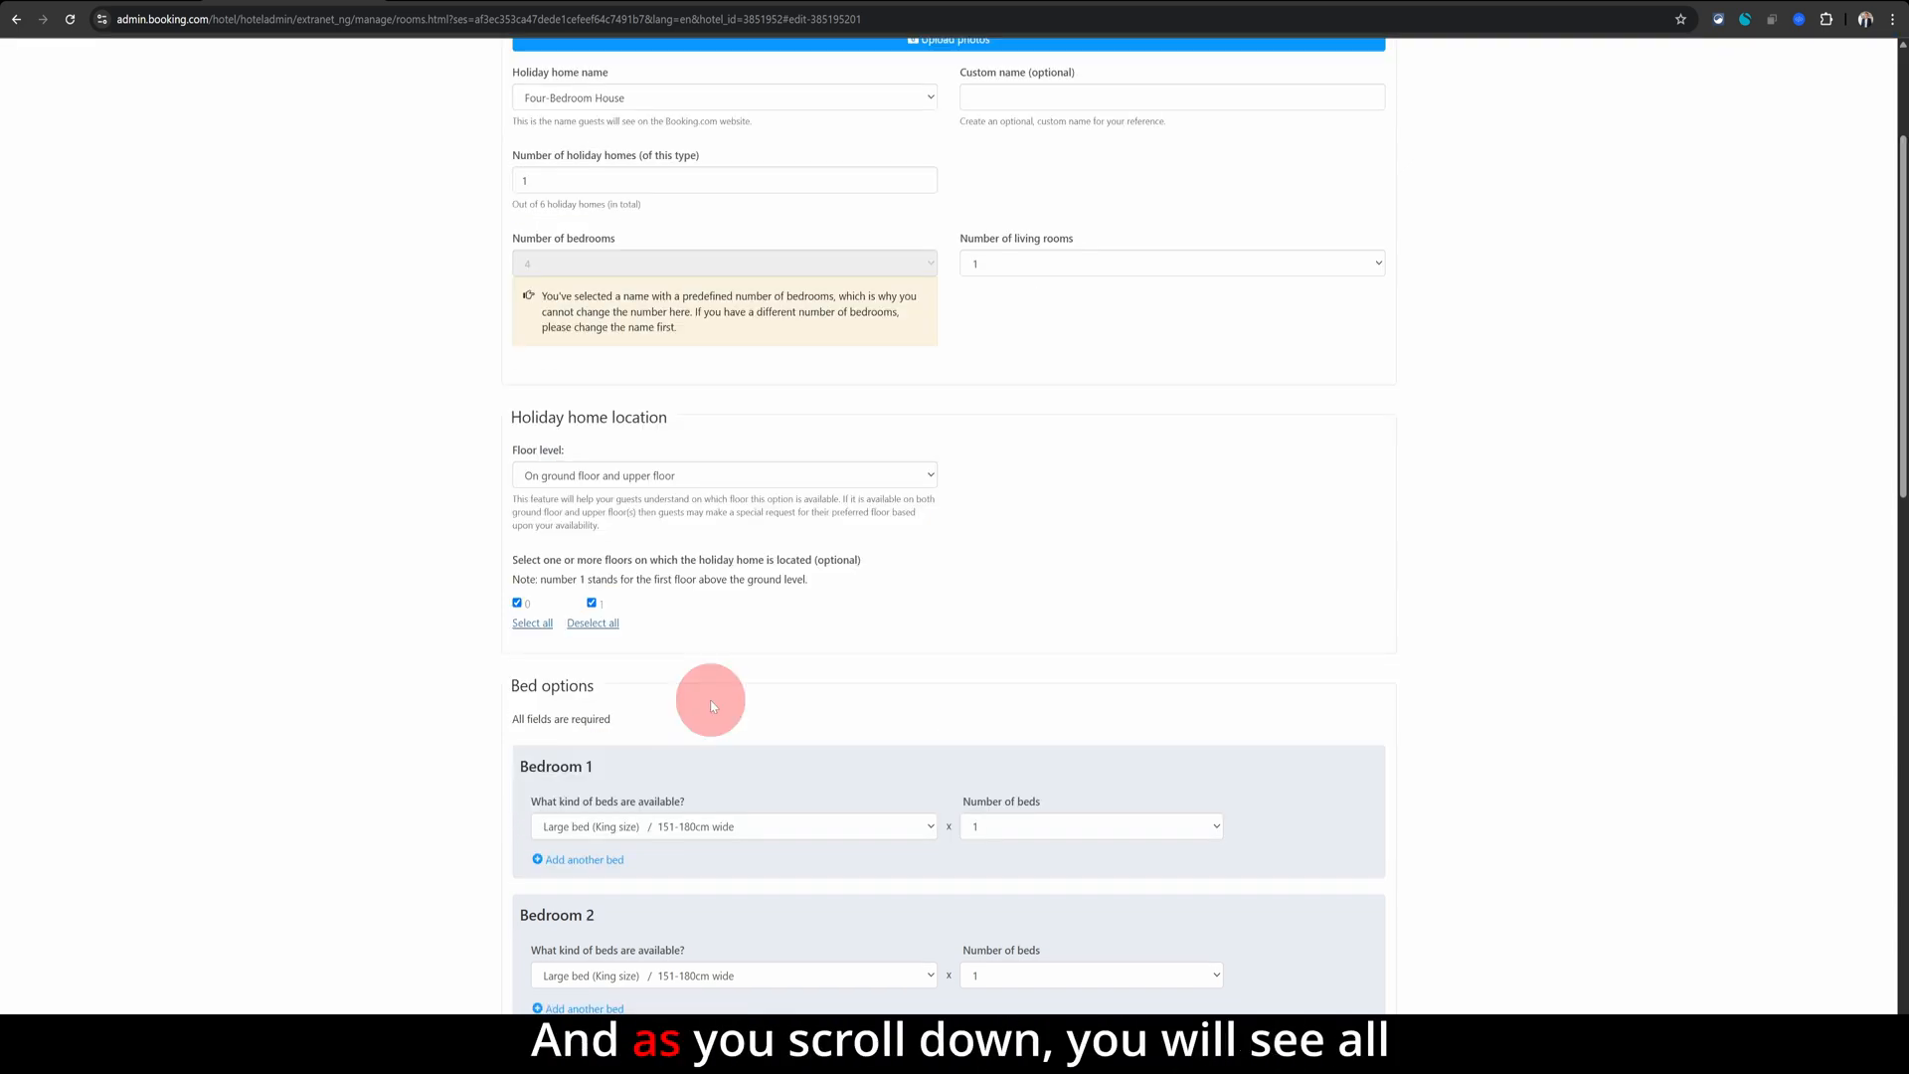
scroll(down, 3)
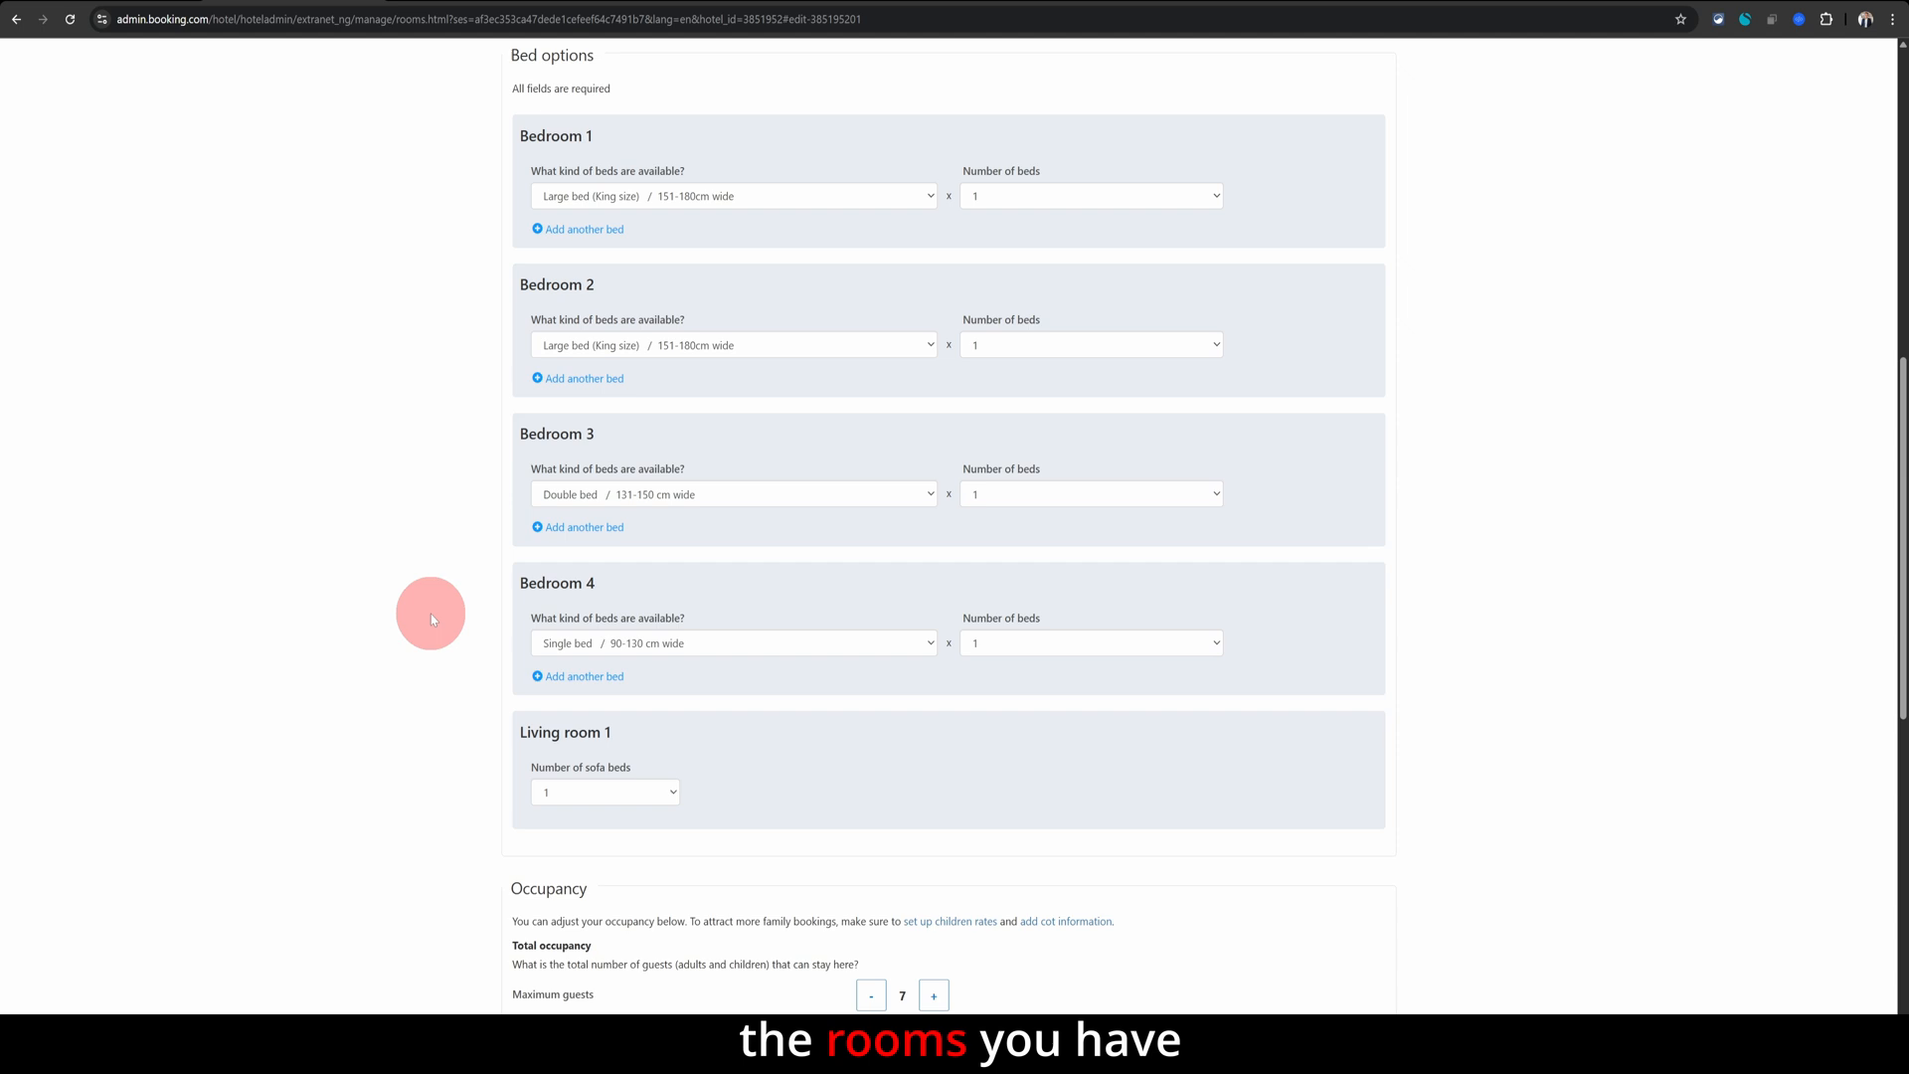
mouse_move(553, 183)
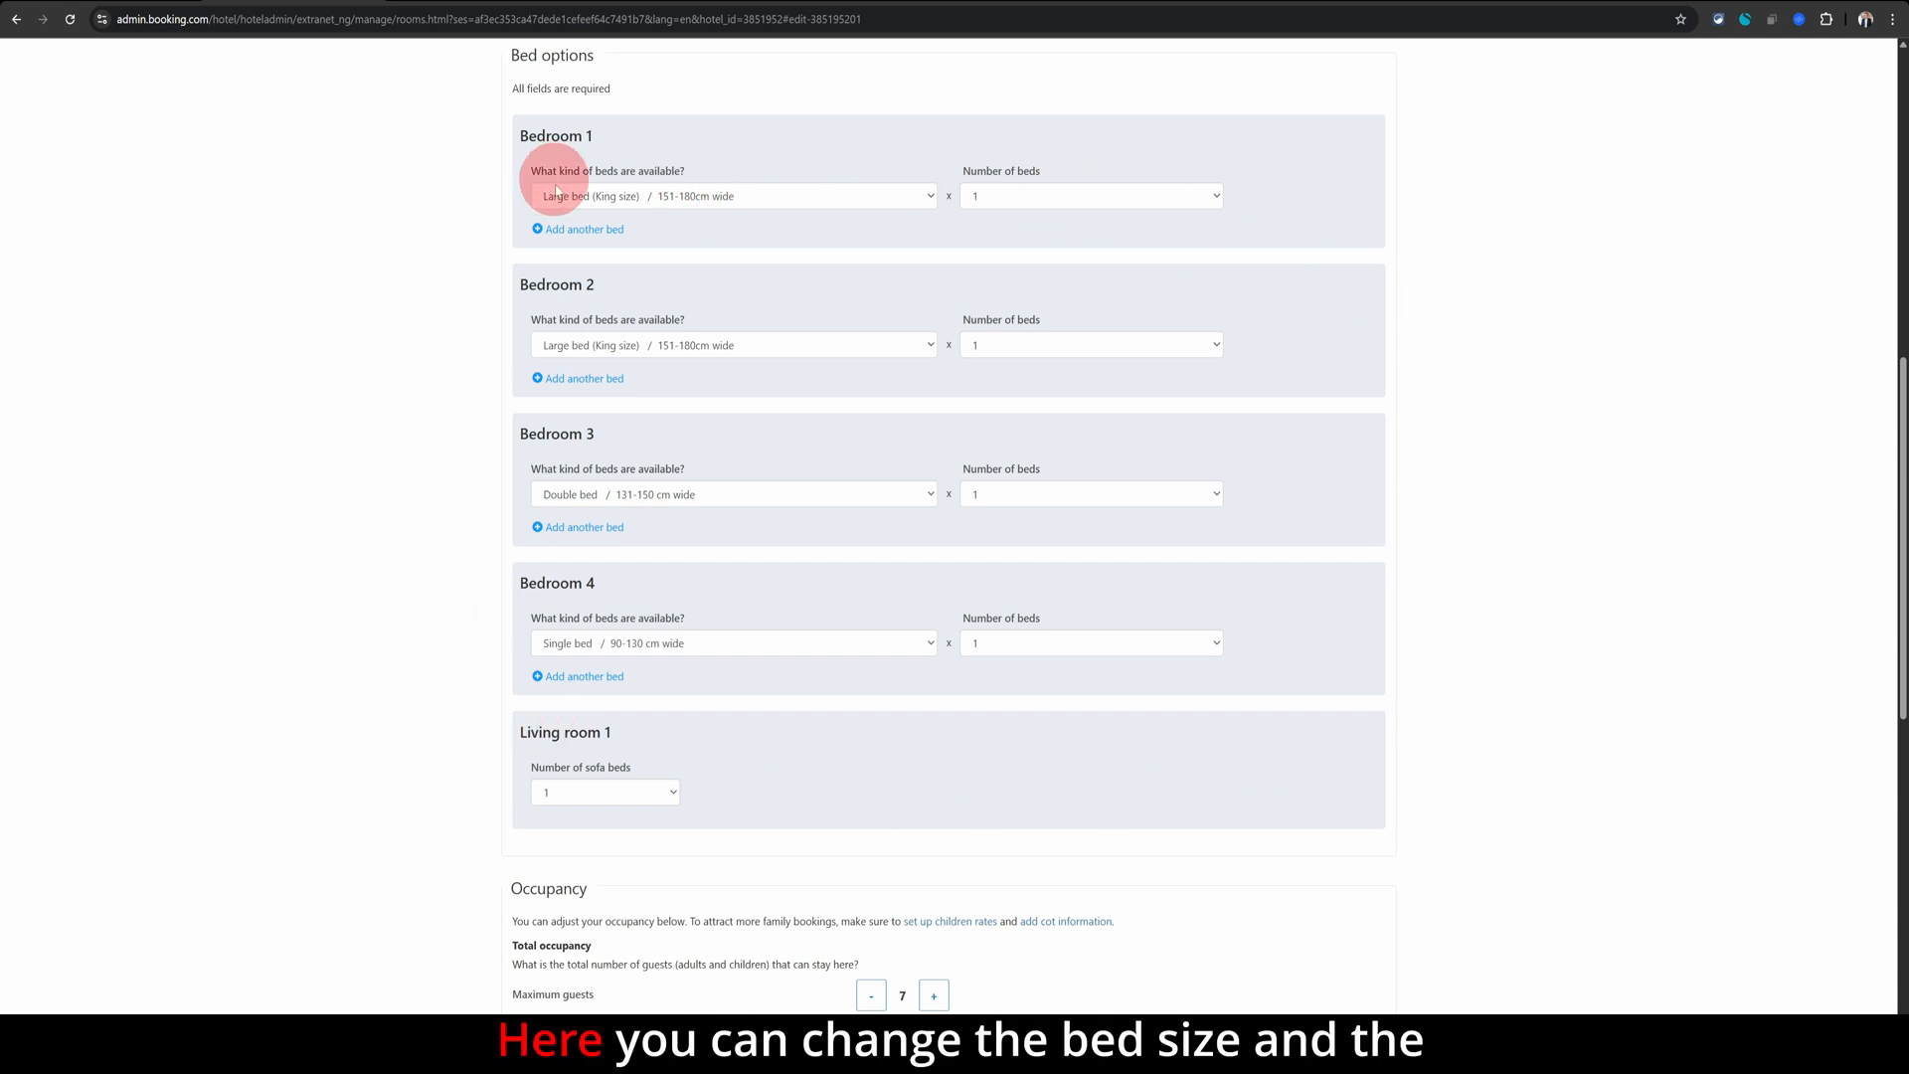
click(731, 196)
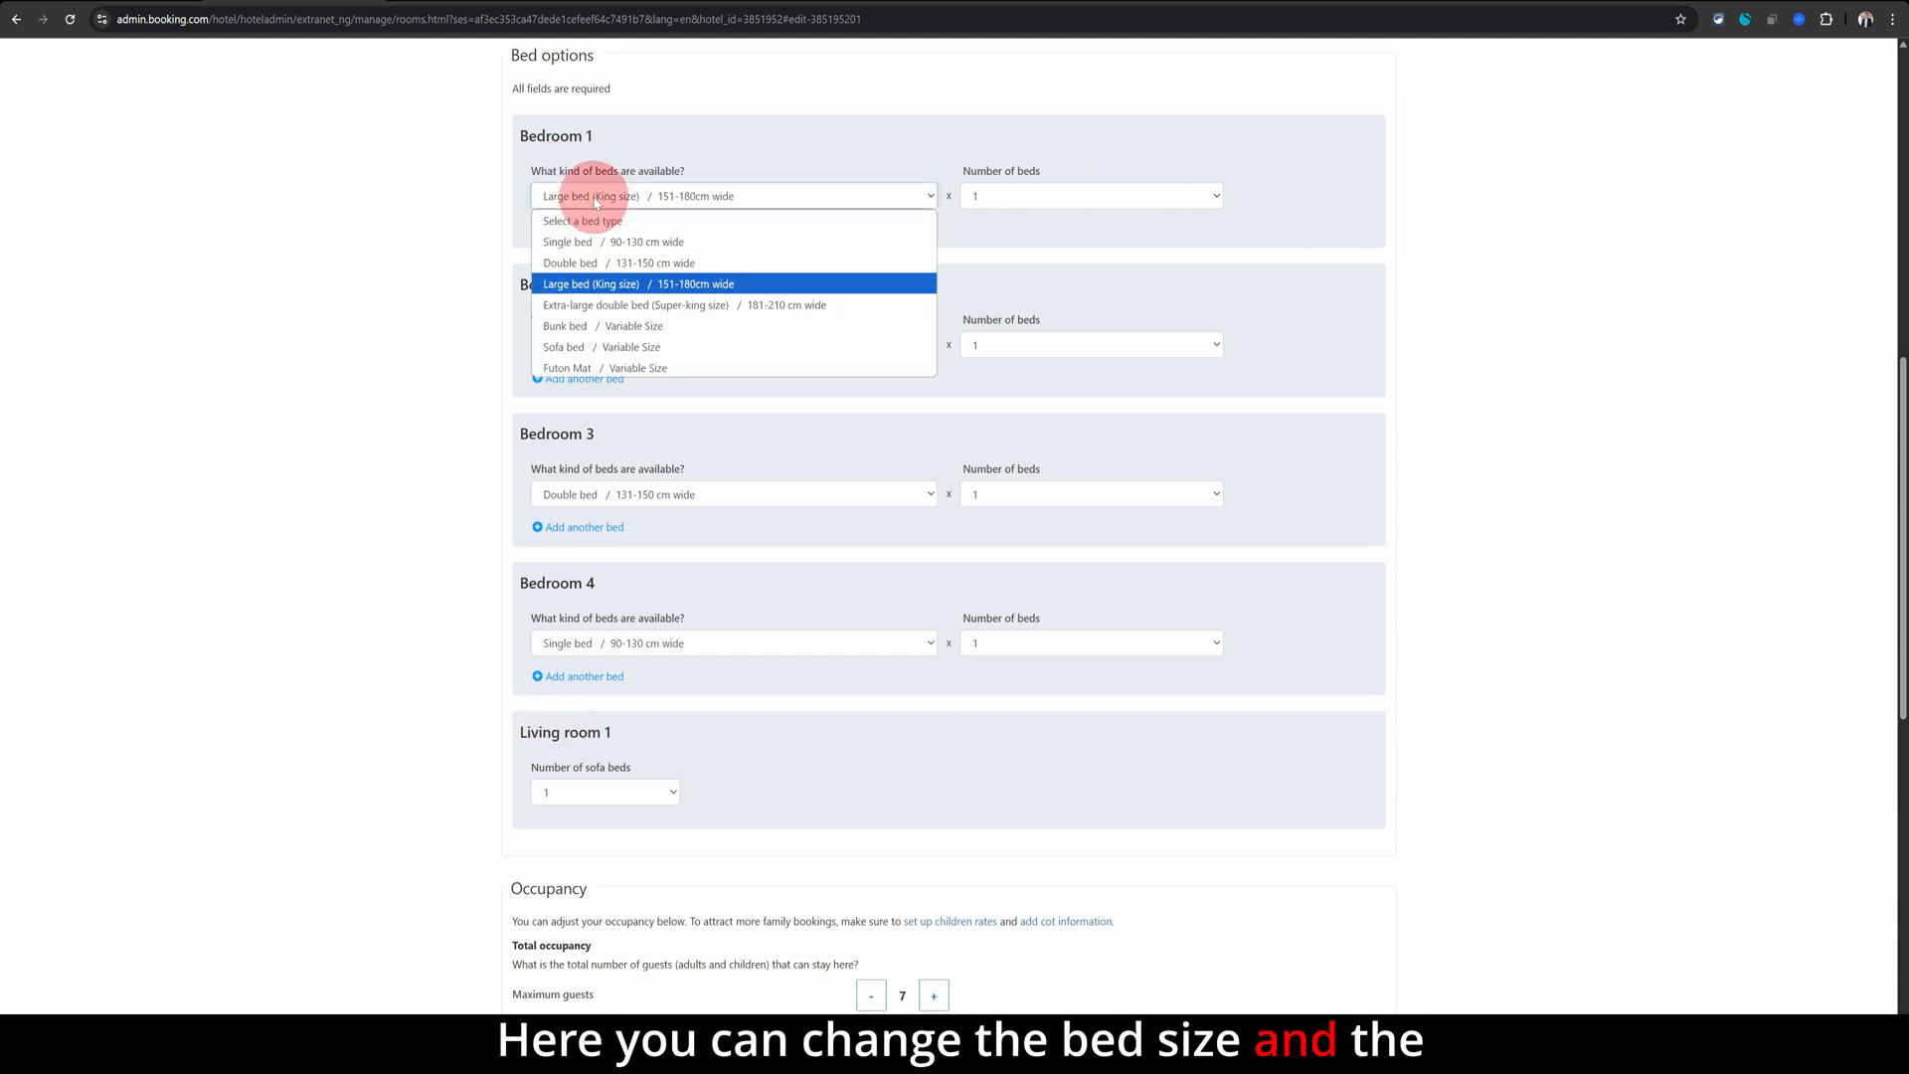
mouse_move(591, 263)
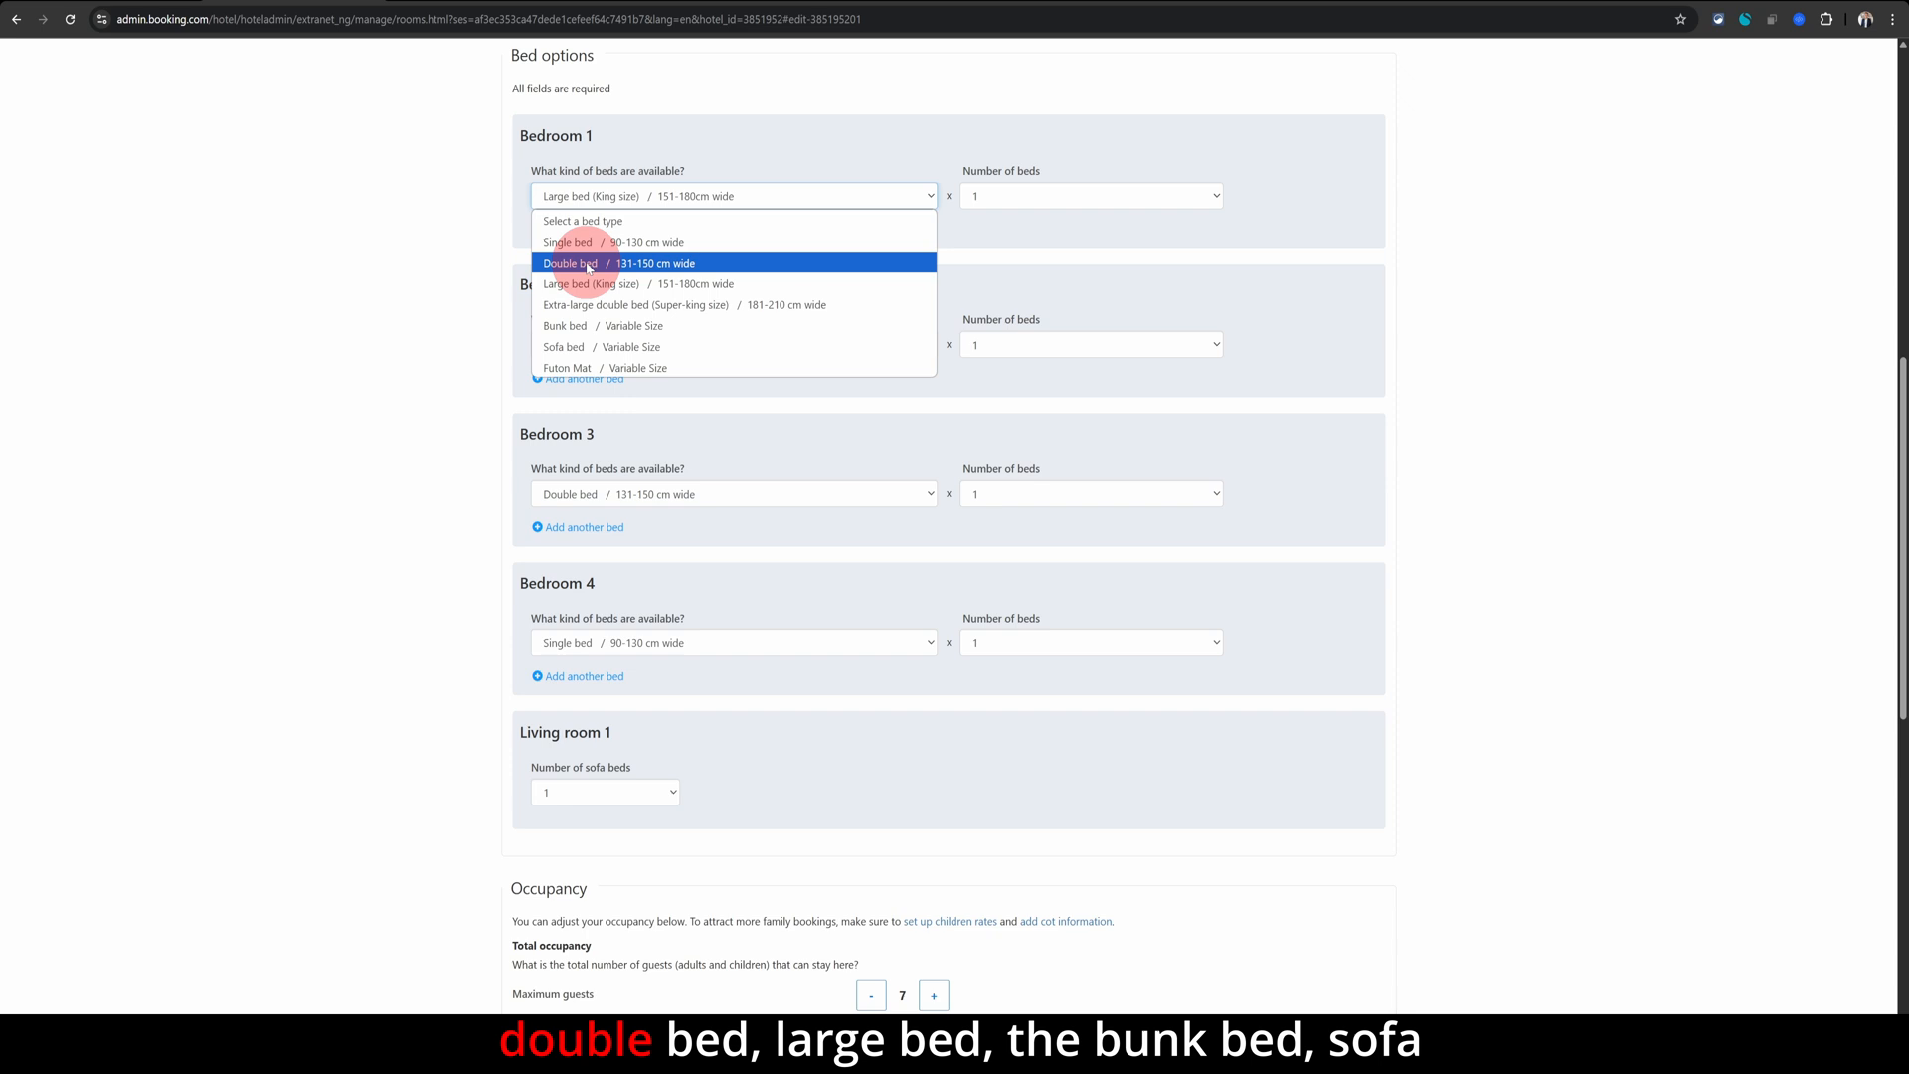
mouse_move(584, 347)
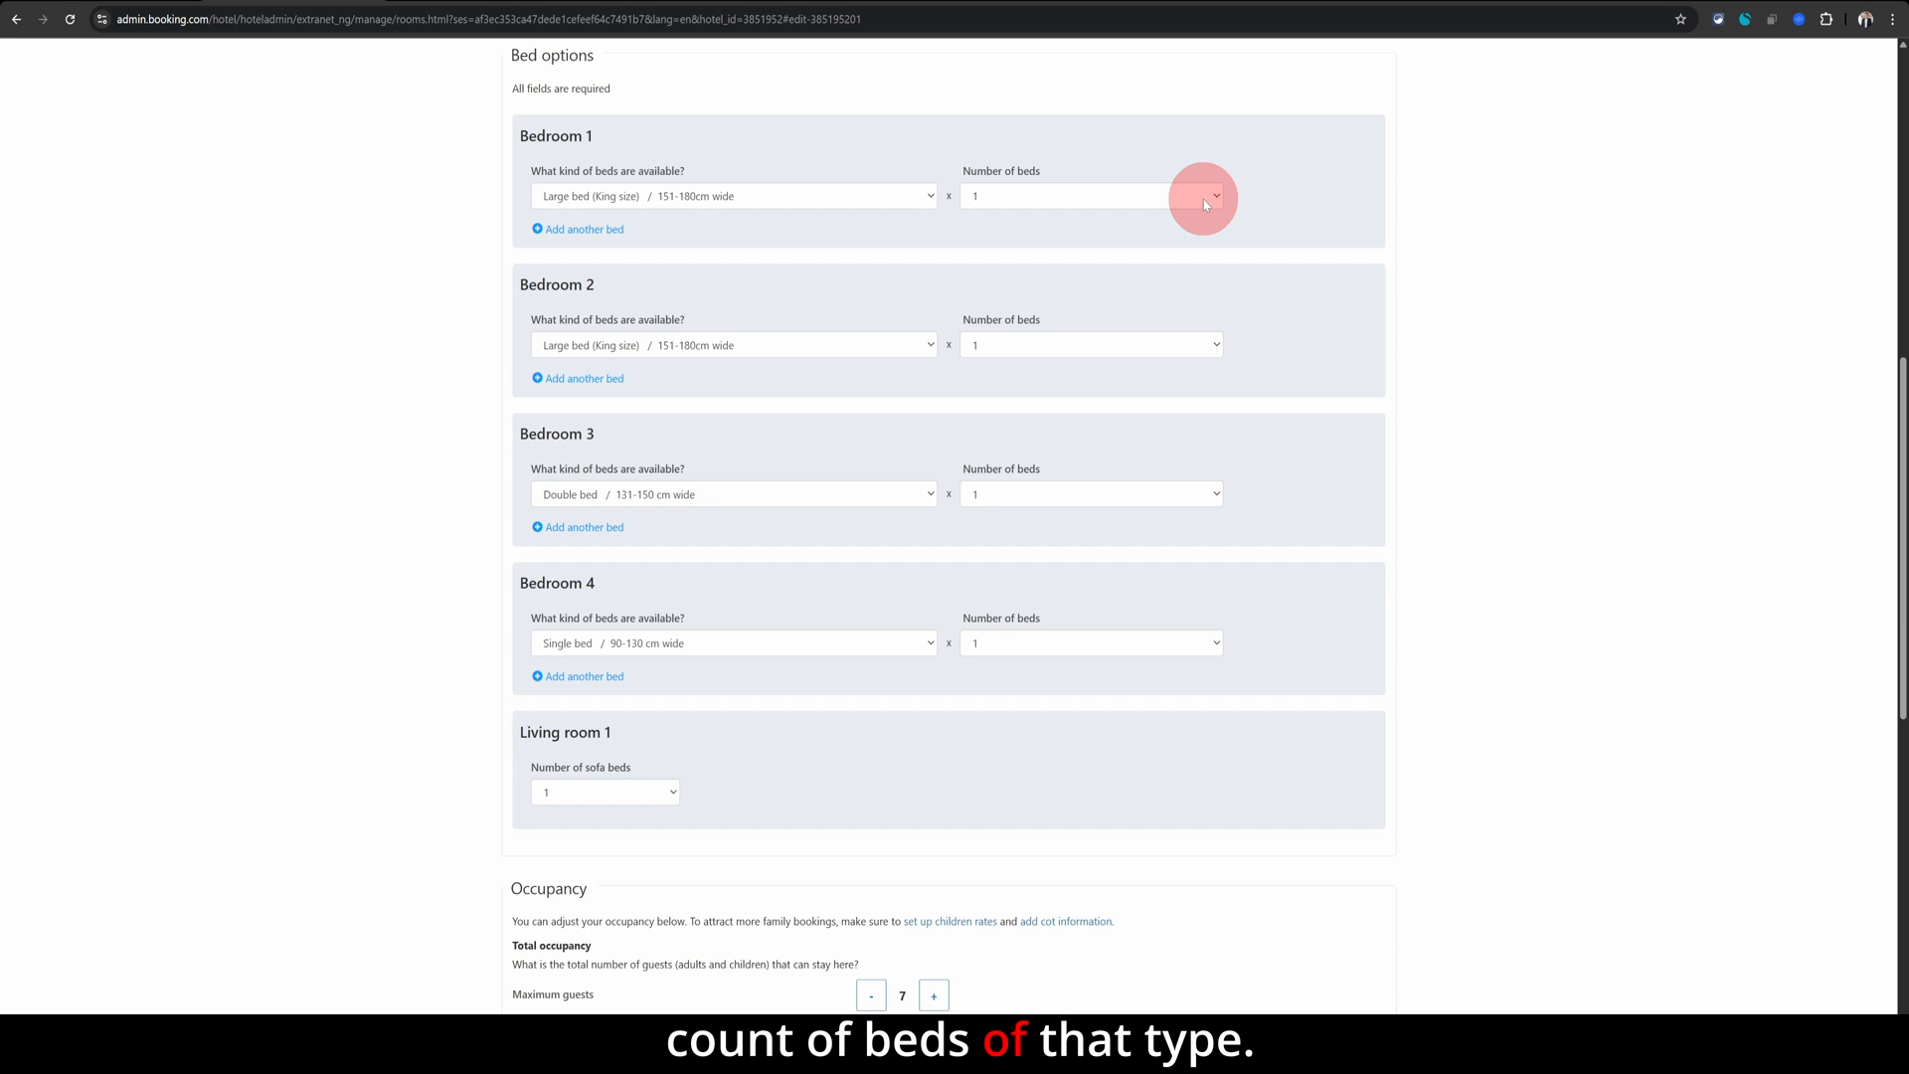
mouse_move(566, 643)
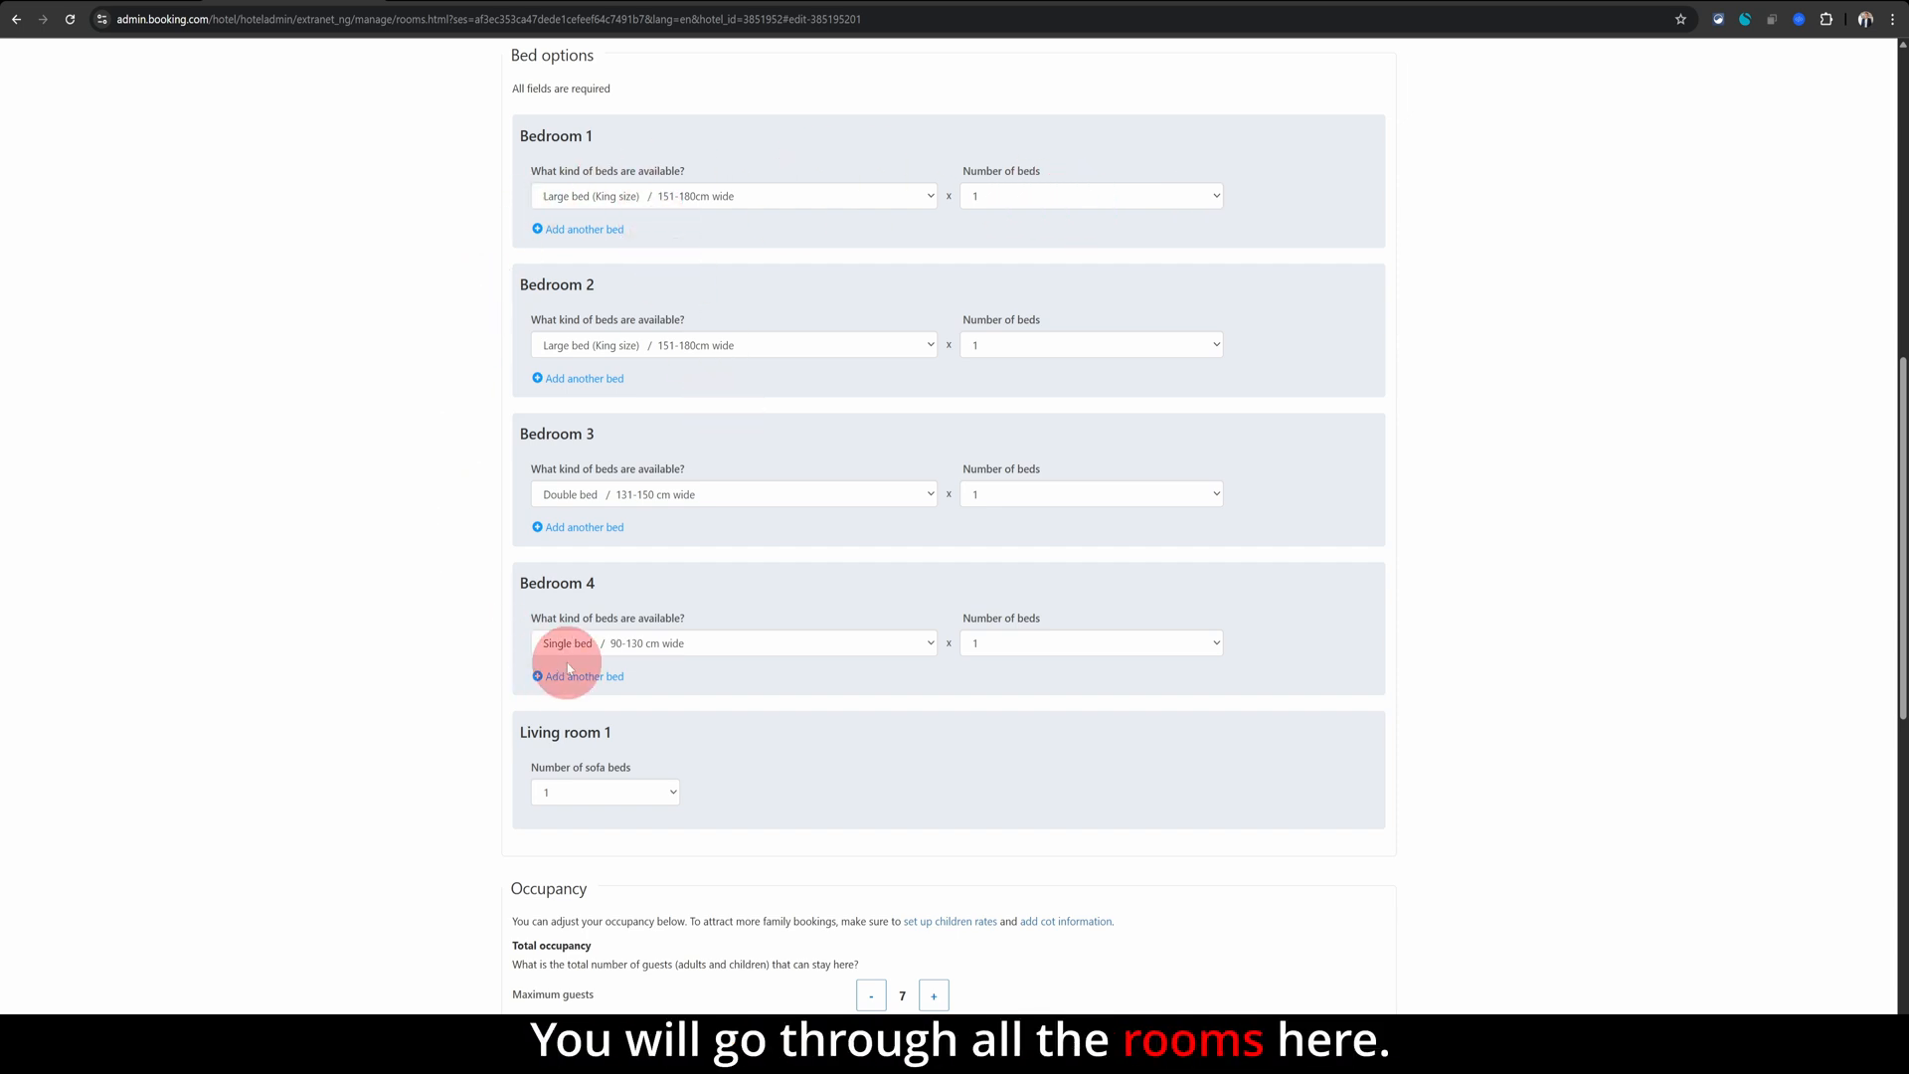
scroll(down, 3)
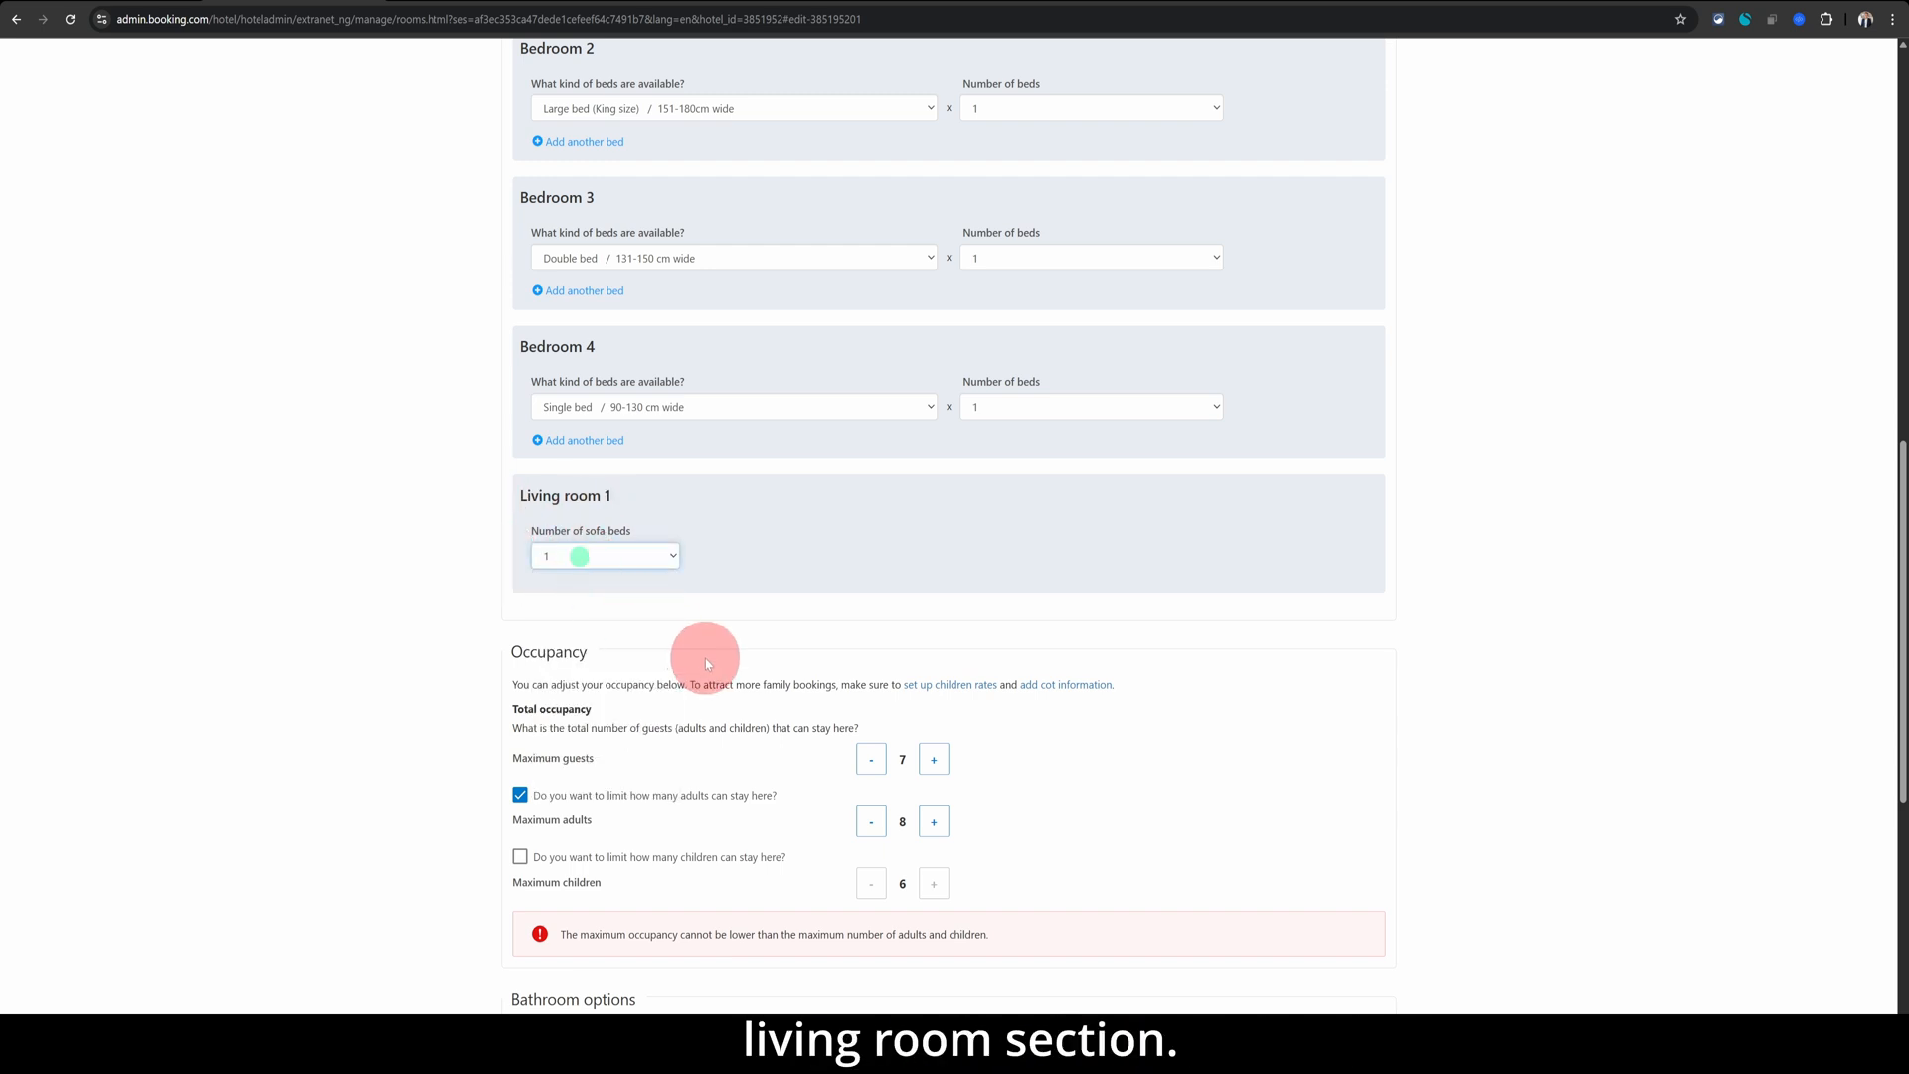
- Turn on the children limit and lower maximum children from 6 to 4
scroll(down, 3)
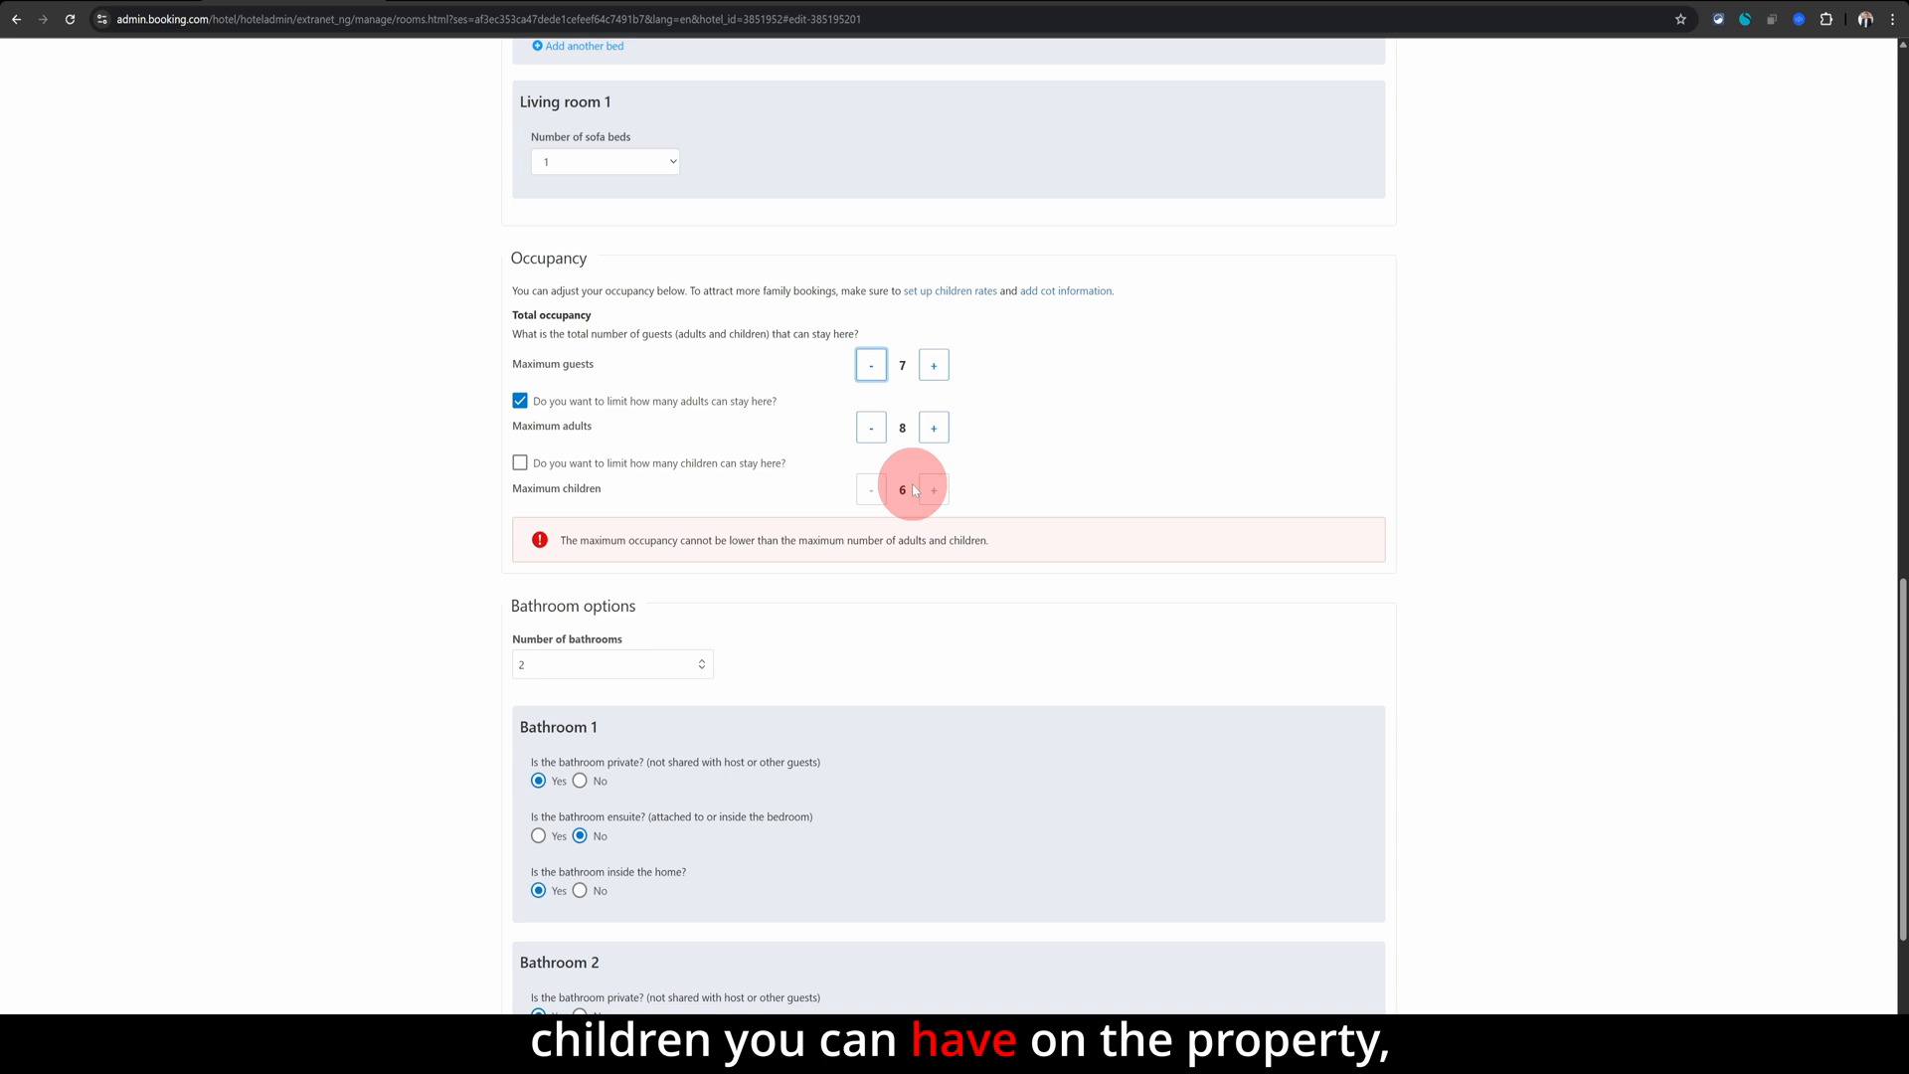
click(520, 463)
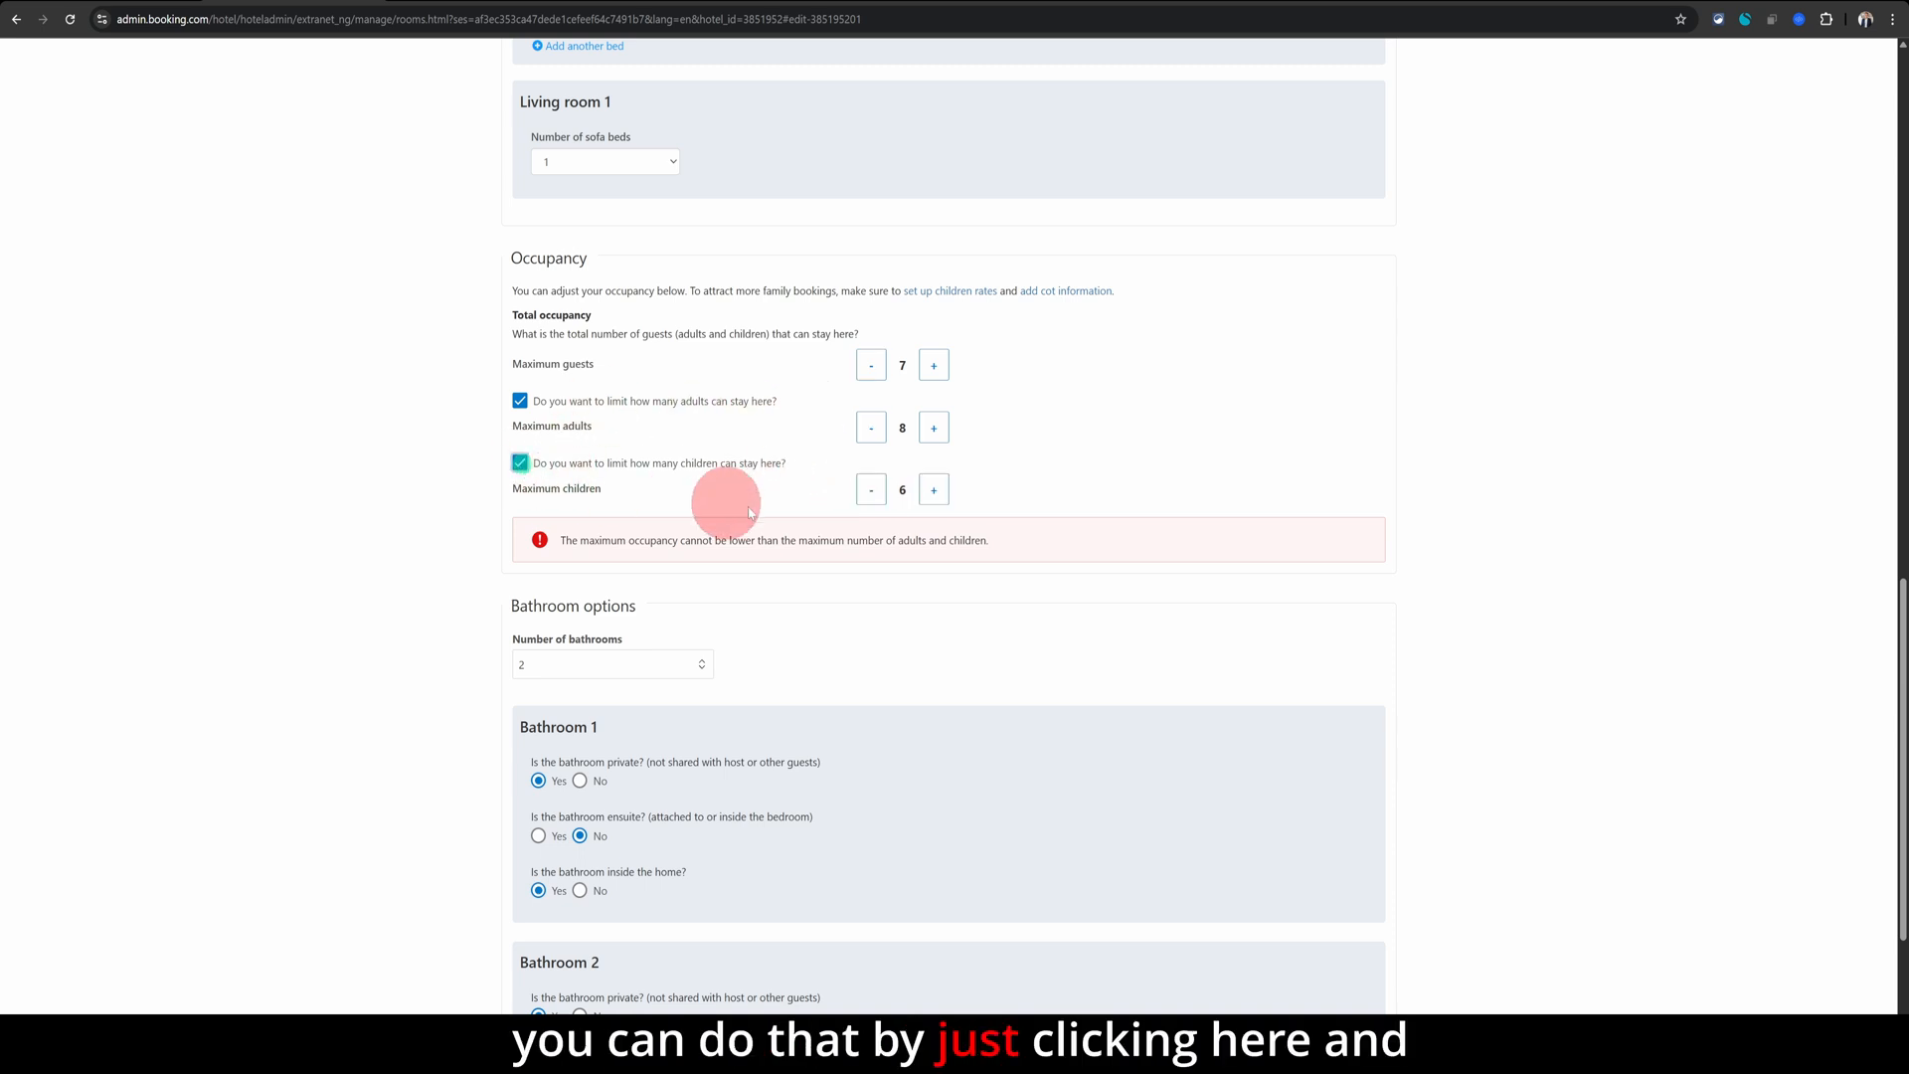
click(871, 488)
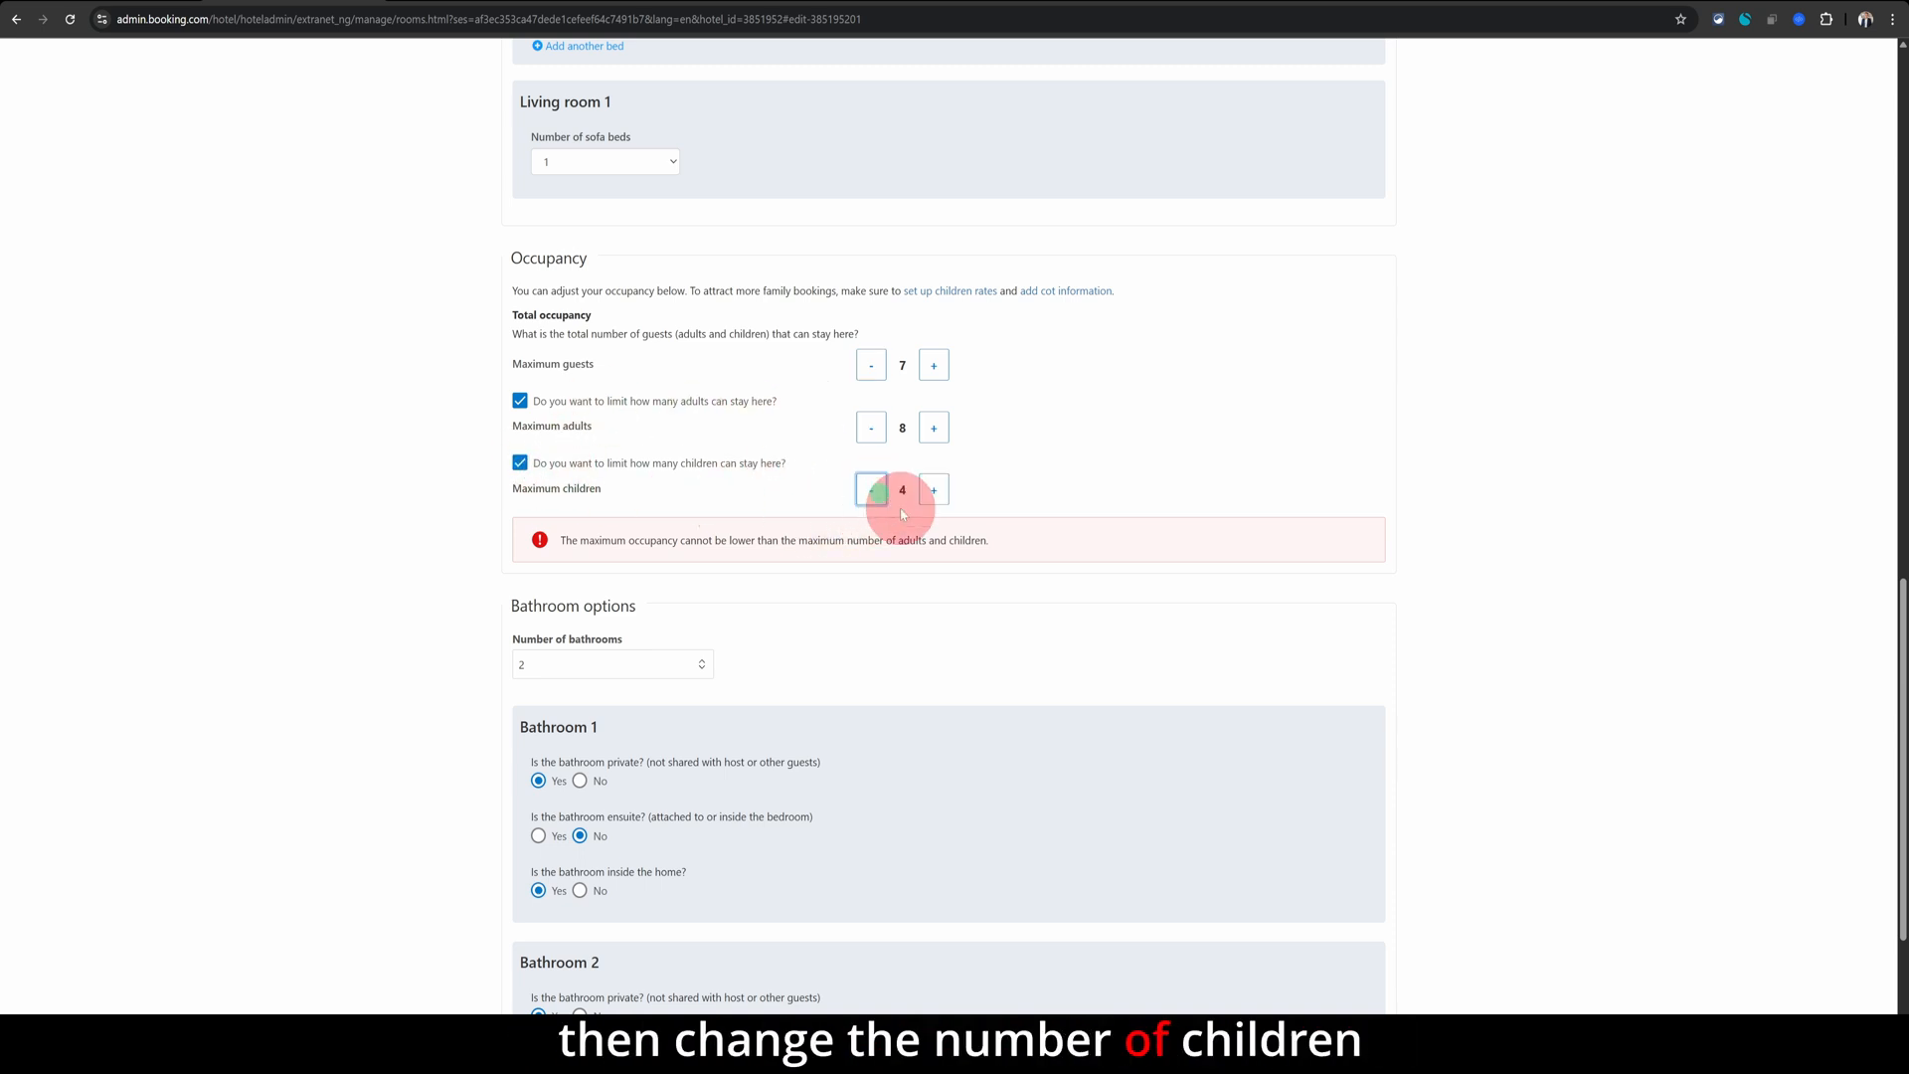
scroll(down, 3)
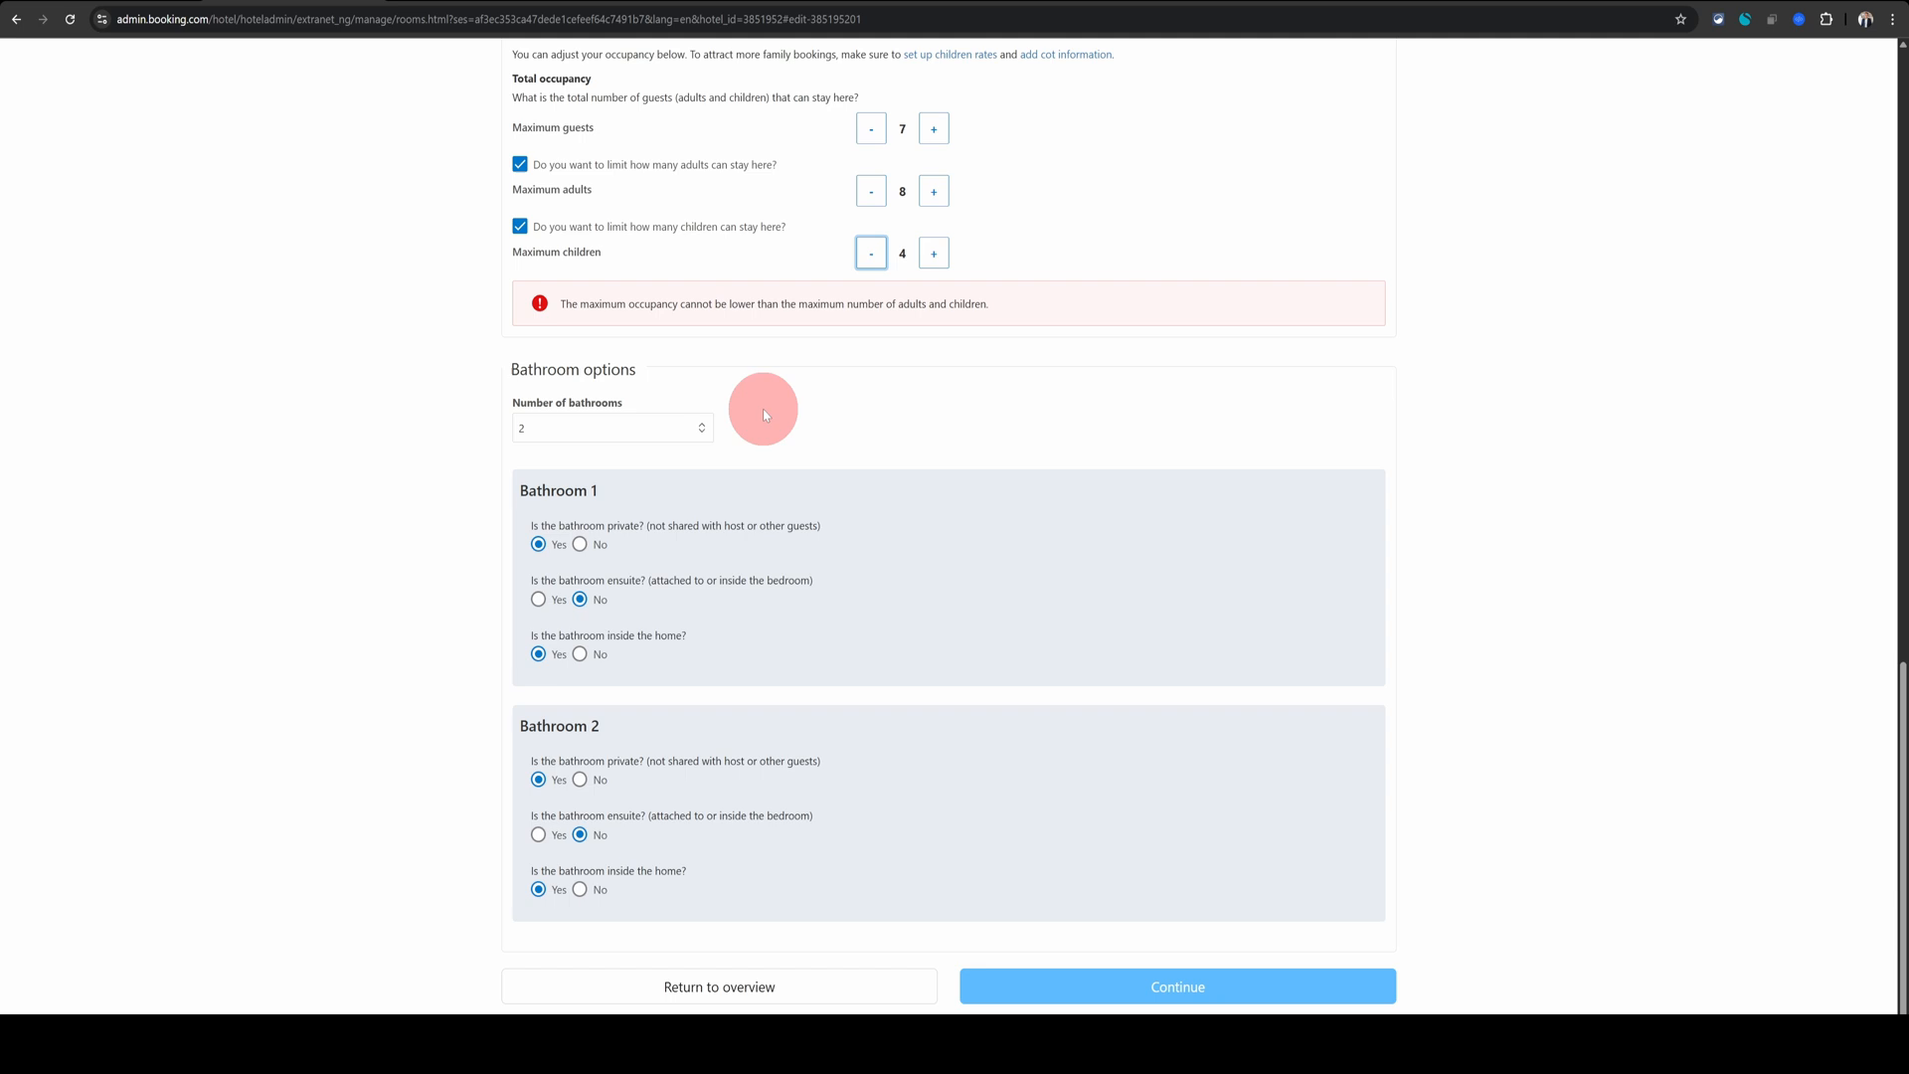
mouse_move(600, 438)
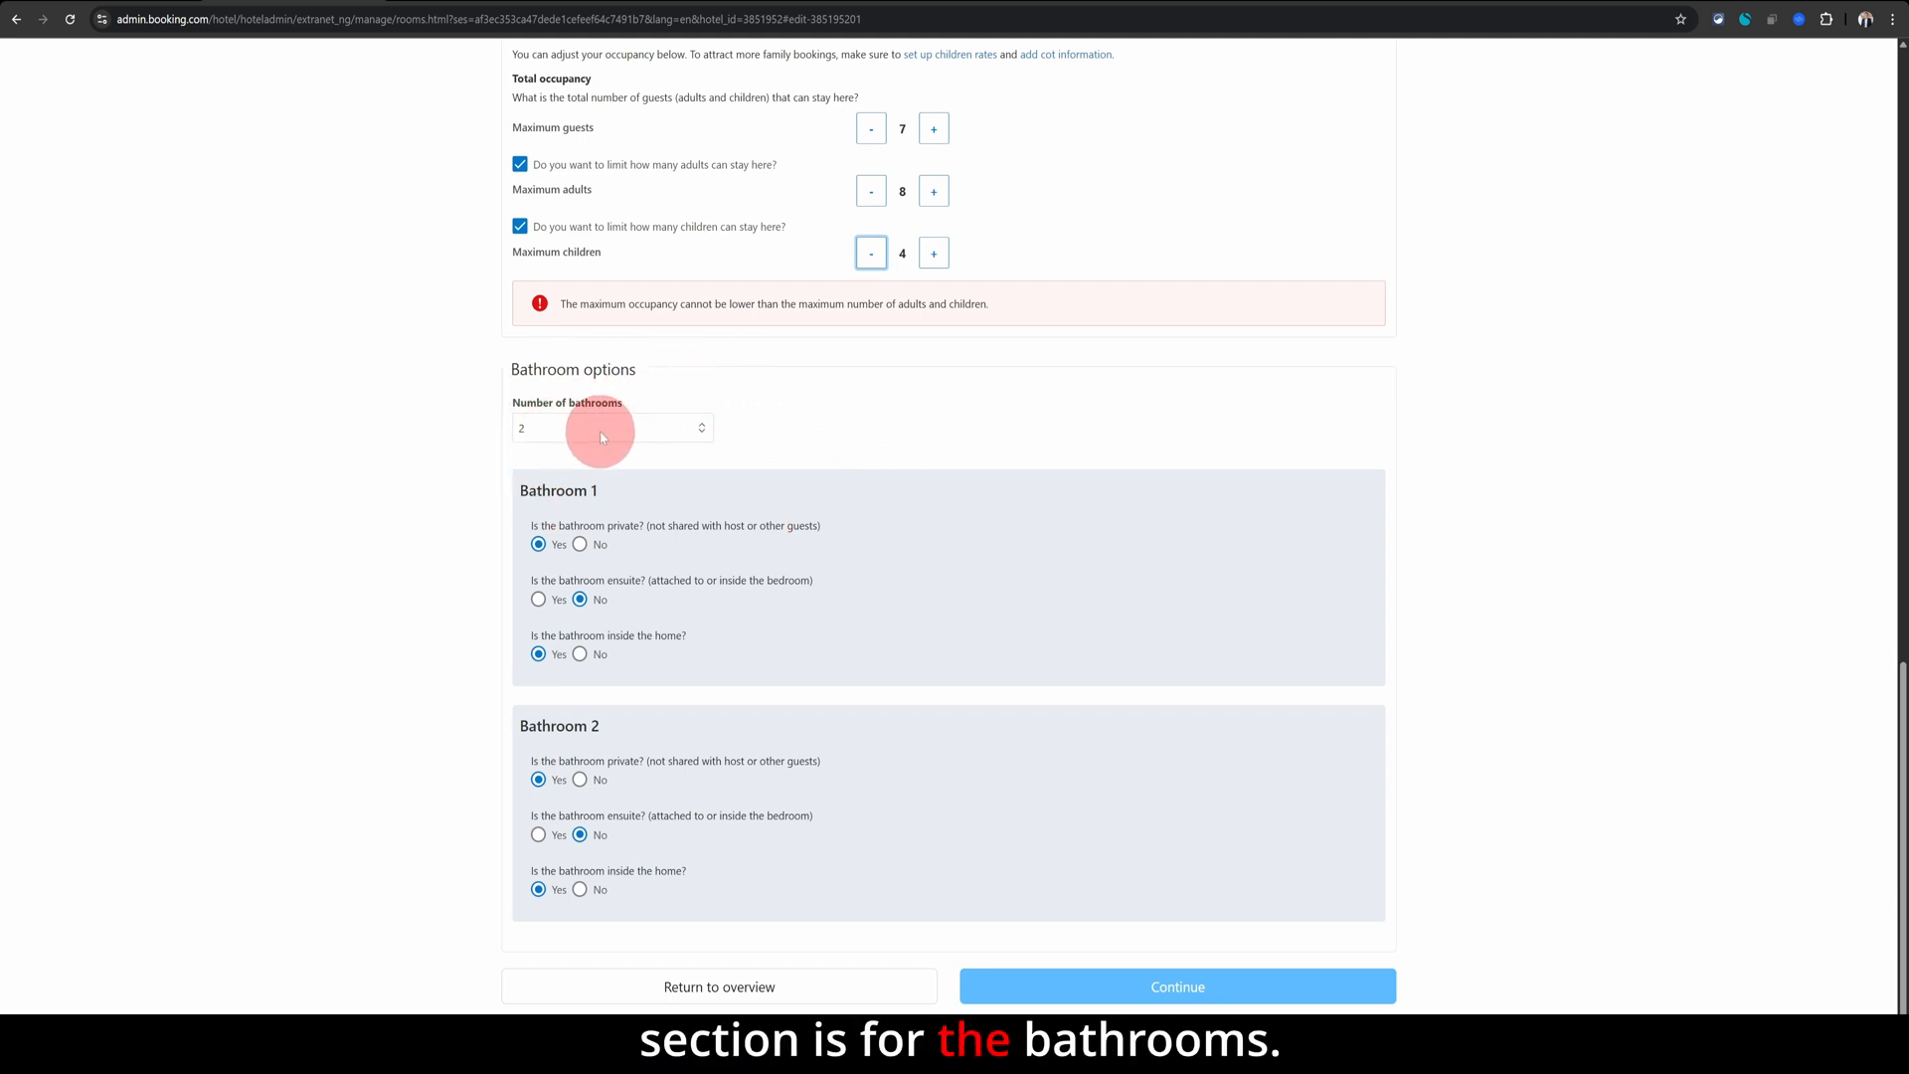
- Change Number of bathrooms from 2 to 3, adding a Bathroom 3 section
click(608, 427)
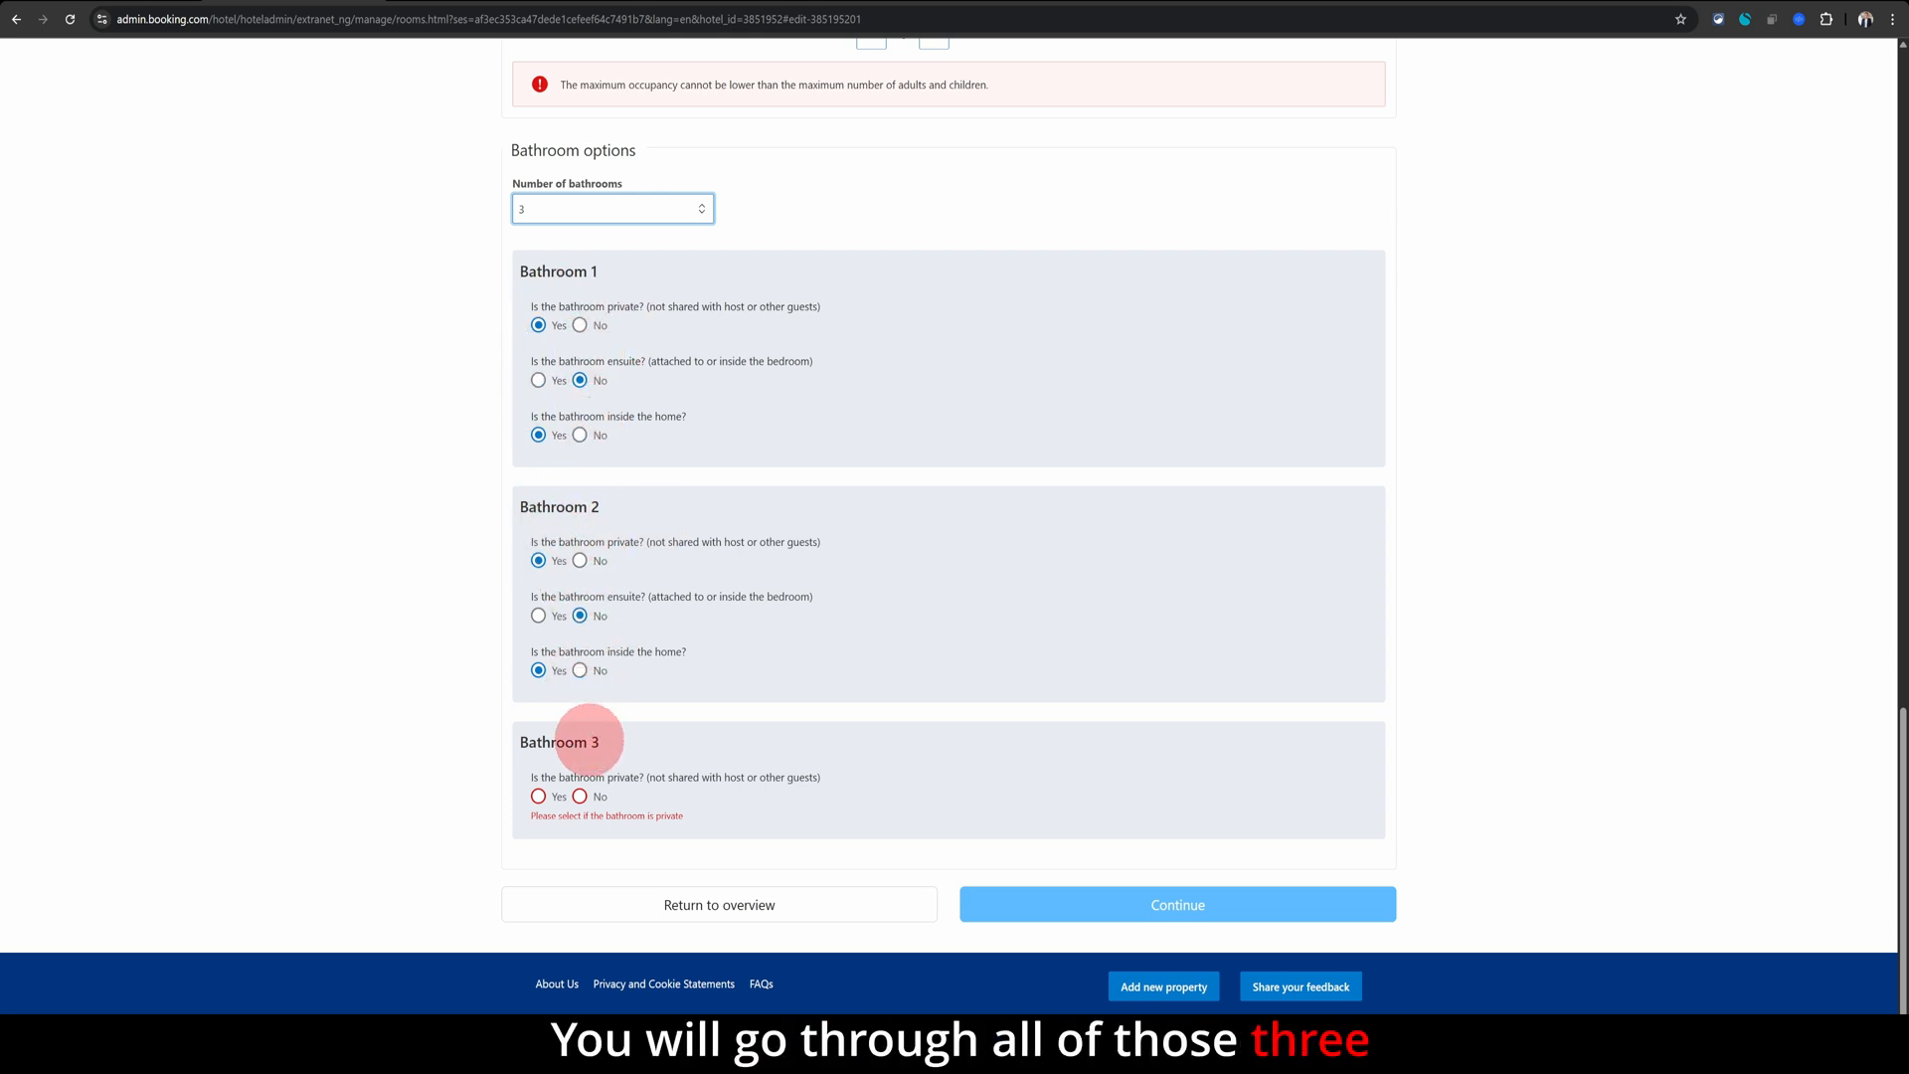
mouse_move(666, 726)
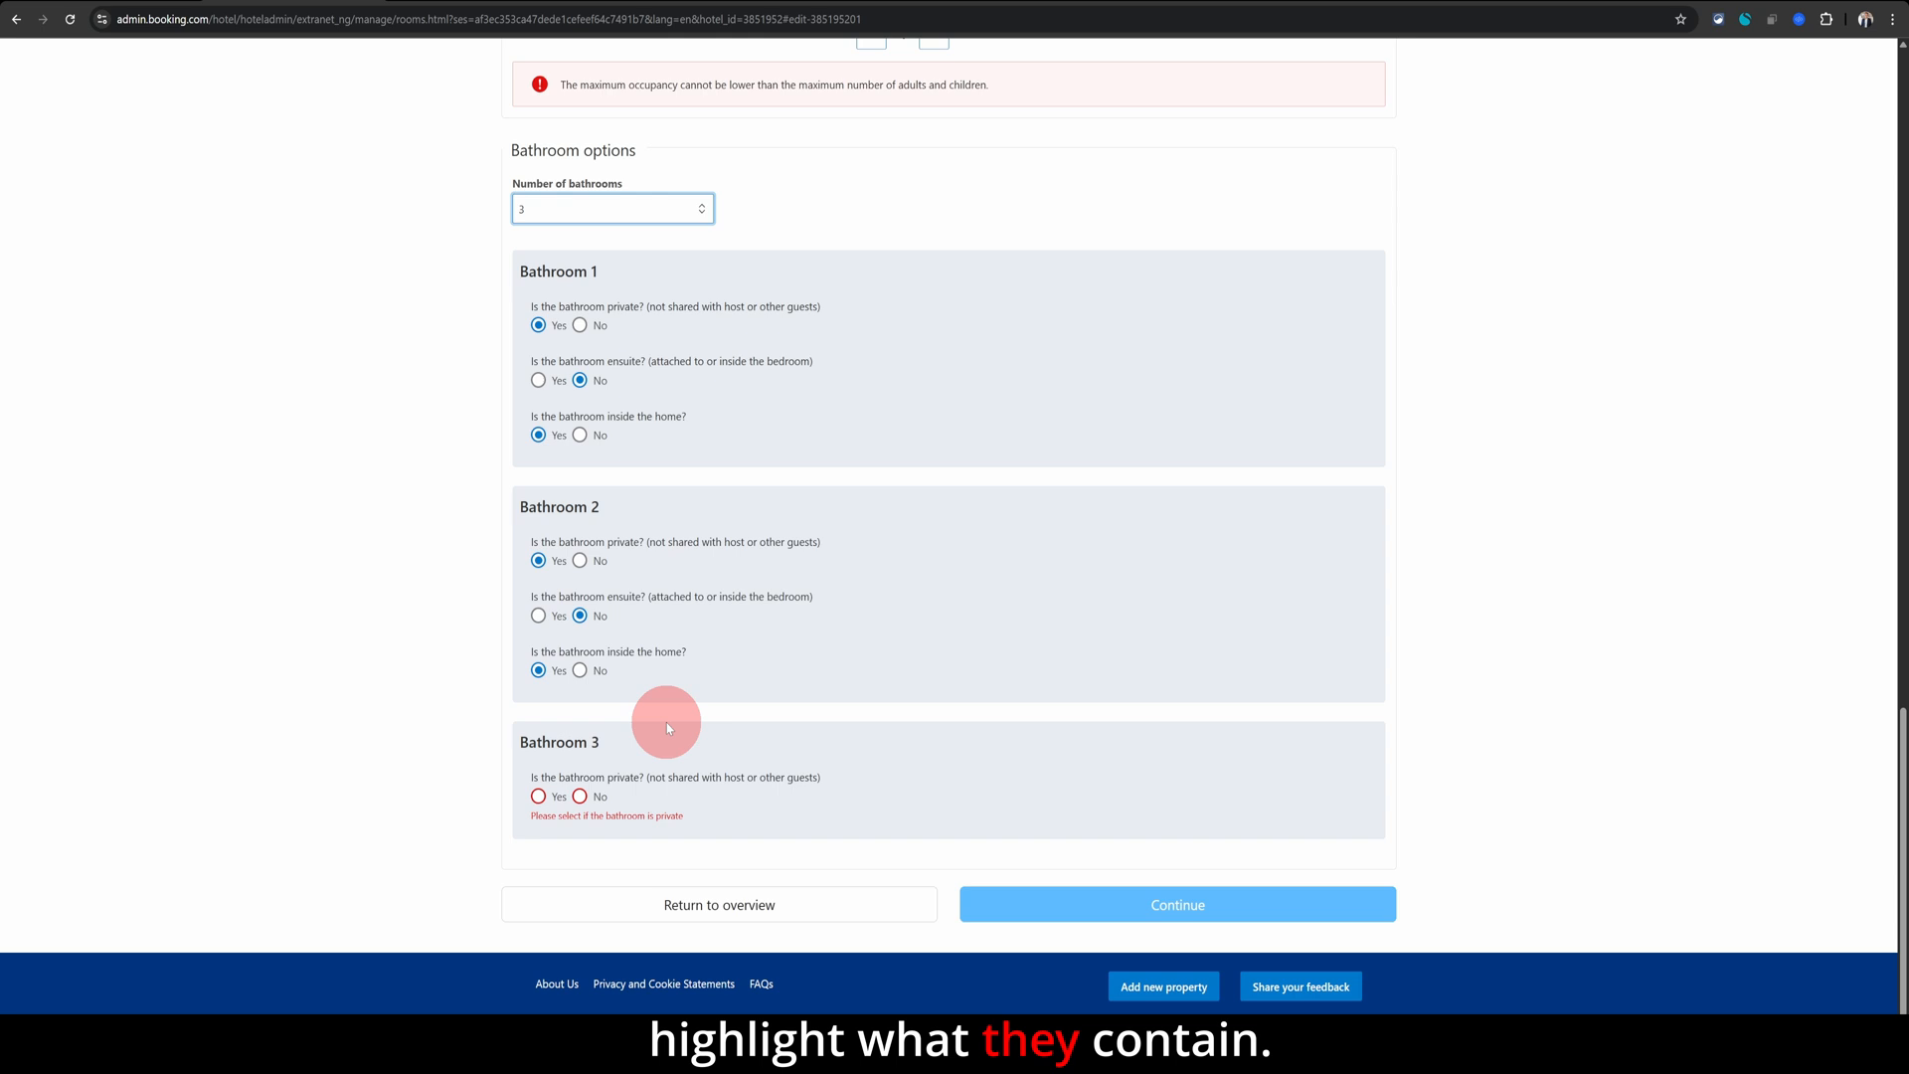
mouse_move(970, 814)
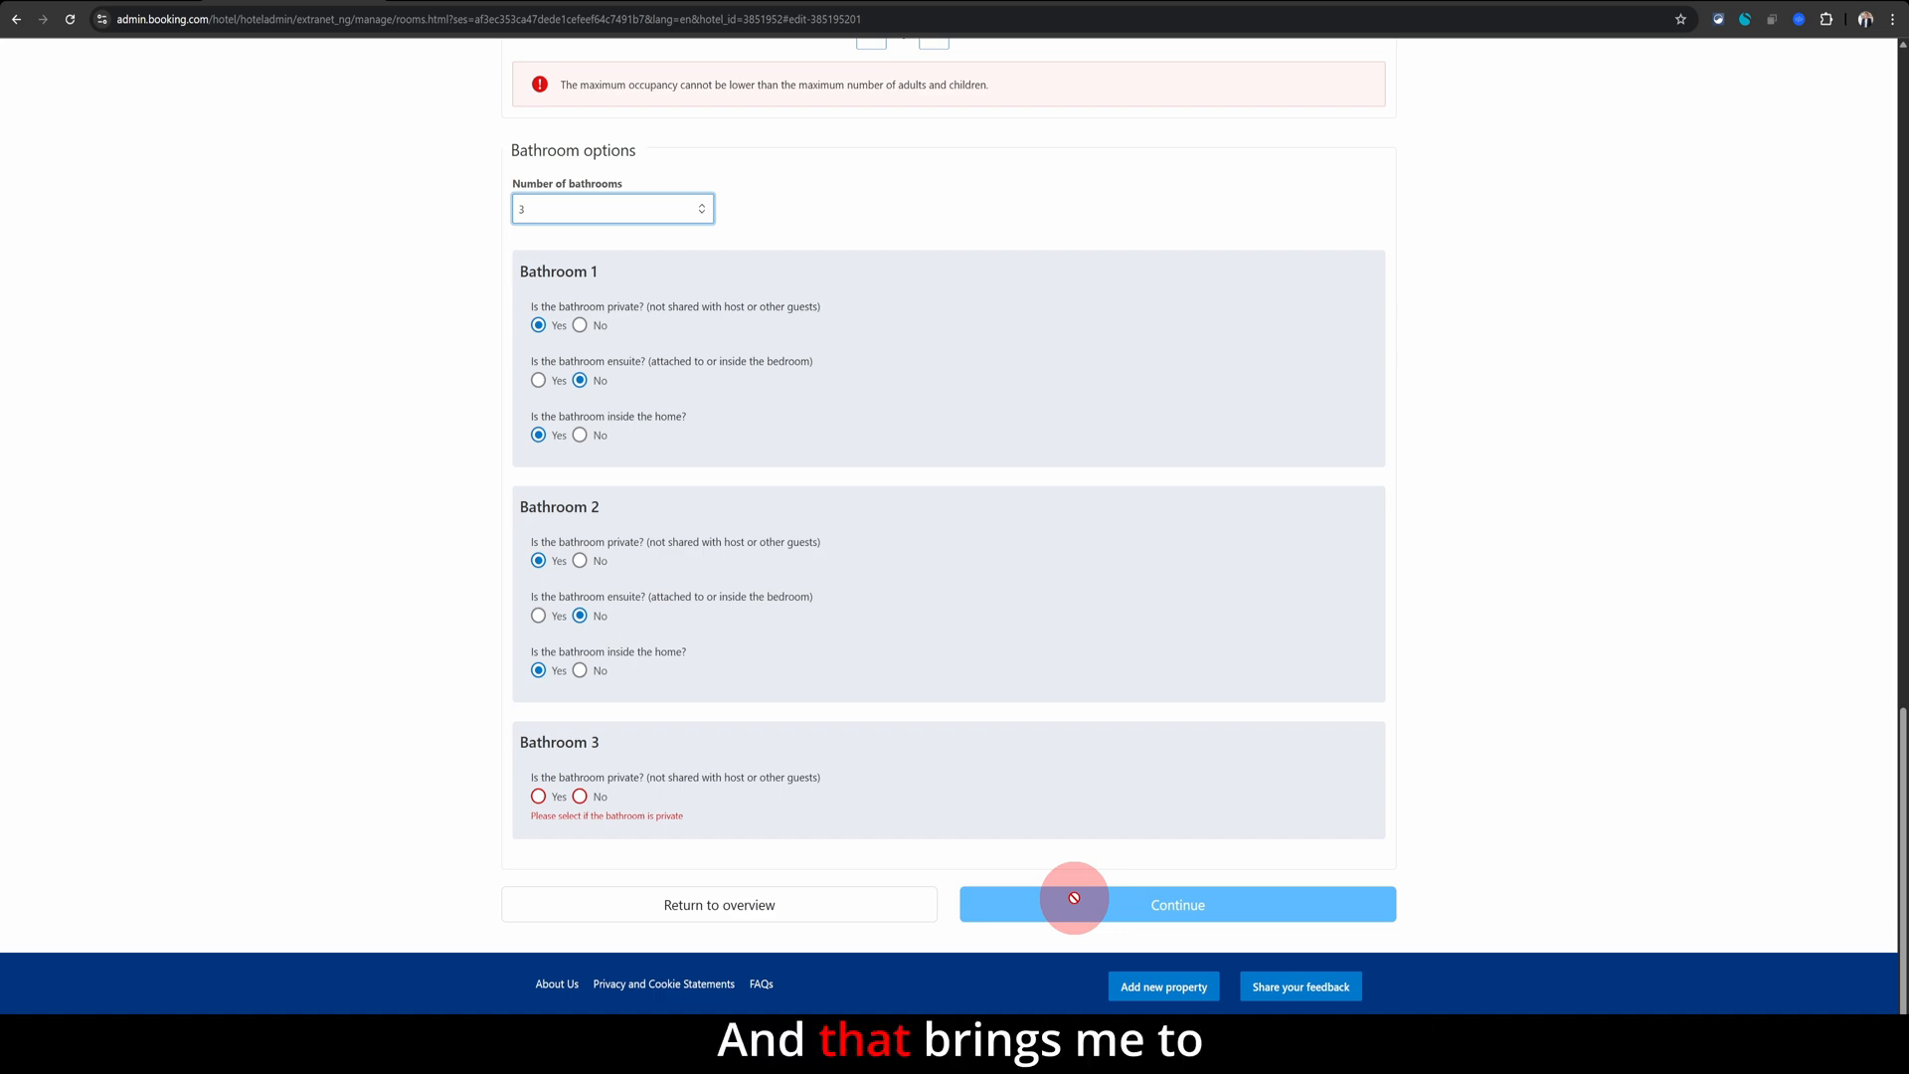
scroll(up, 3)
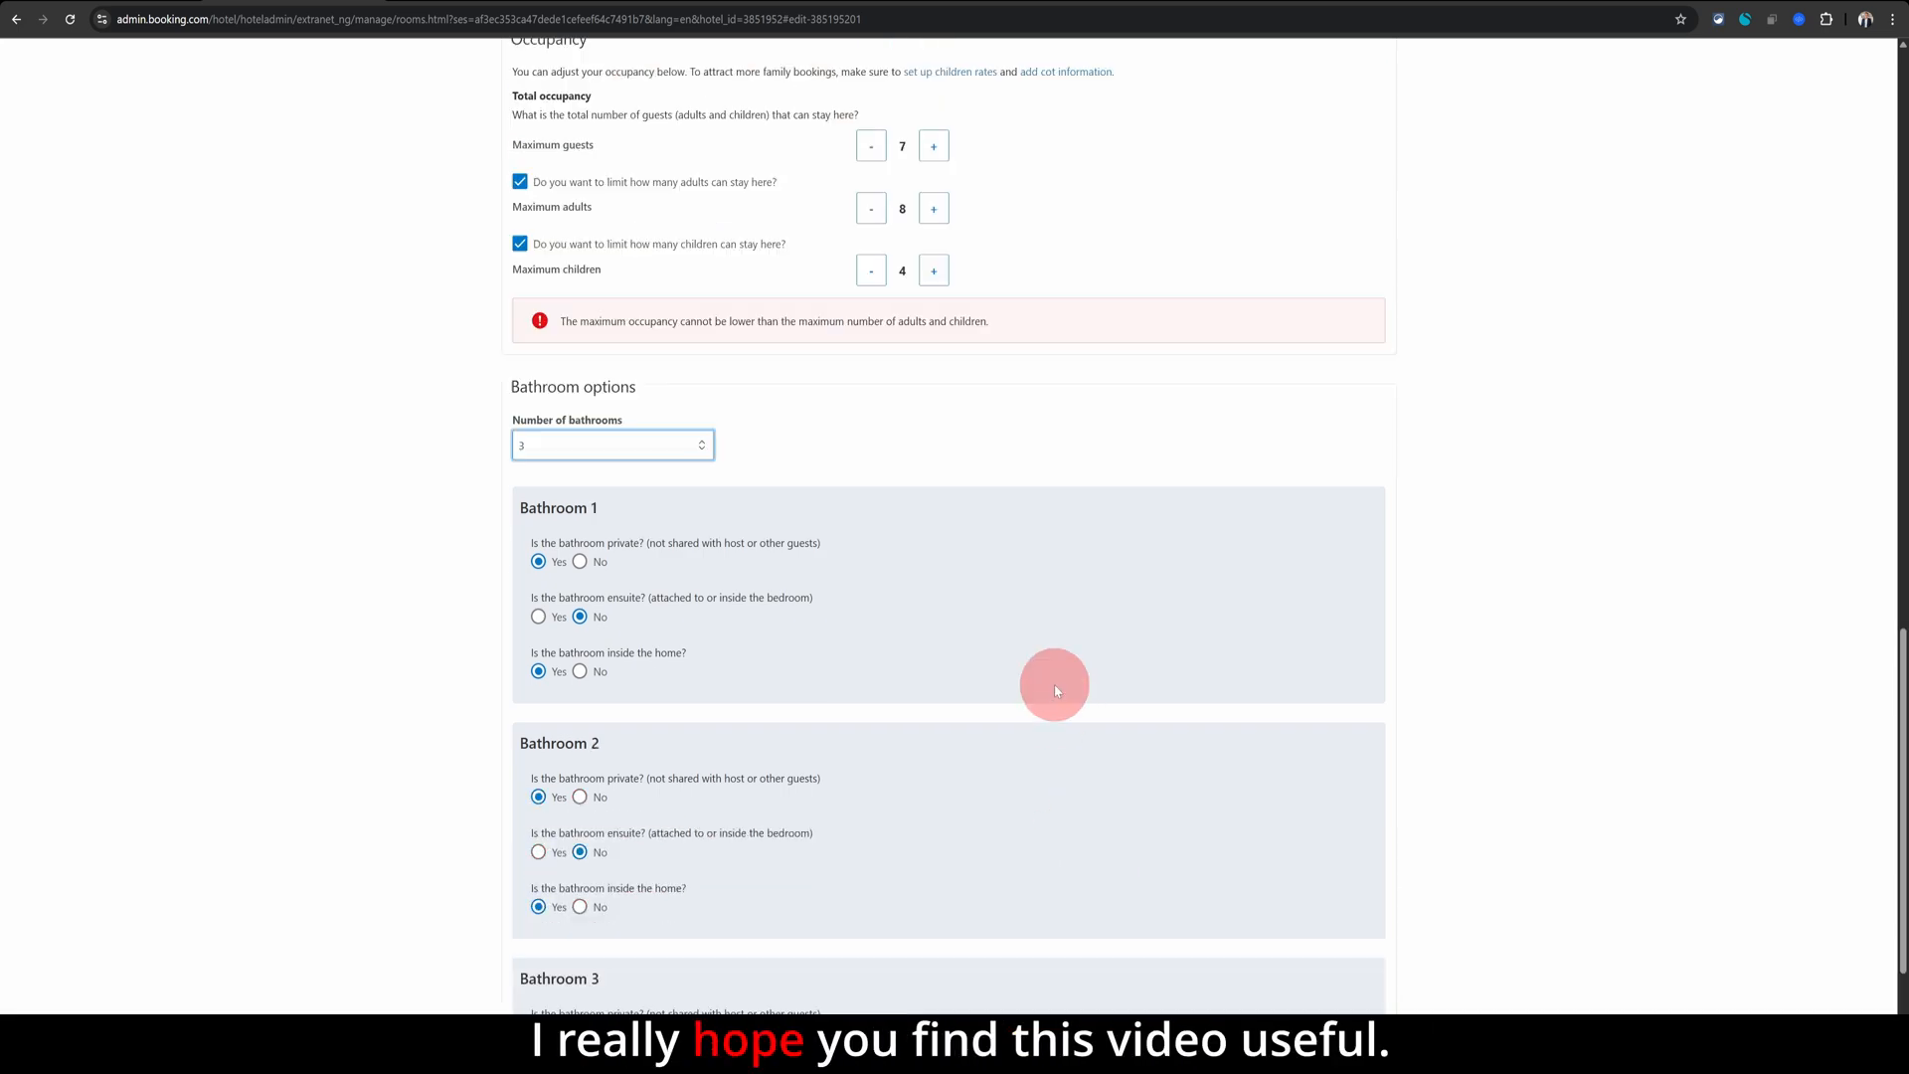
scroll(up, 3)
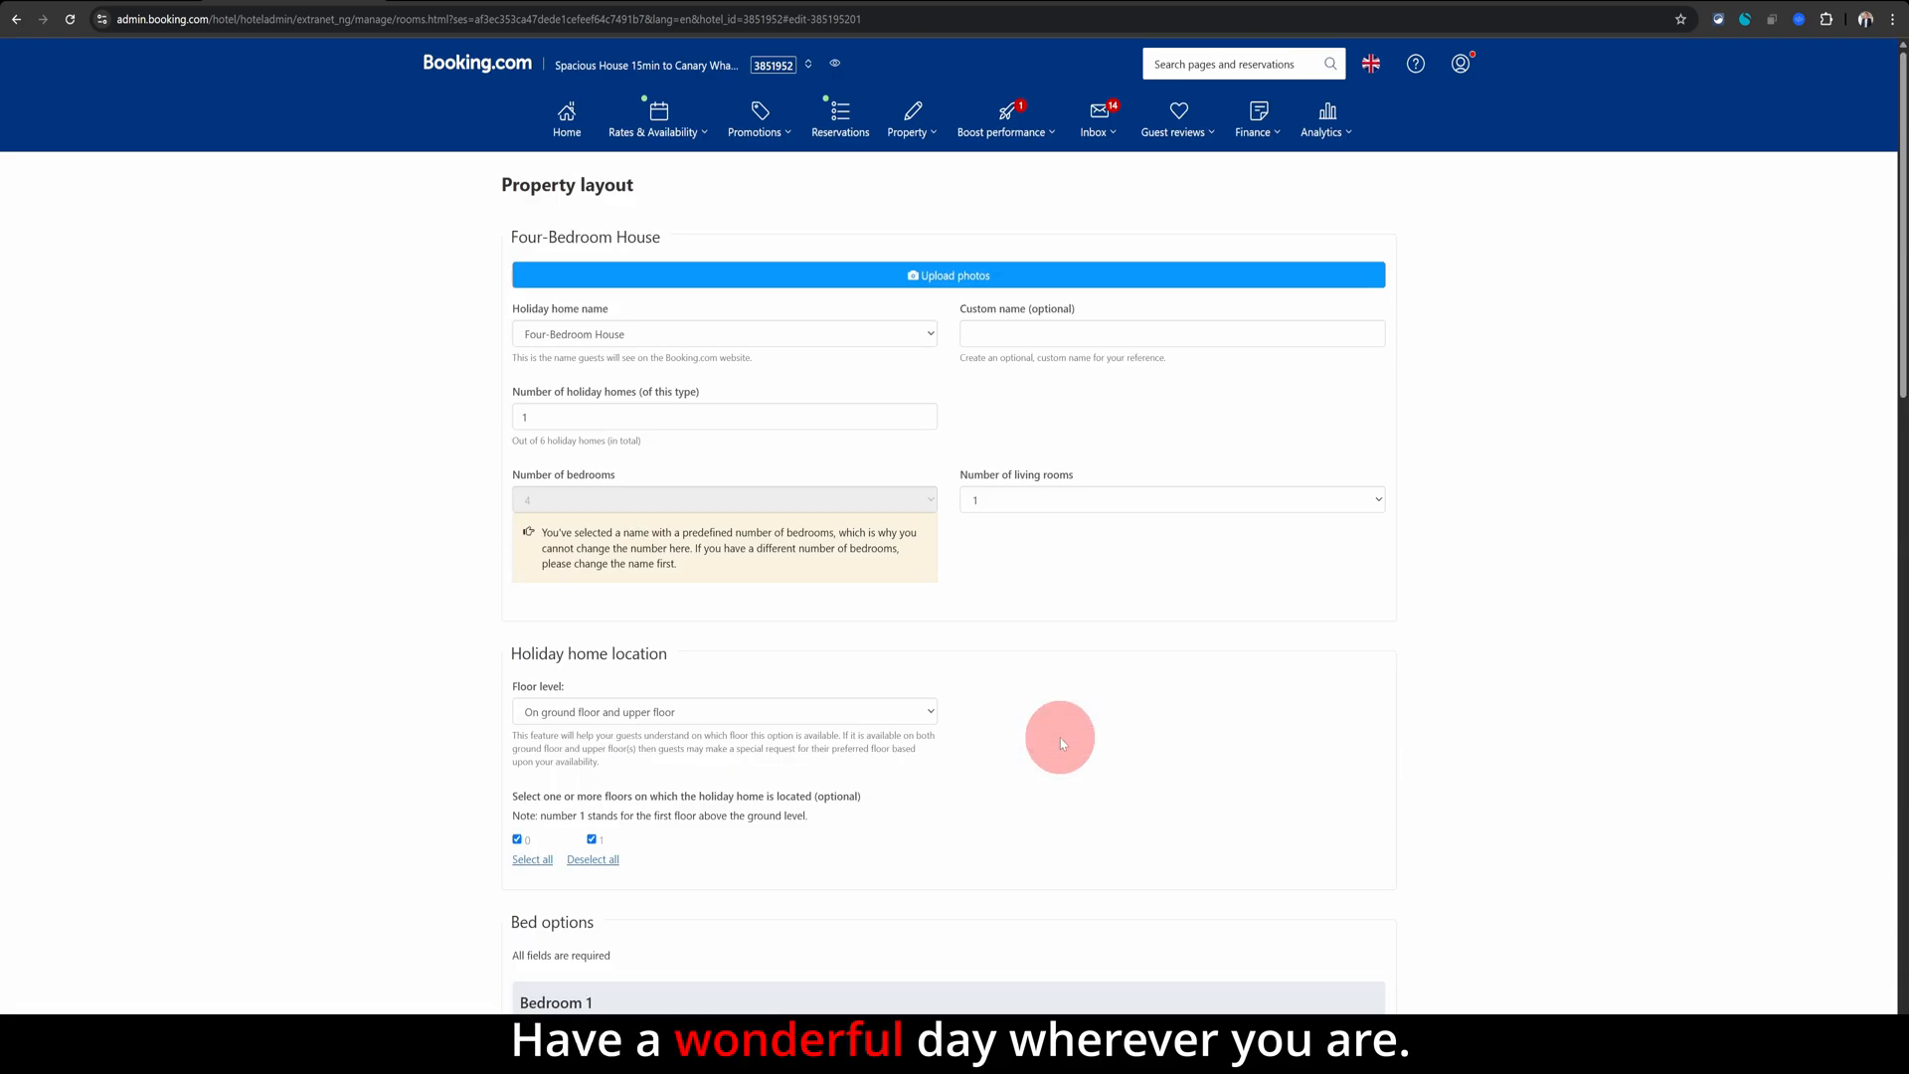